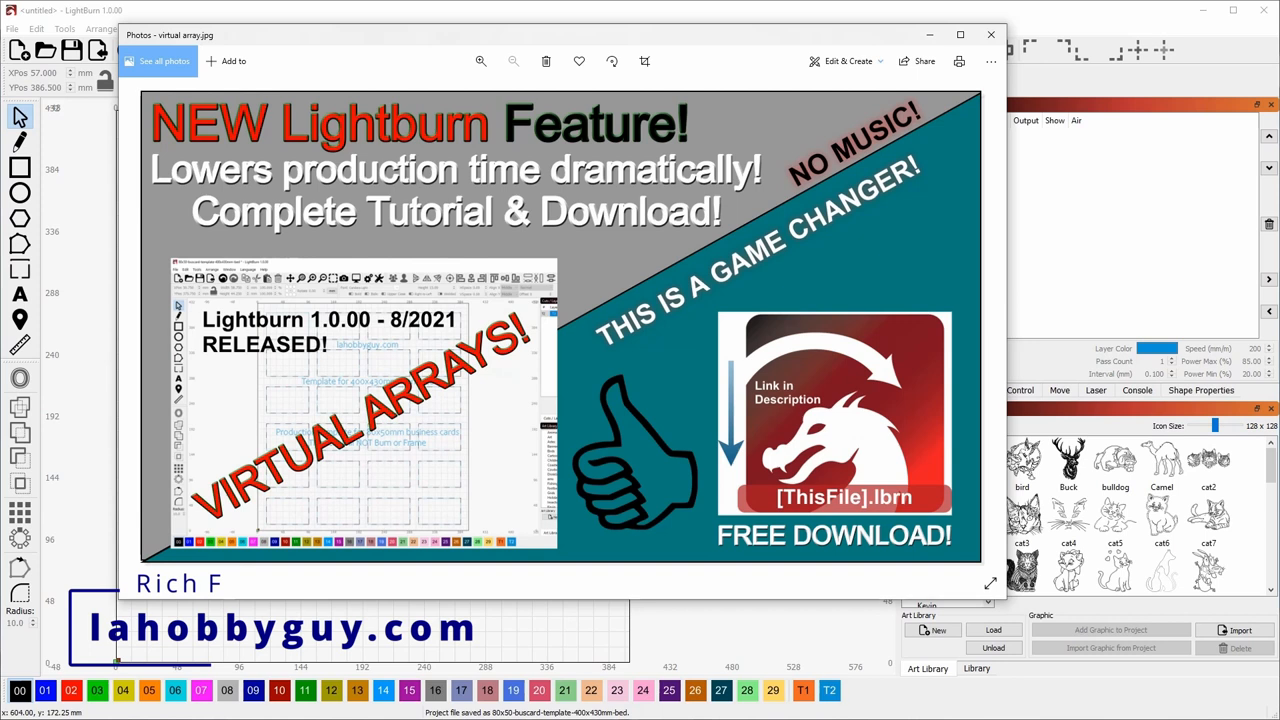
mouse_move(1081, 354)
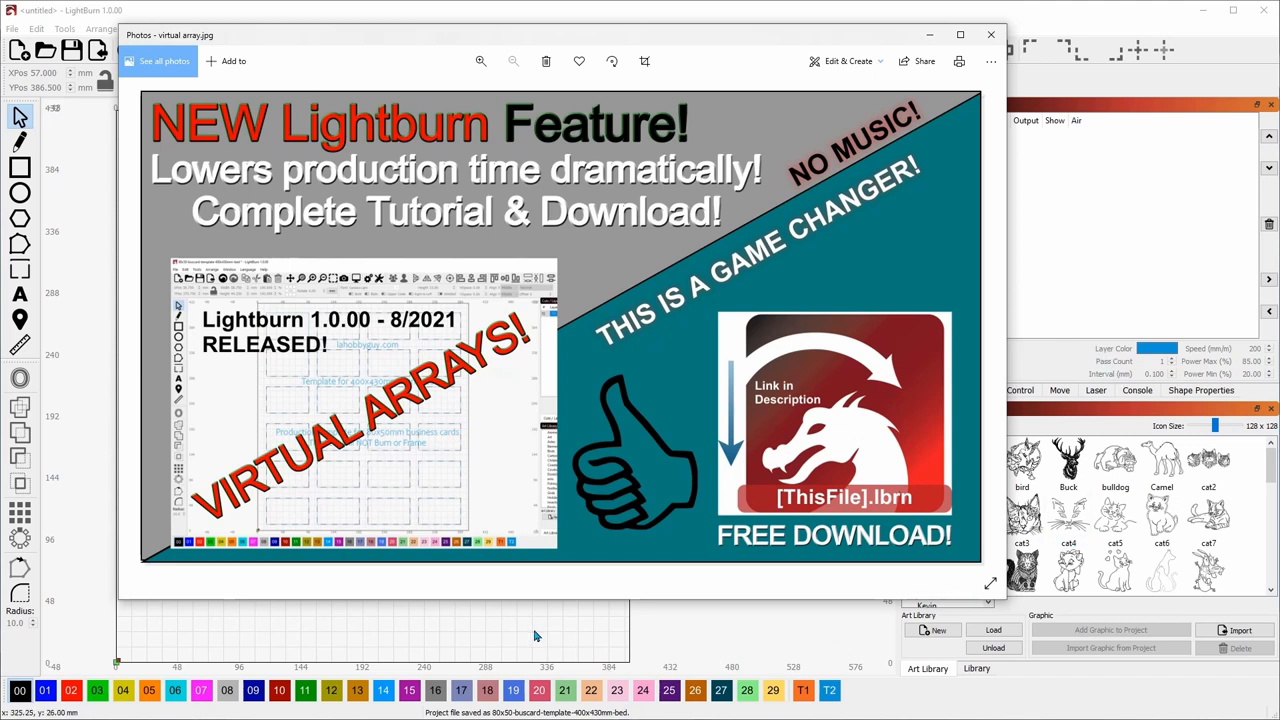
mouse_move(545, 635)
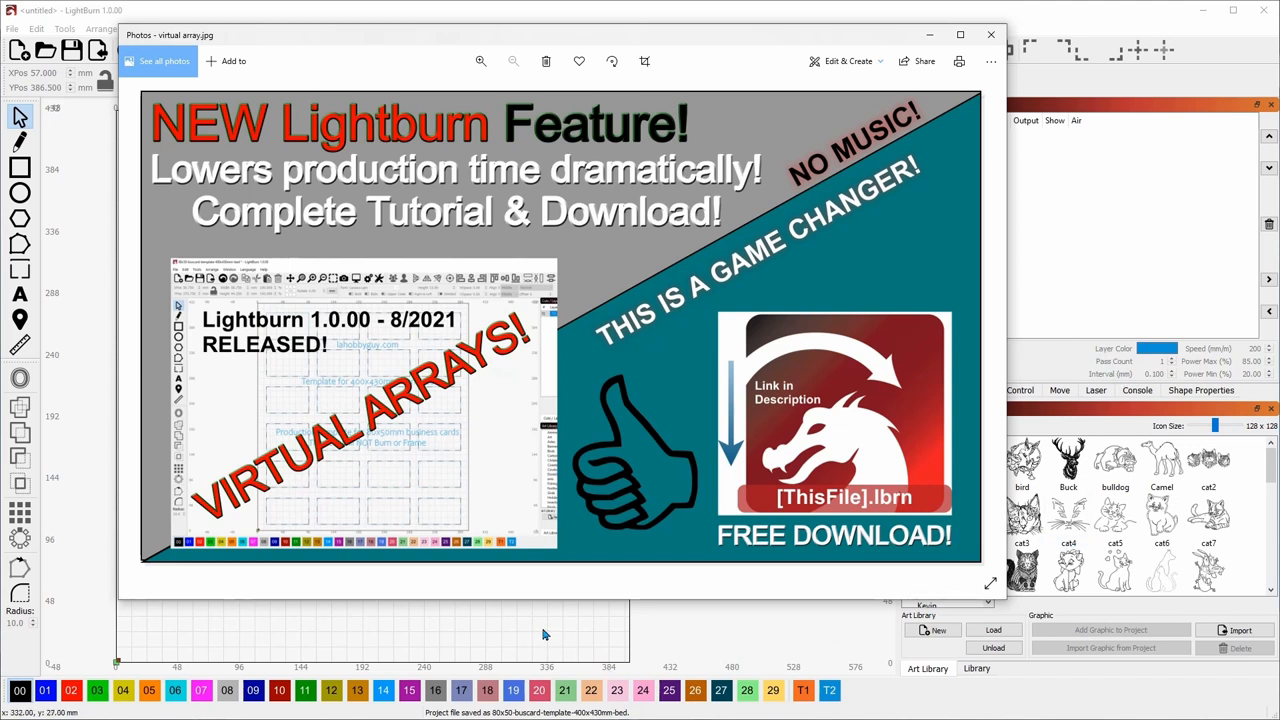
mouse_move(490, 636)
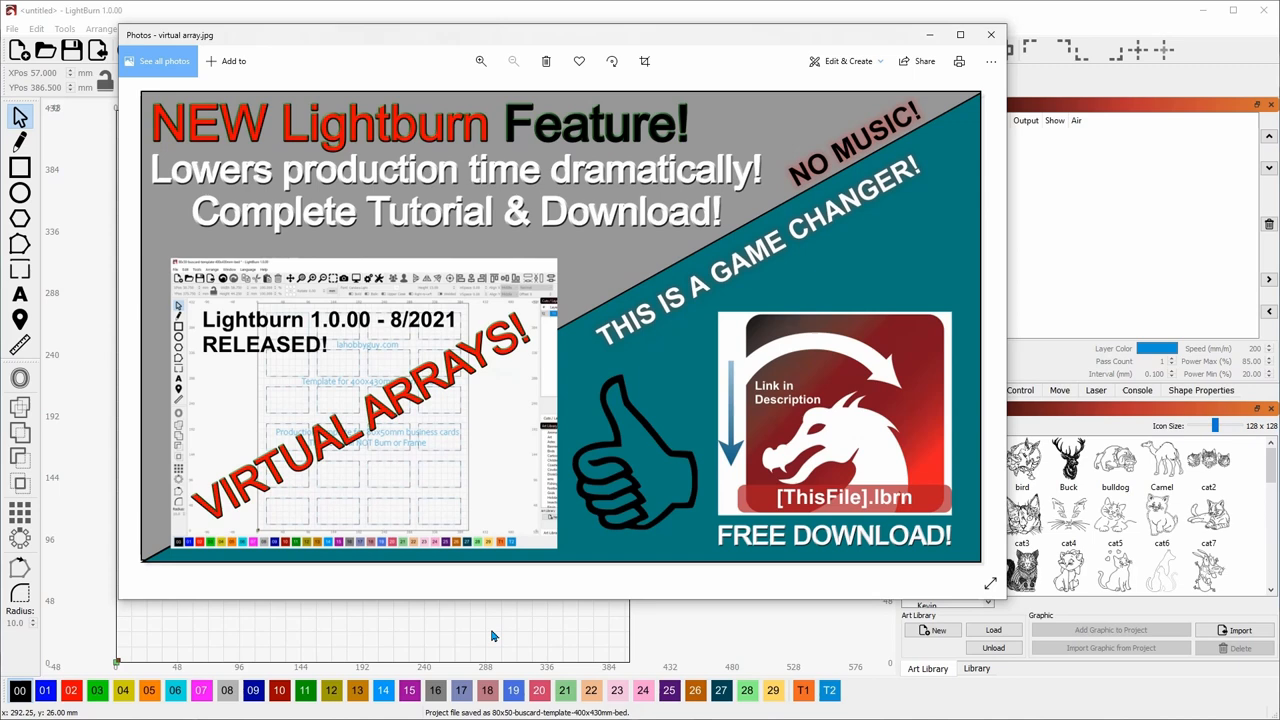
mouse_move(505, 630)
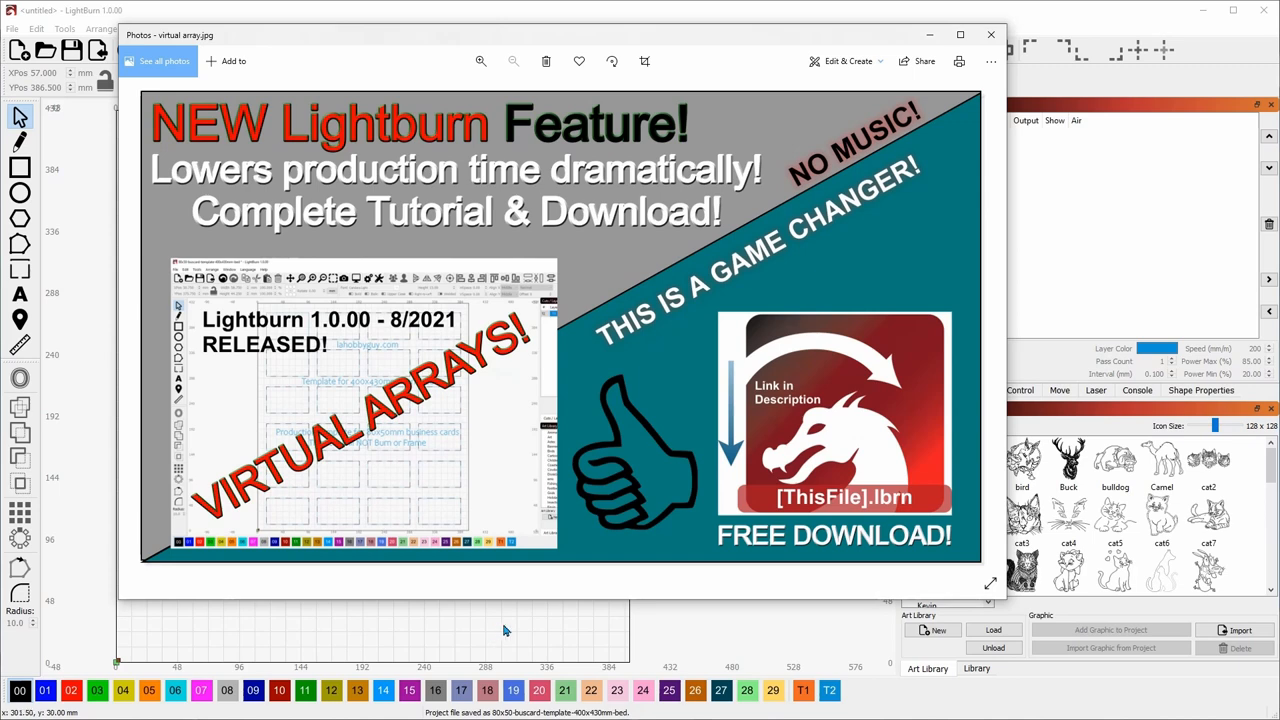
Step: Close the 'virtual array.jpg' tutorial thumbnail in Photos
click(990, 35)
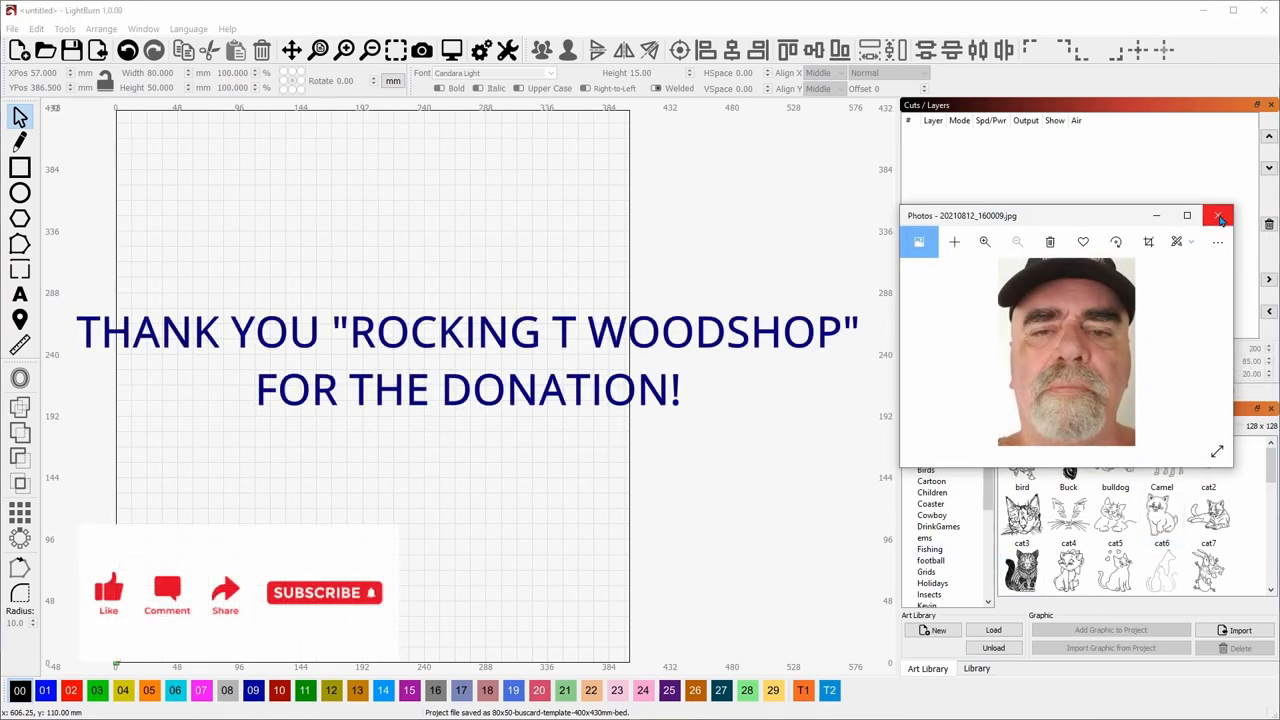
Step: Close the remaining Photos viewer to reveal LightBurn's empty canvas
click(1218, 216)
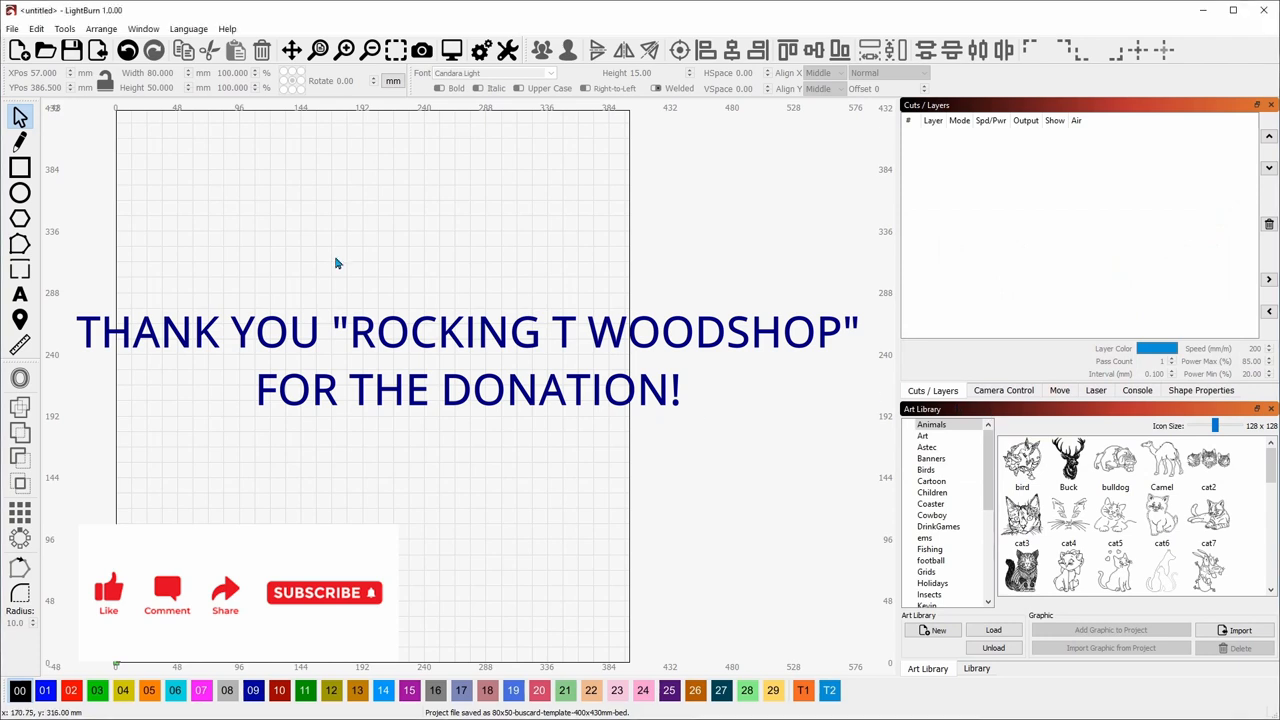
mouse_move(258, 295)
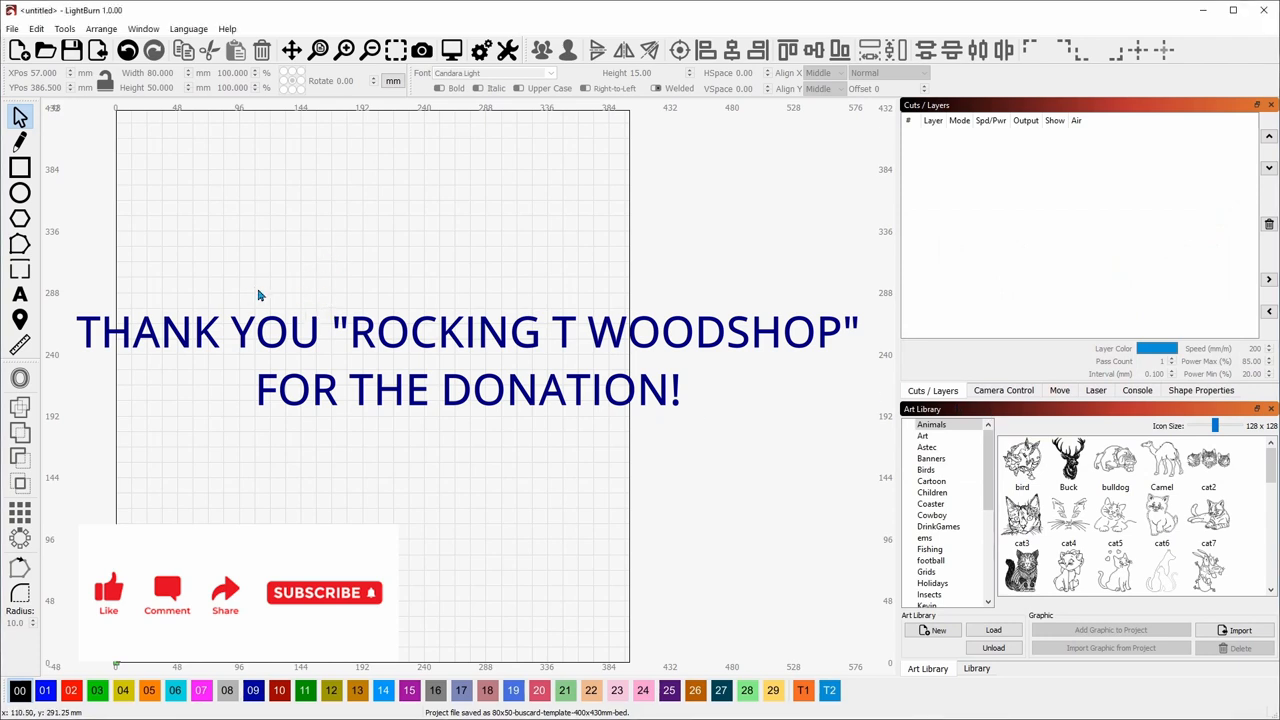
mouse_move(356, 298)
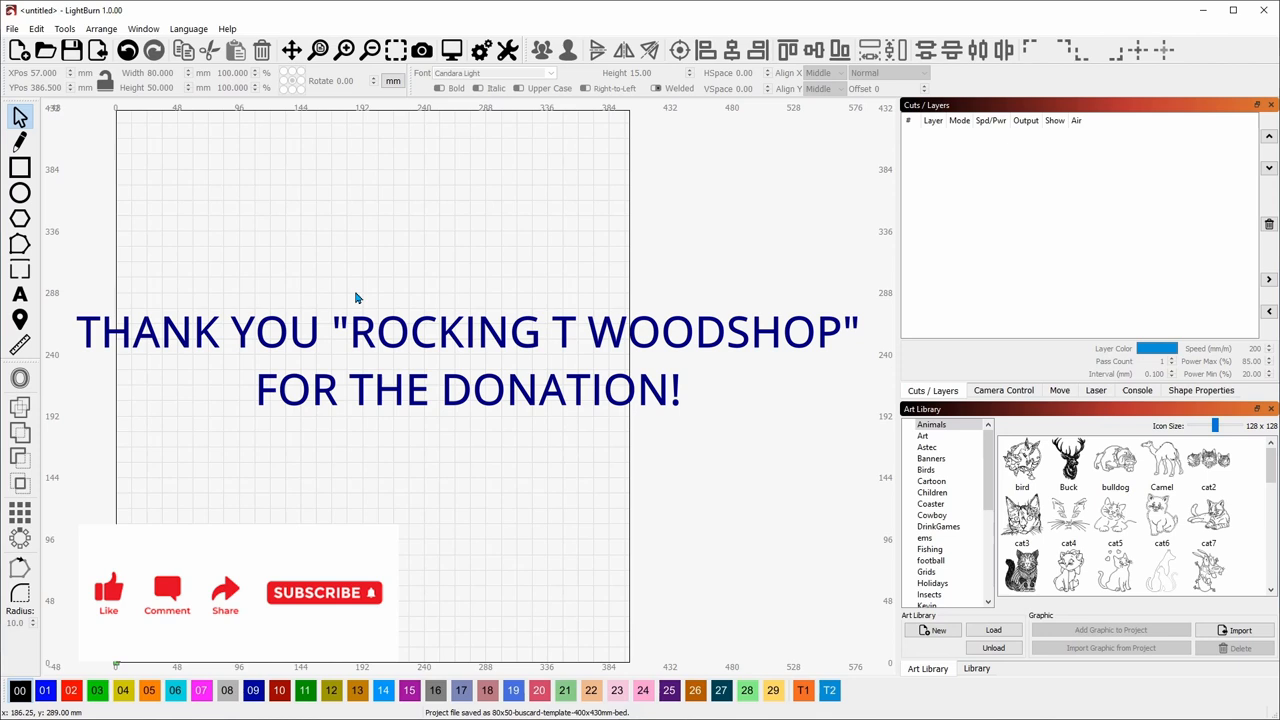
mouse_move(335, 298)
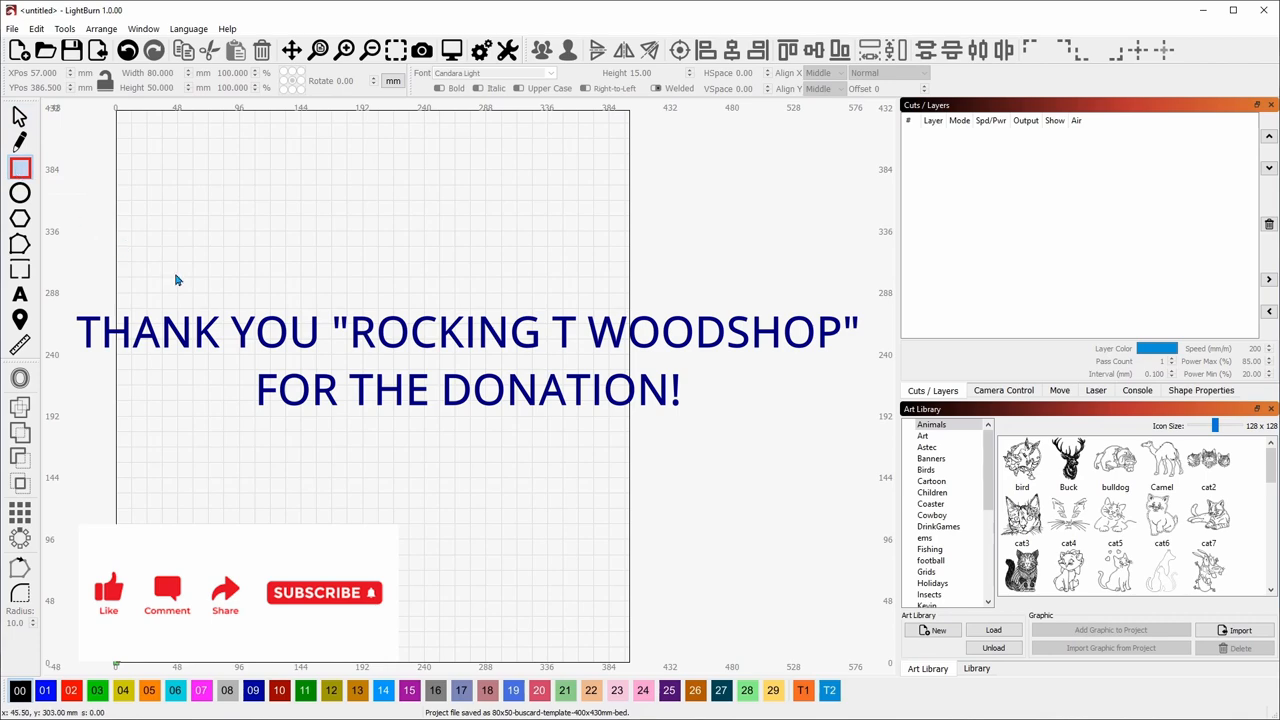
mouse_move(370, 310)
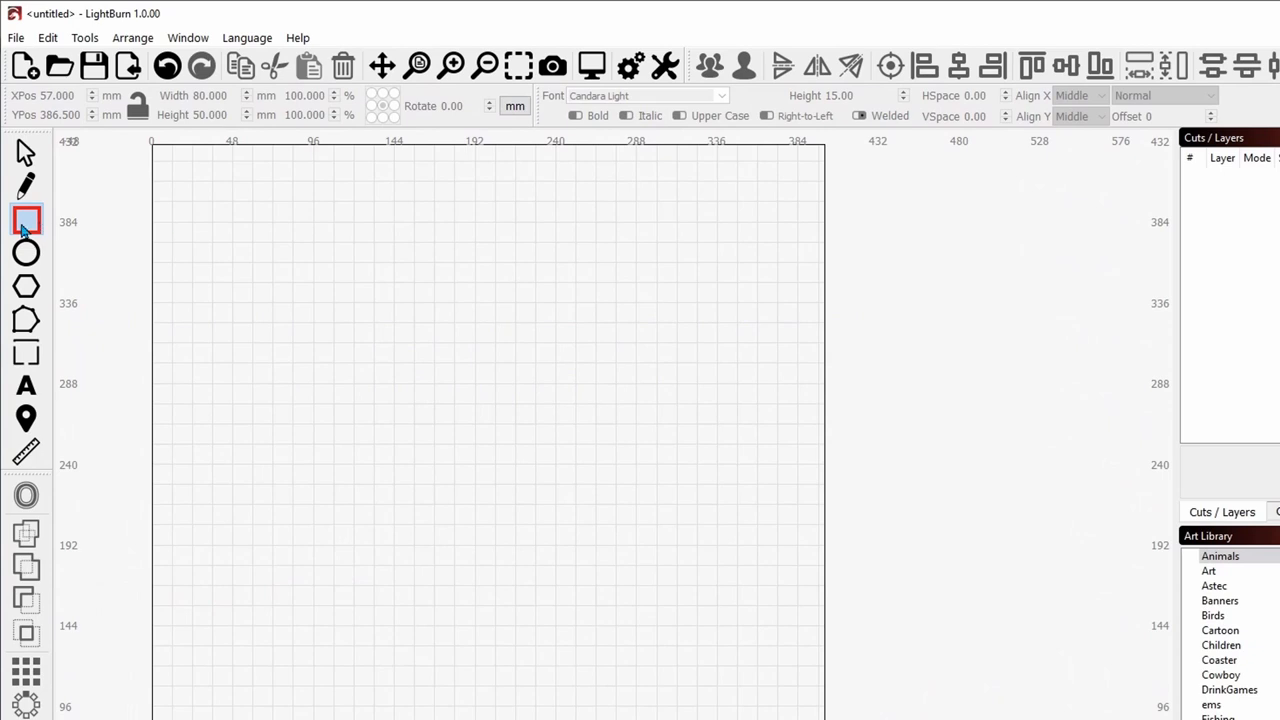
Step: Draw a 55 x 55 mm square near the top-left of the bed
drag(221, 237, 313, 323)
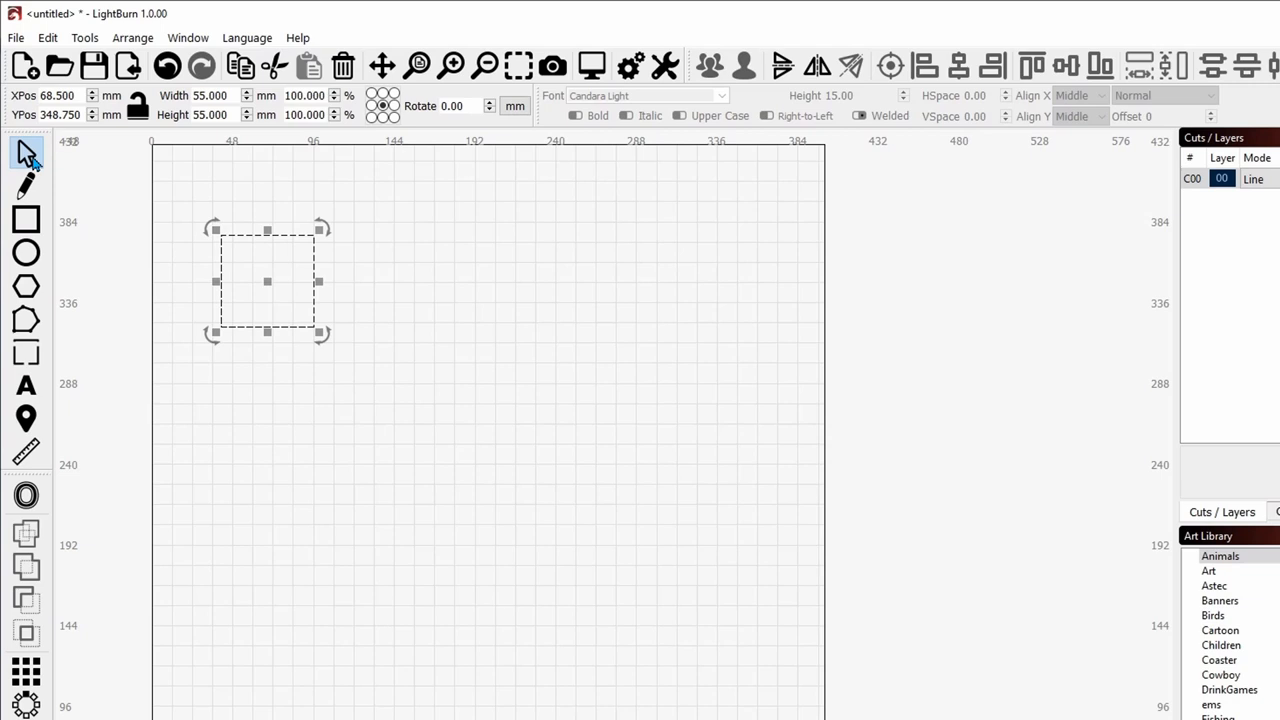
mouse_move(42, 592)
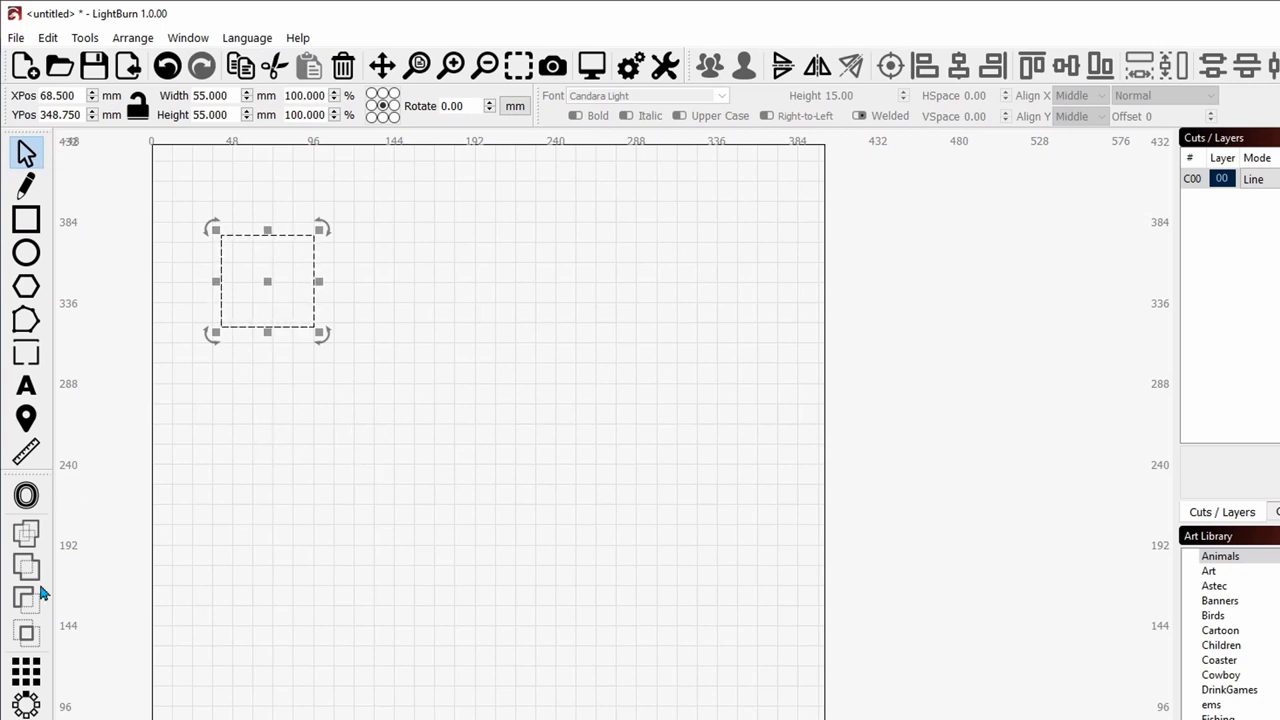
mouse_move(25, 672)
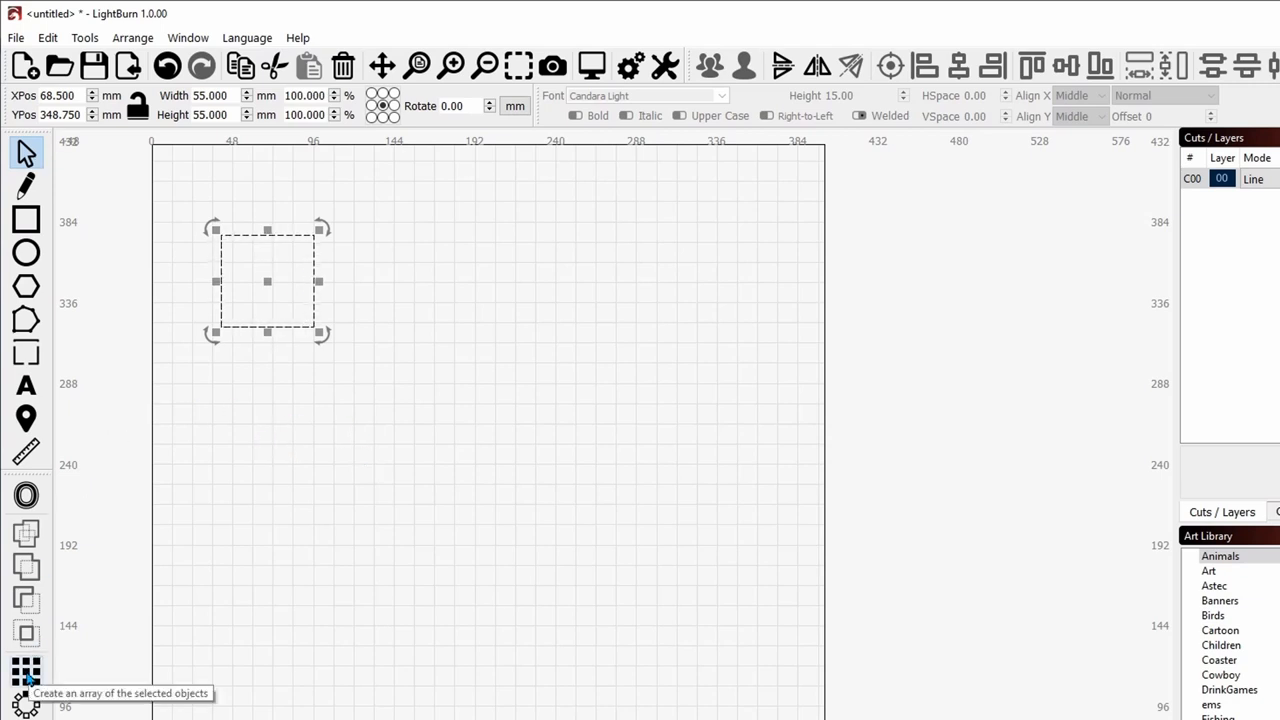
Step: Make the square a 4 x 4 virtual grid array with 16 mm and 20 mm spacing
click(26, 671)
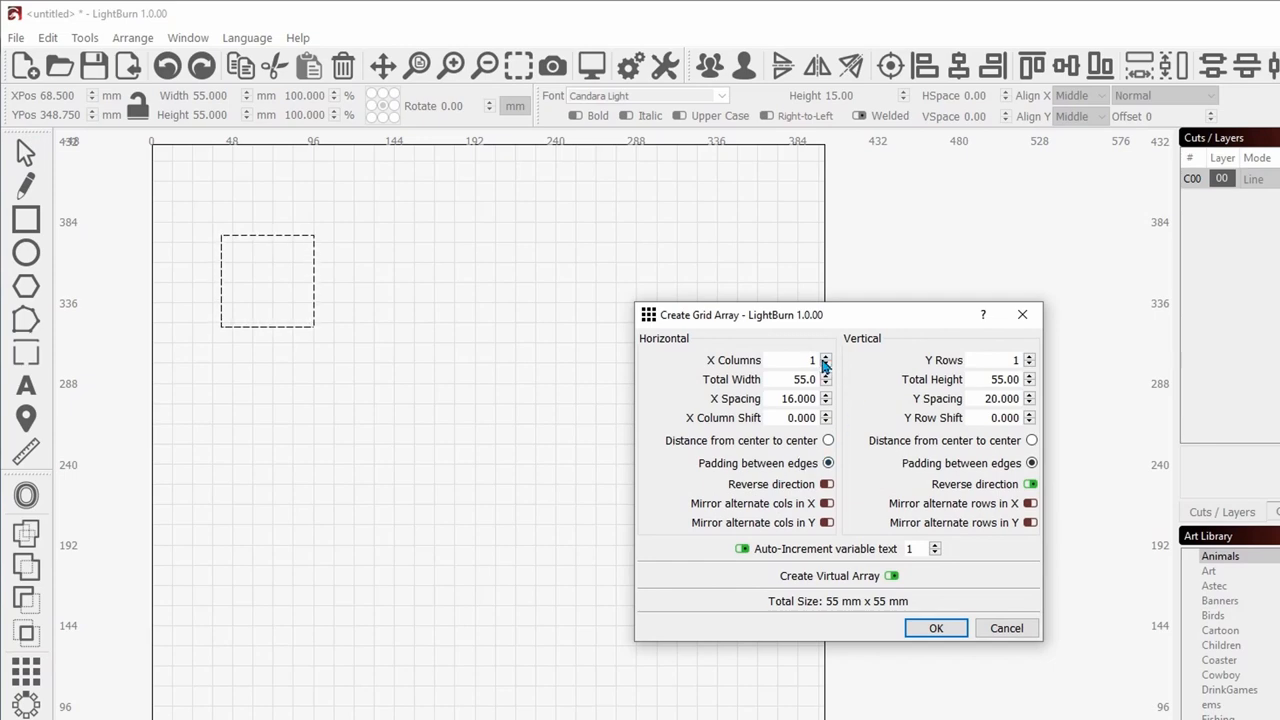
click(825, 356)
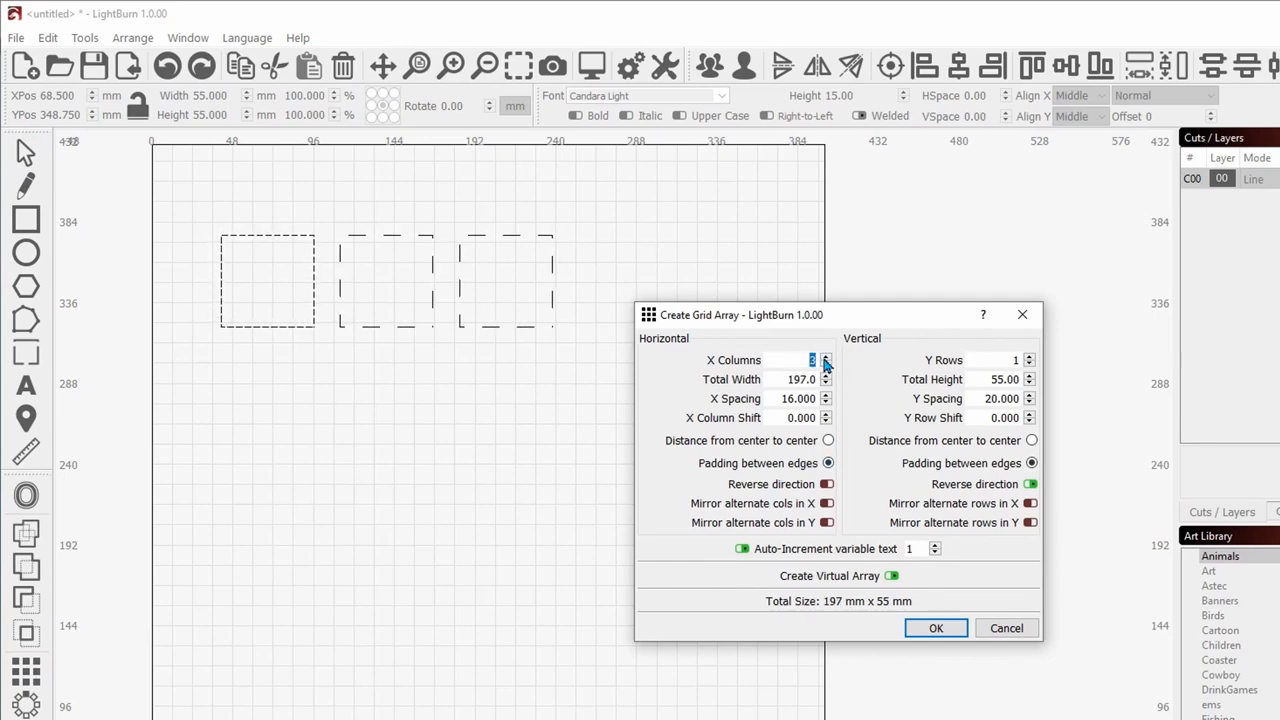
click(826, 356)
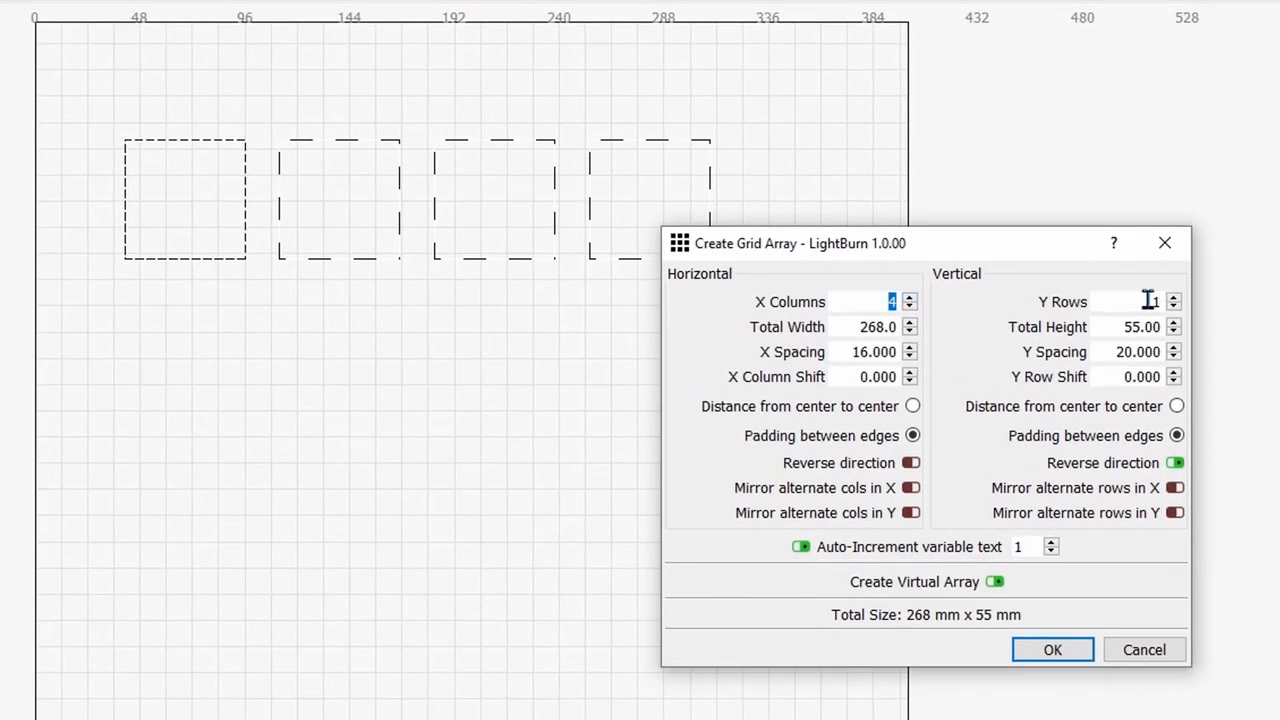
click(1174, 297)
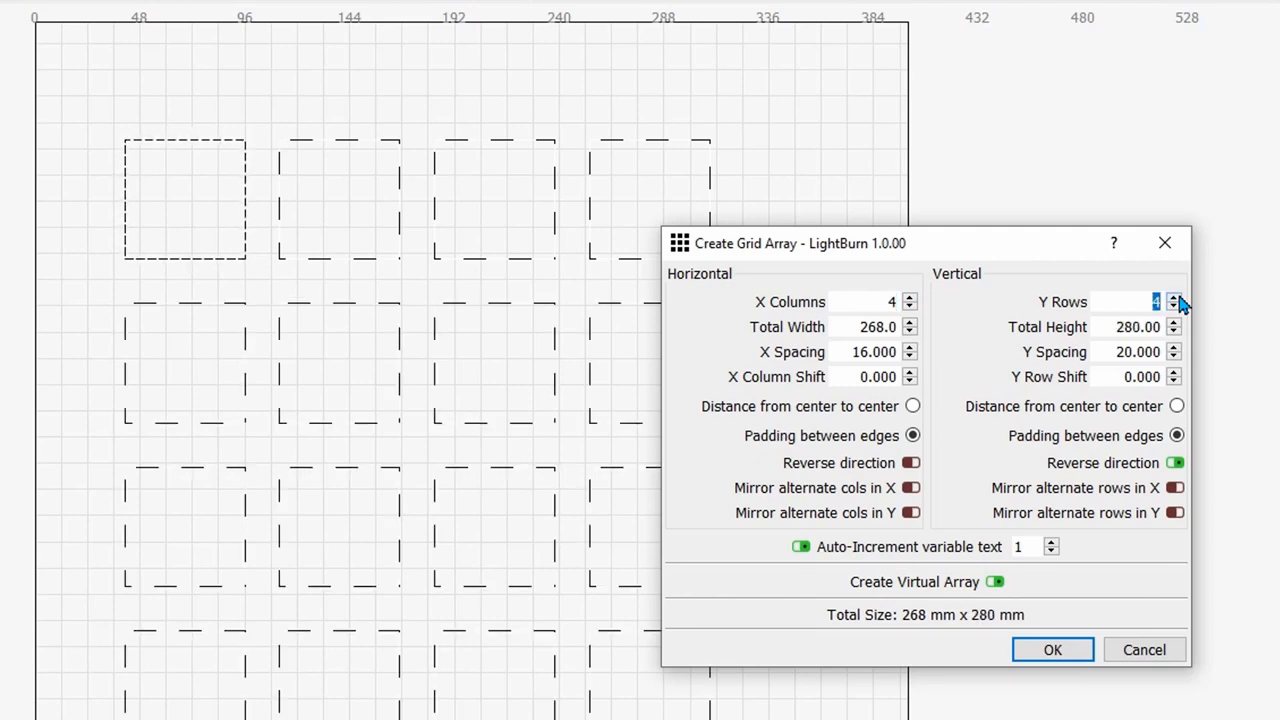
click(1052, 649)
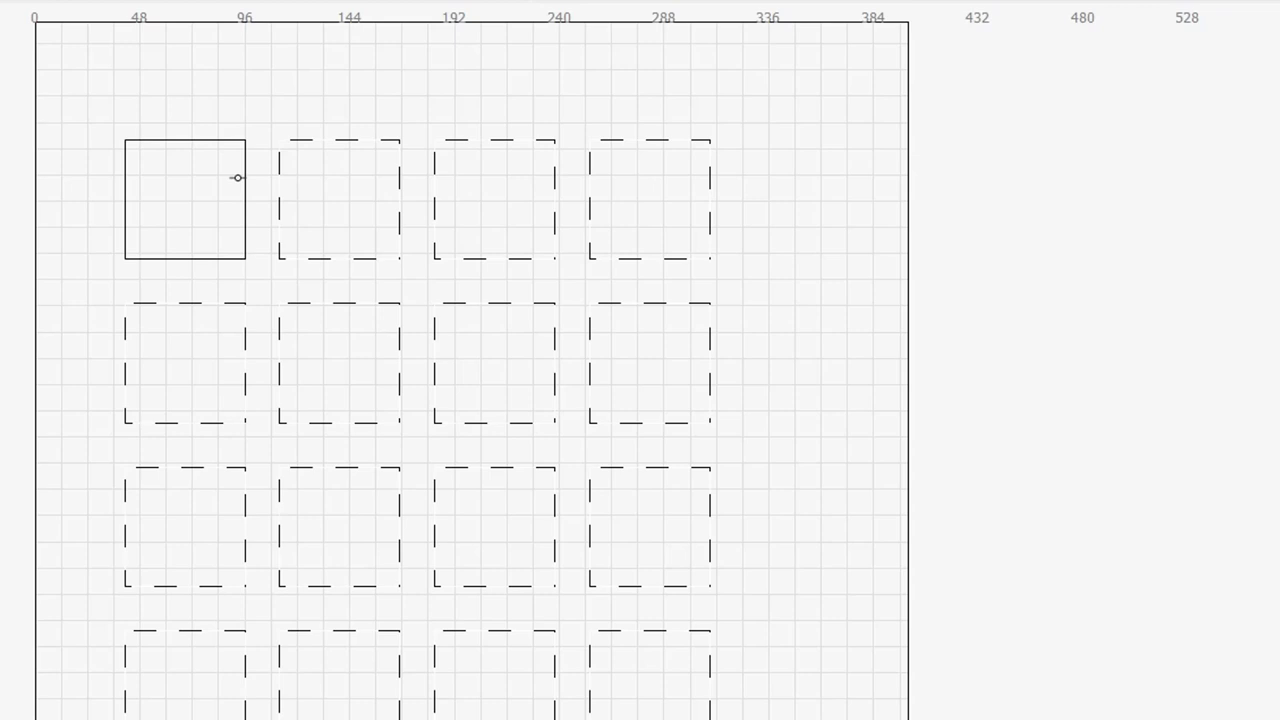
mouse_move(273, 201)
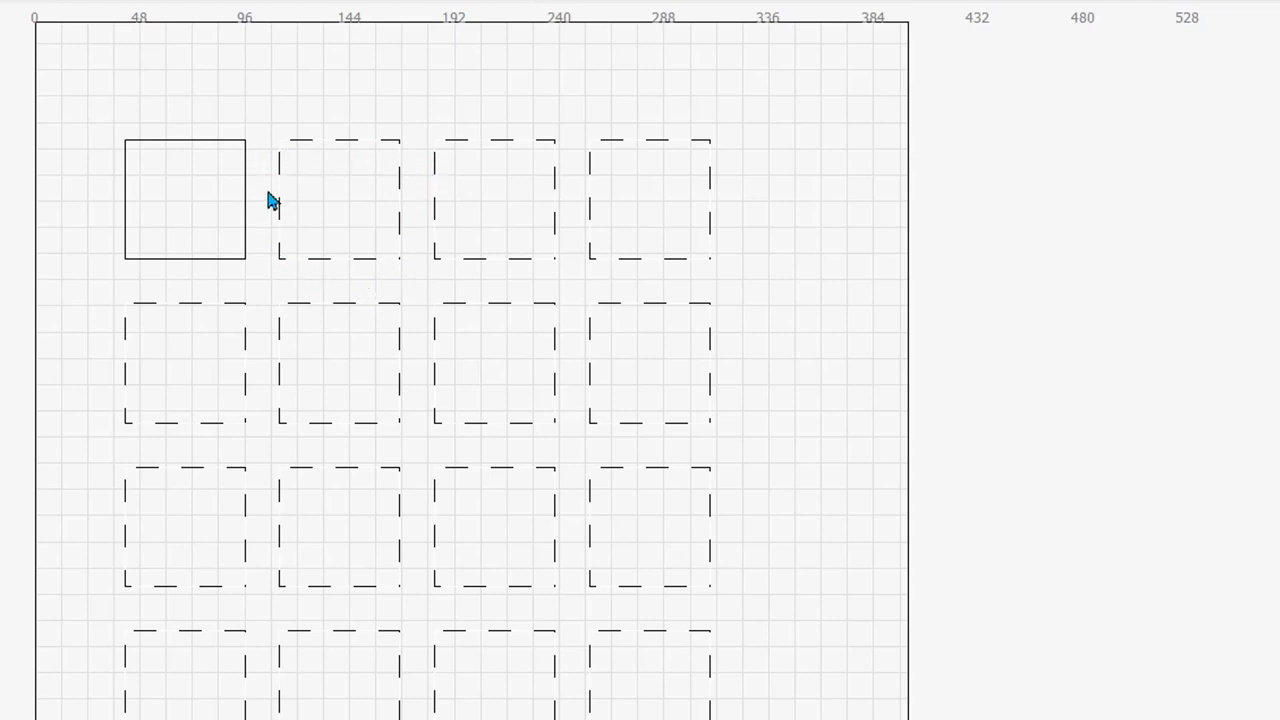
mouse_move(322, 363)
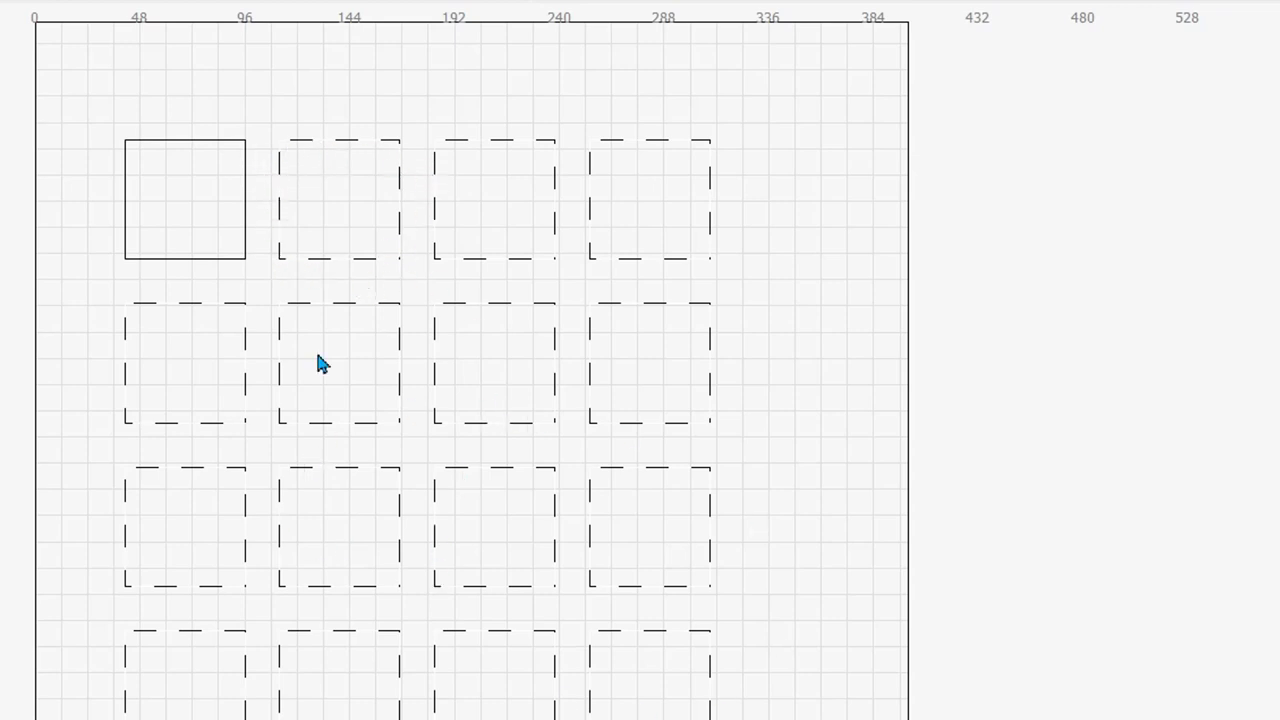
mouse_move(523, 393)
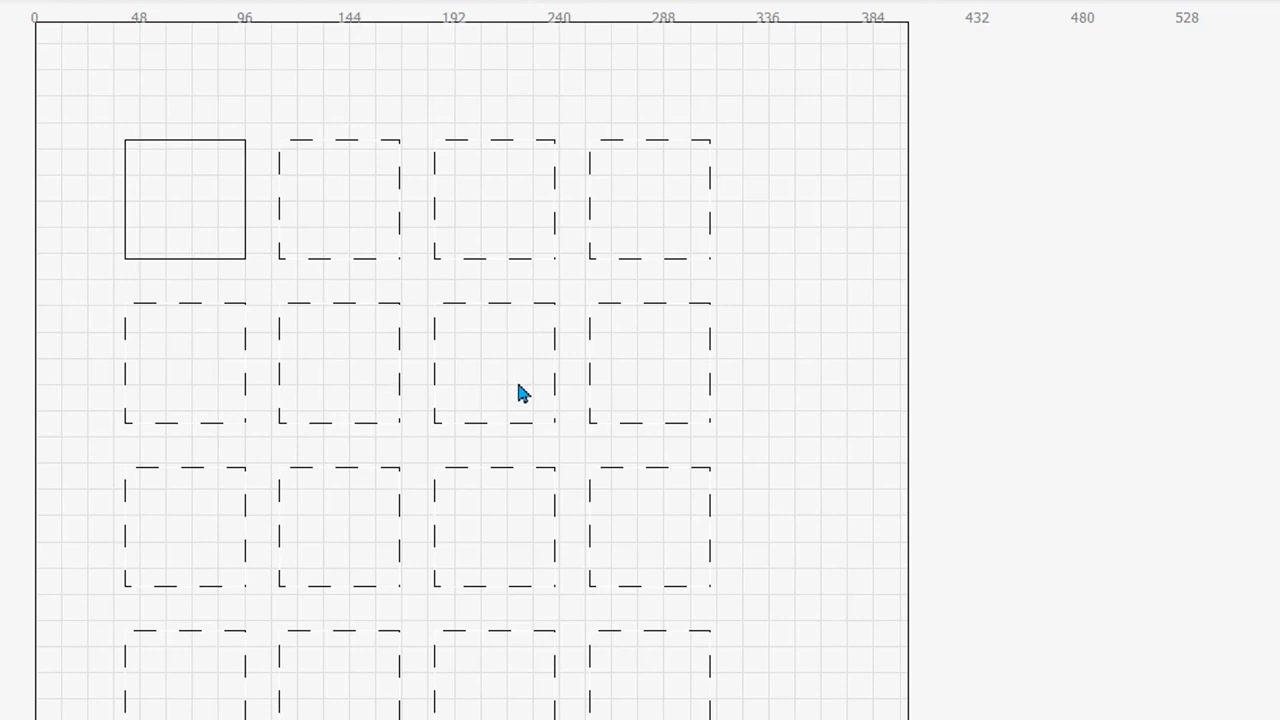
mouse_move(168, 250)
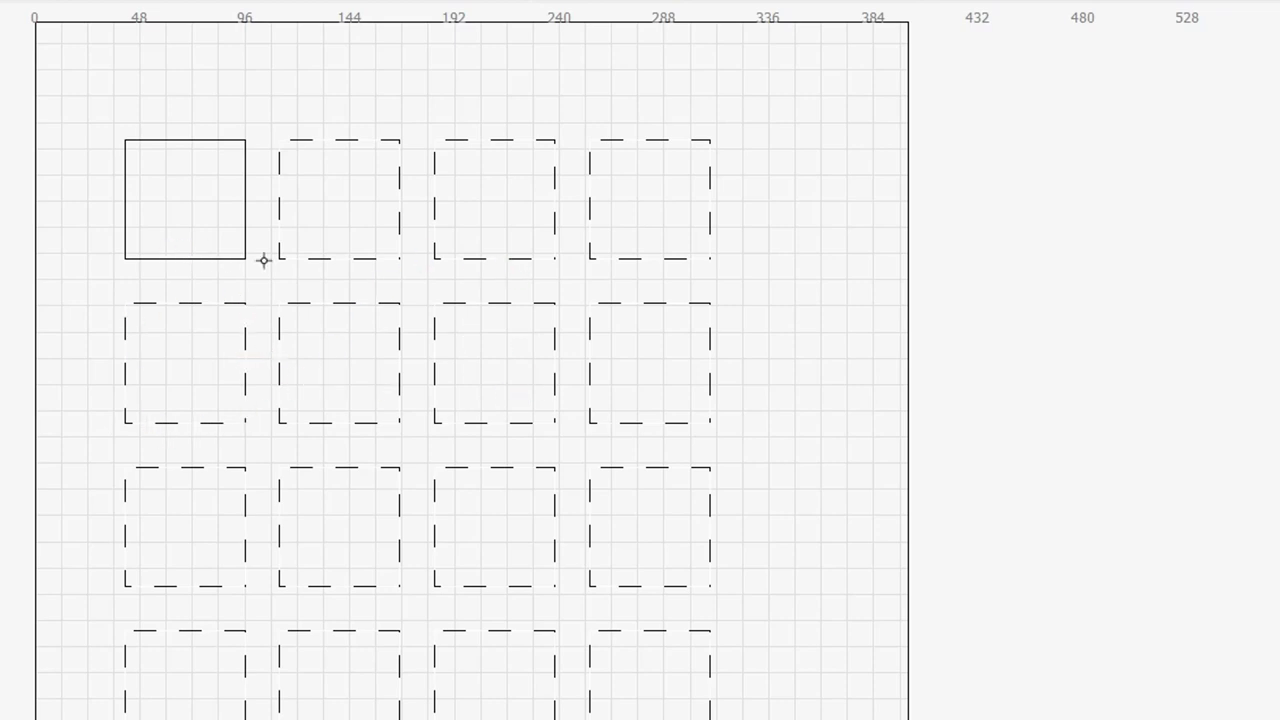
click(185, 197)
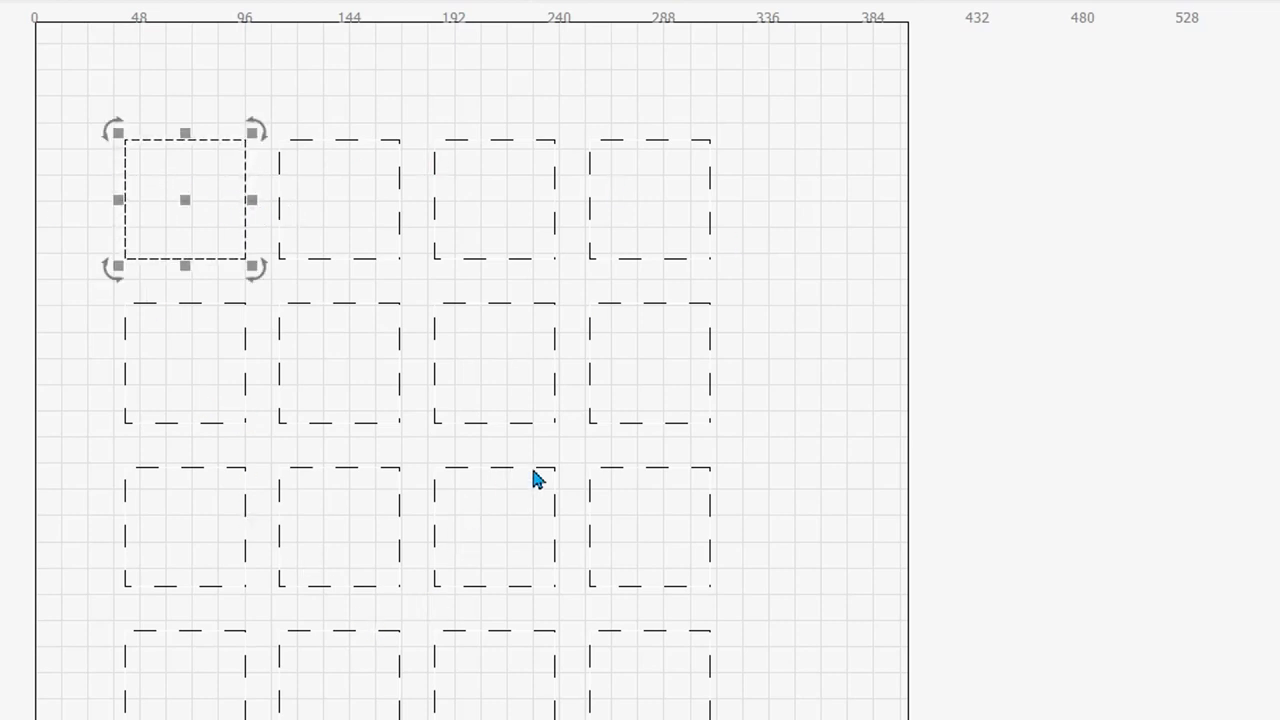
mouse_move(479, 378)
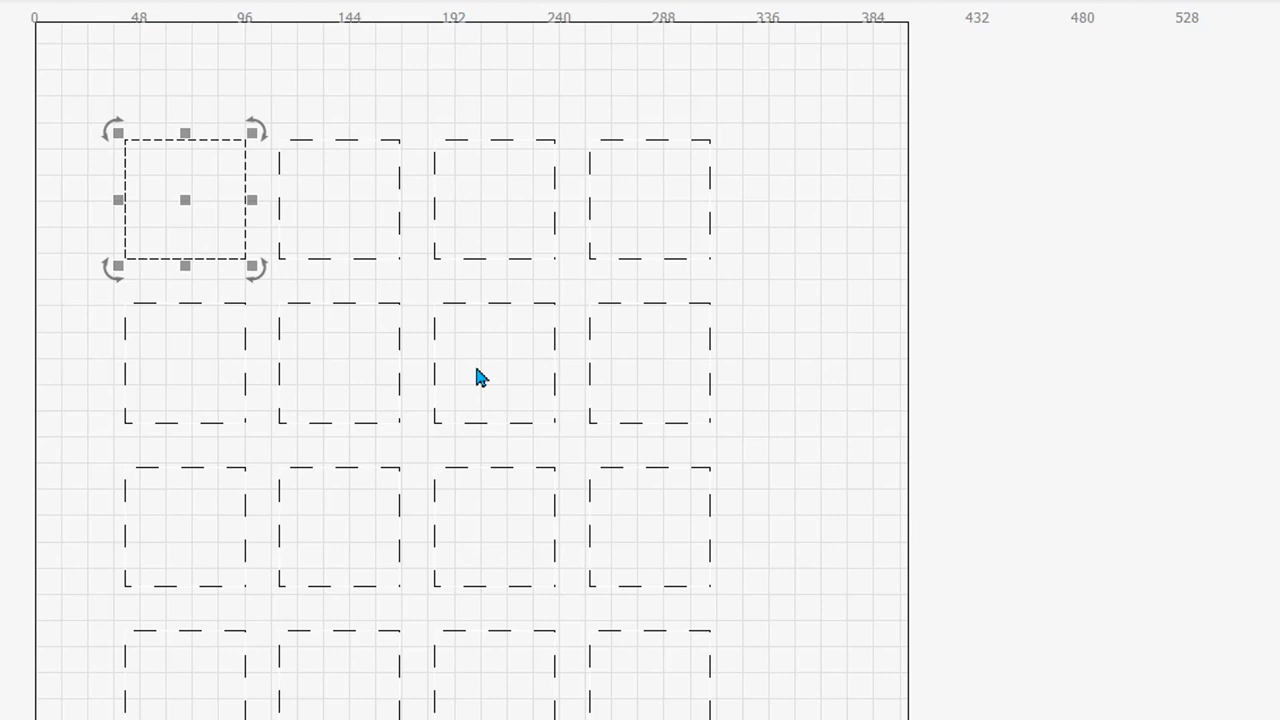
mouse_move(253, 131)
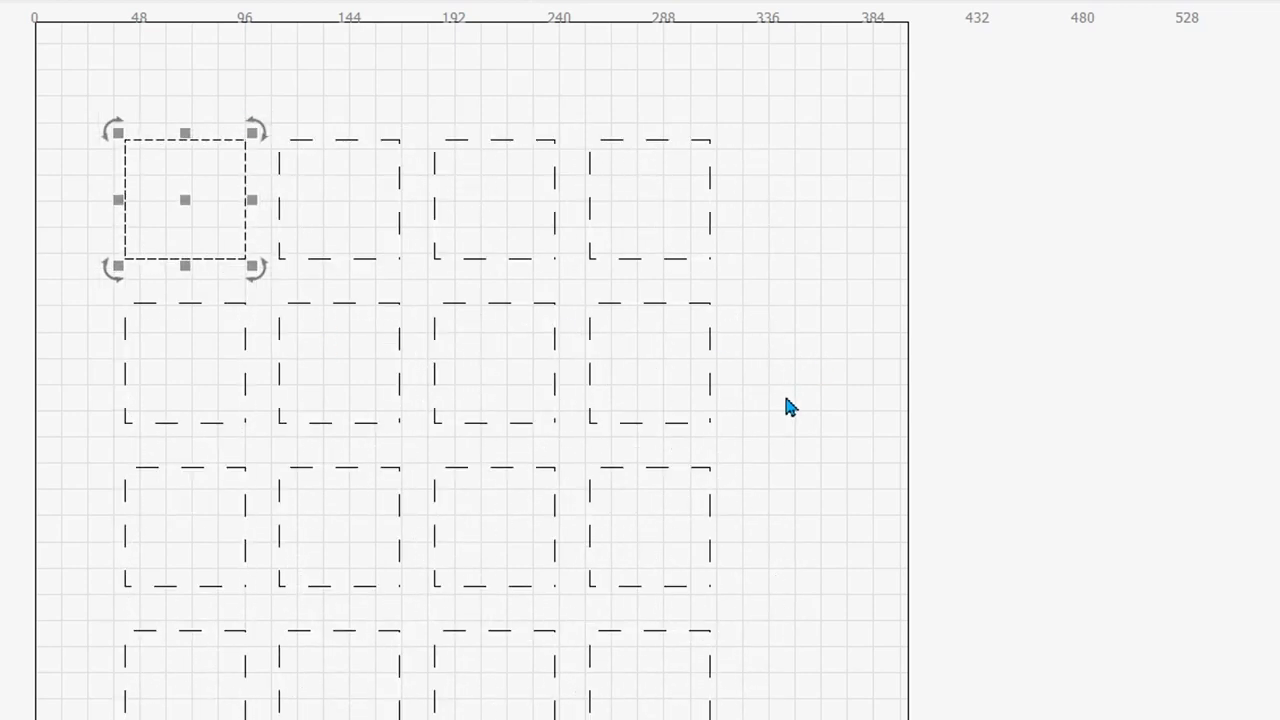
Step: Import the bulldog graphic, shrink it to tile size, place it in the first square, and reselect it
click(807, 359)
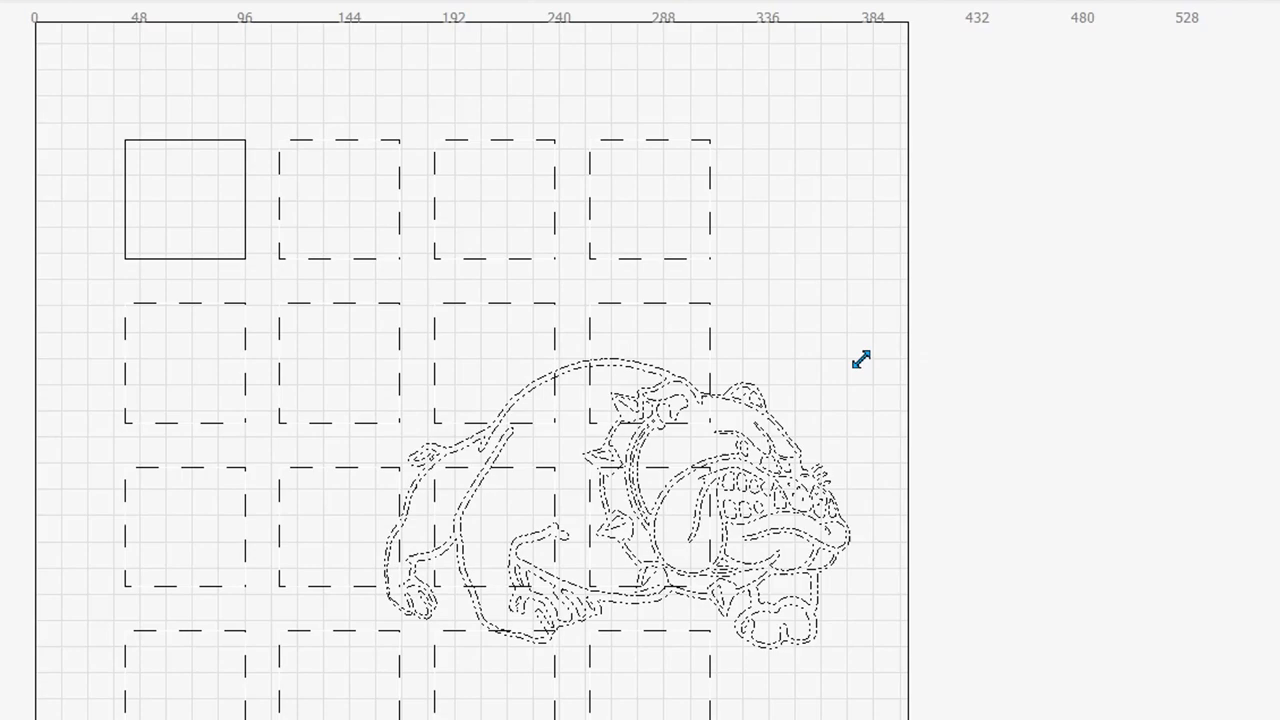
drag(862, 360, 577, 527)
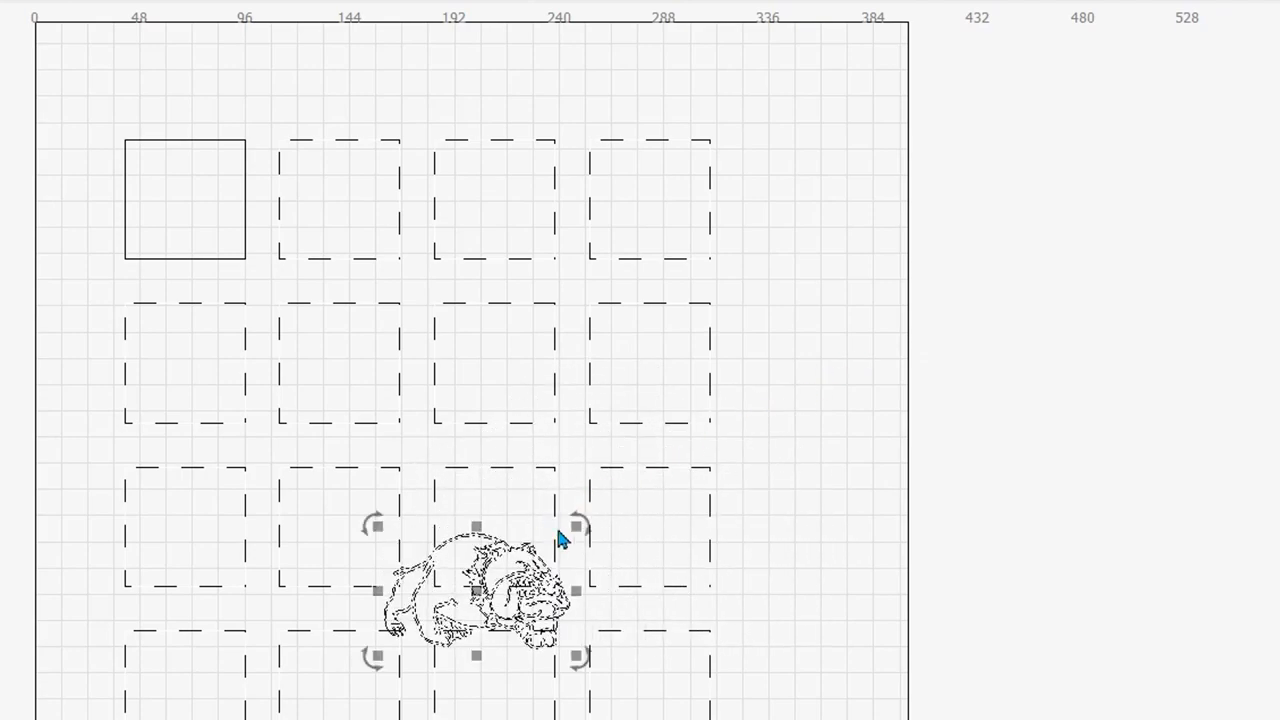
drag(475, 590, 200, 200)
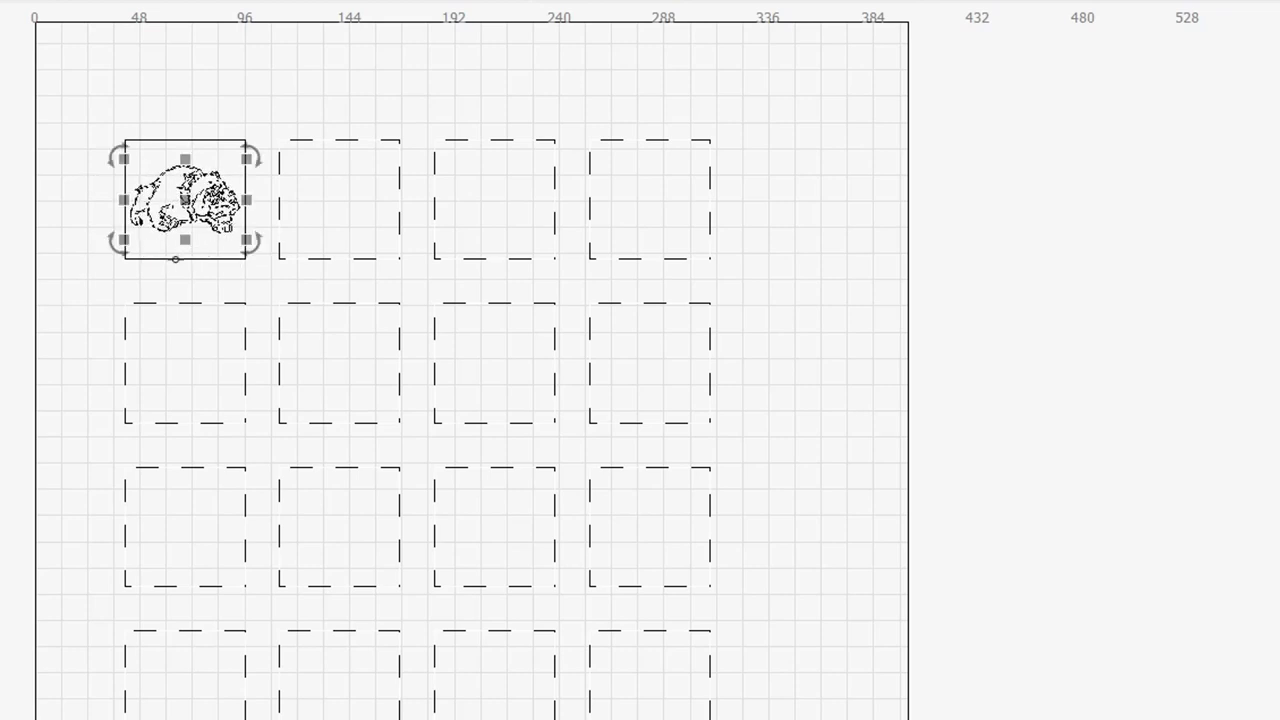
click(595, 327)
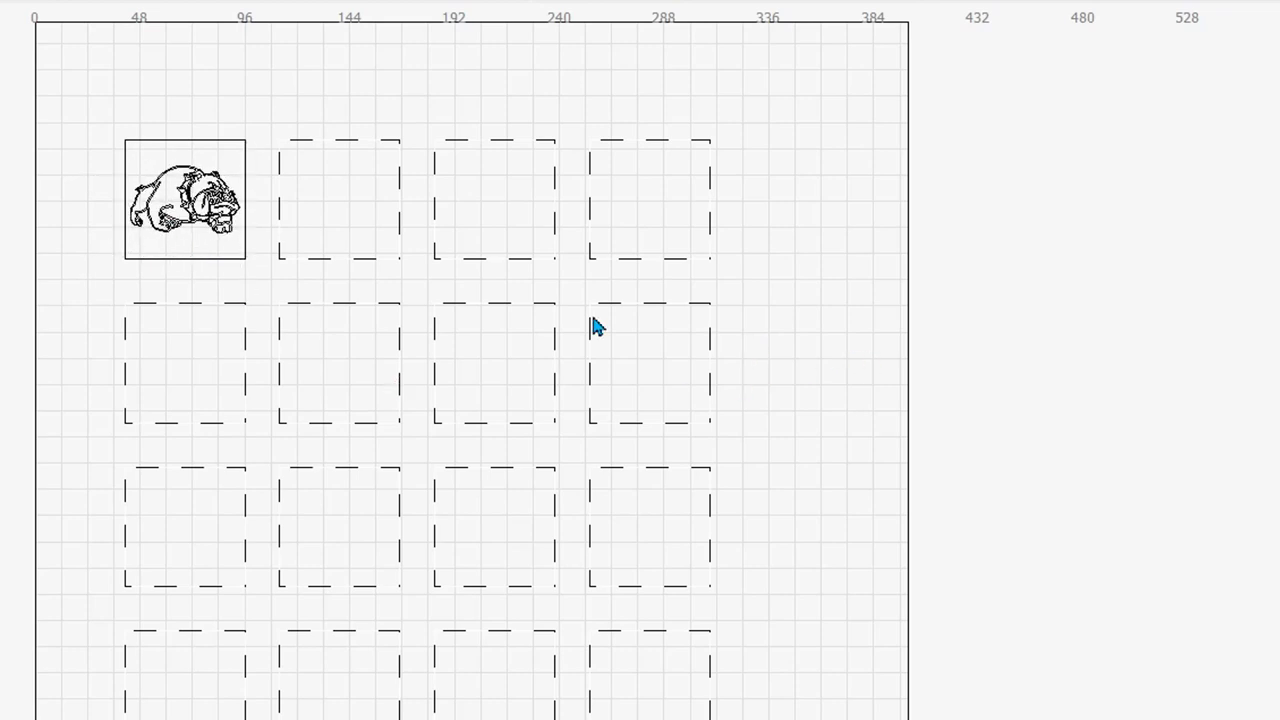
mouse_move(258, 280)
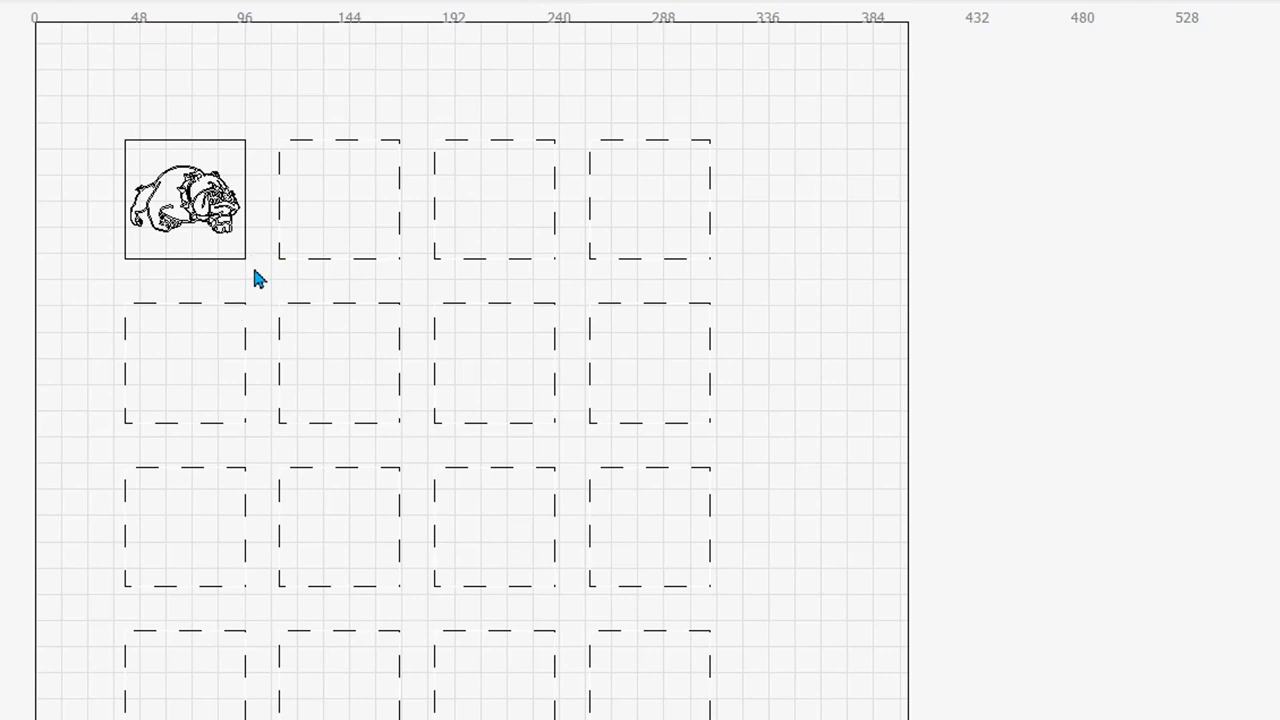
click(184, 198)
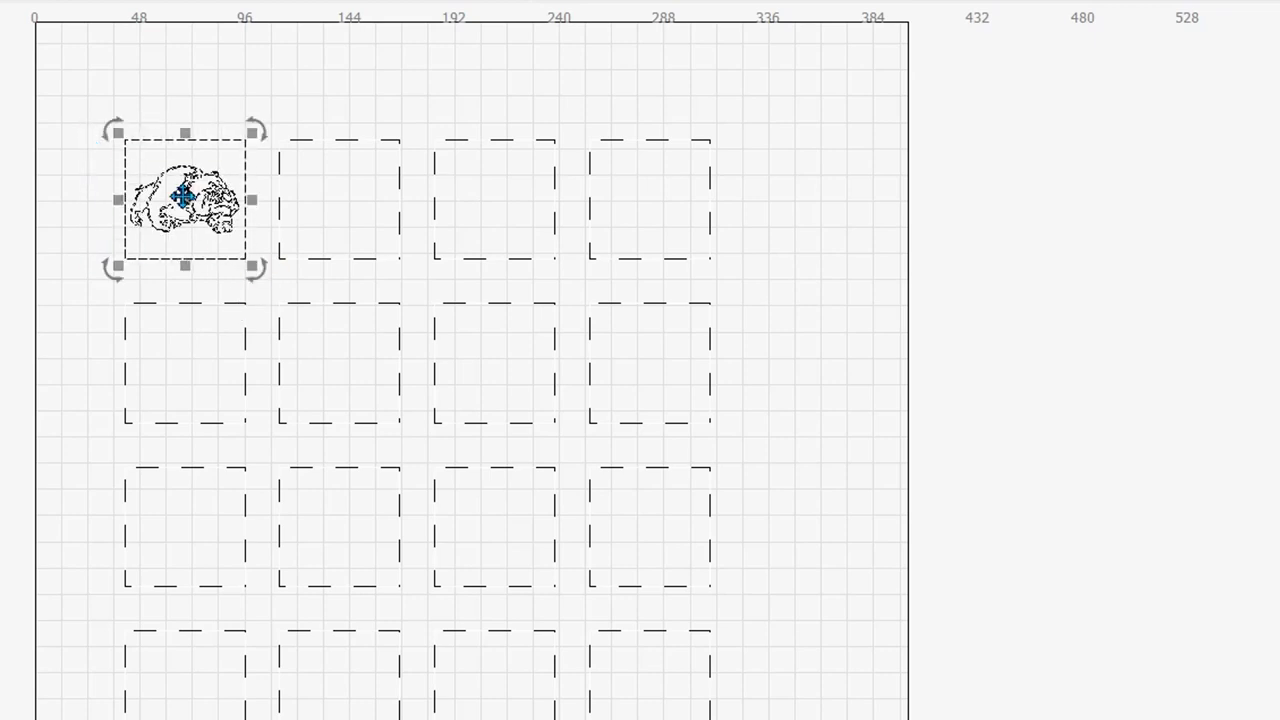
Step: Preview the selected array showing all sixteen bulldog tiles
right_click(184, 196)
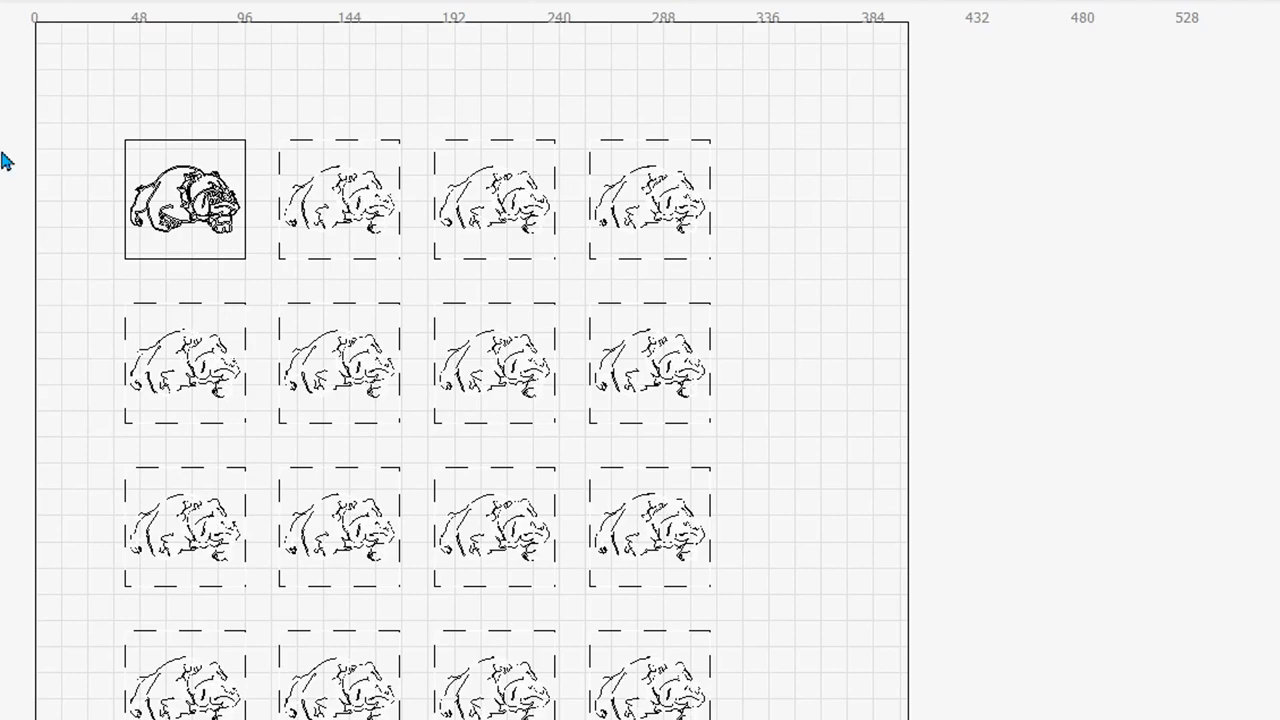
mouse_move(530, 475)
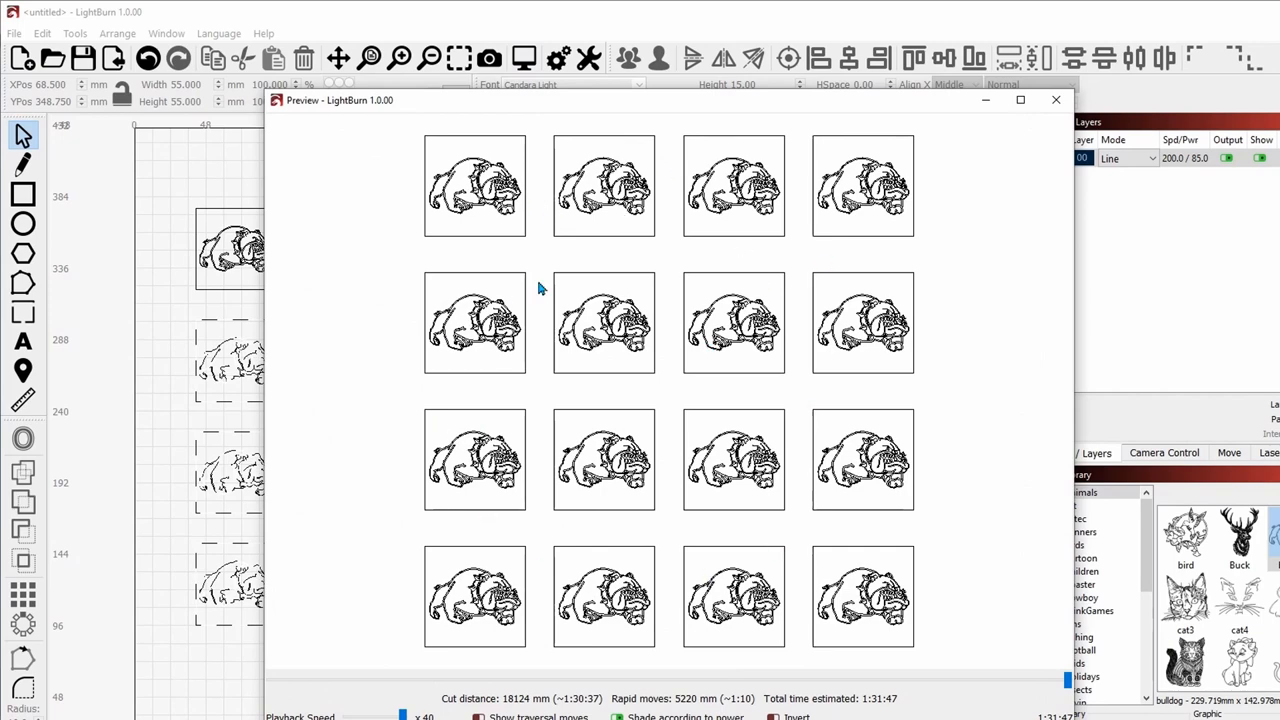
Step: Close the Preview window after its 1 hour 32 minute estimate
click(1055, 99)
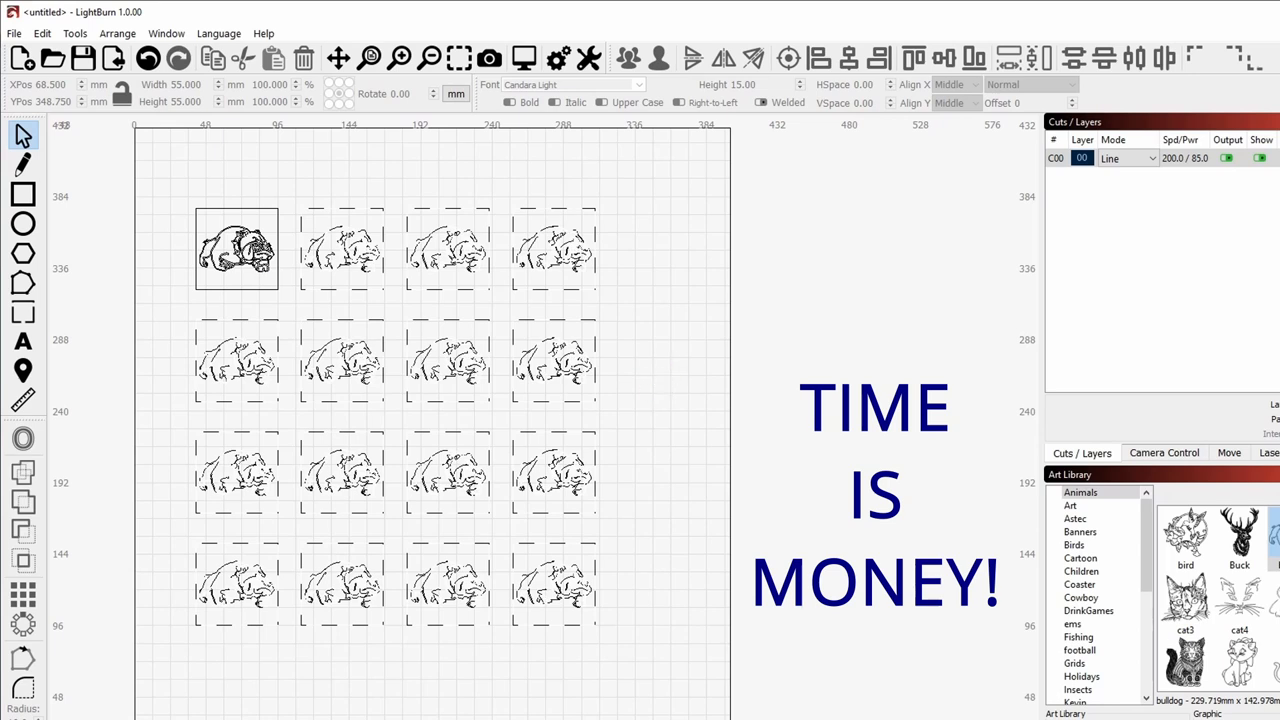
Step: Add the text 'CO NAME' beneath the bulldog in the first tile
click(236, 248)
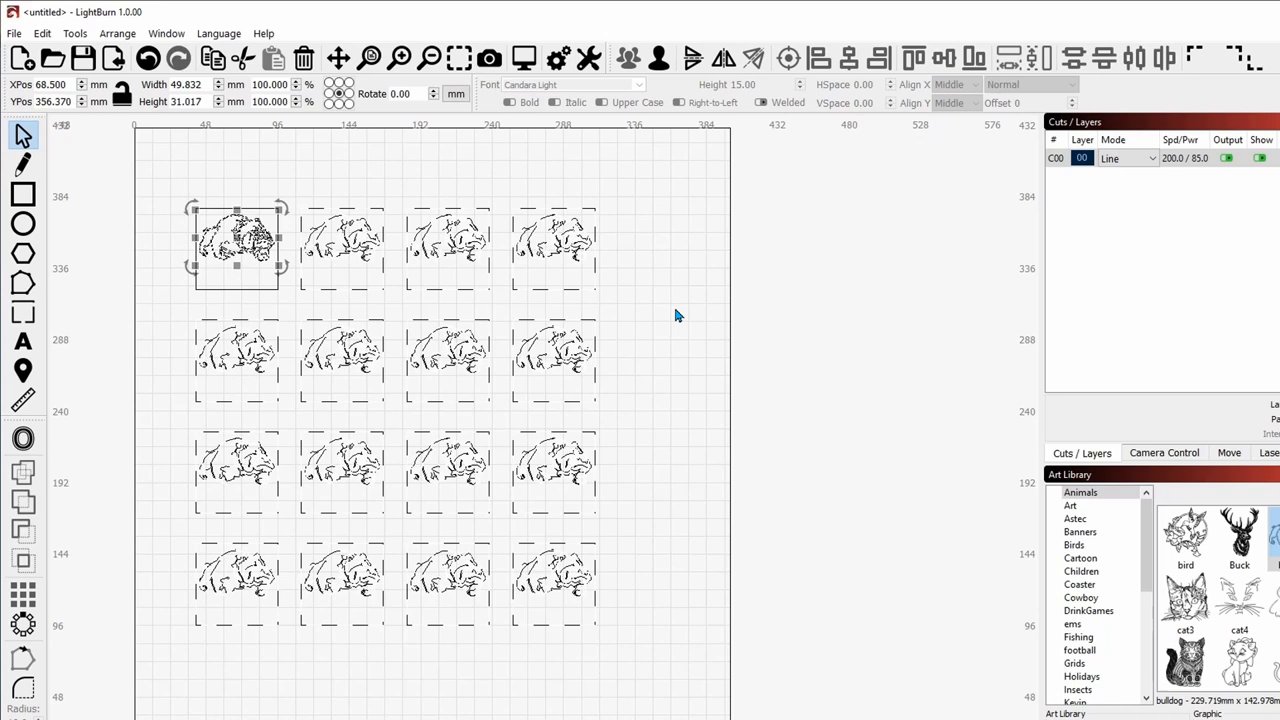
click(143, 263)
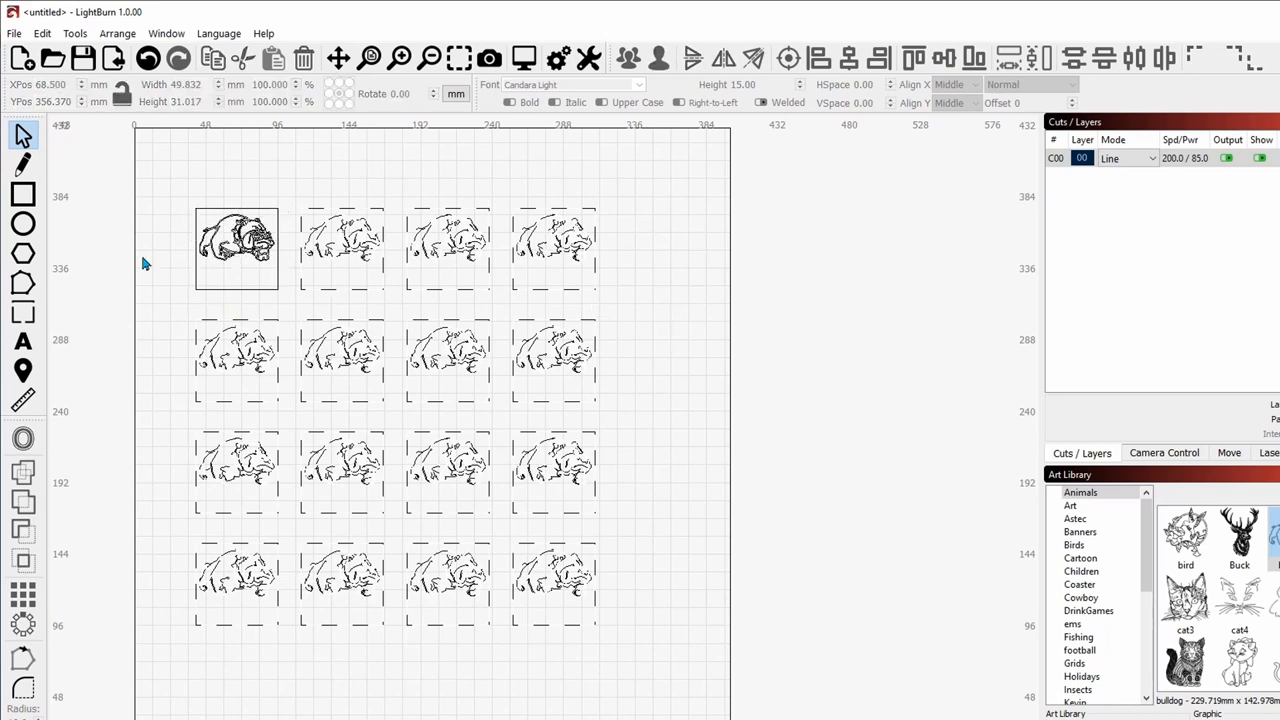
click(23, 341)
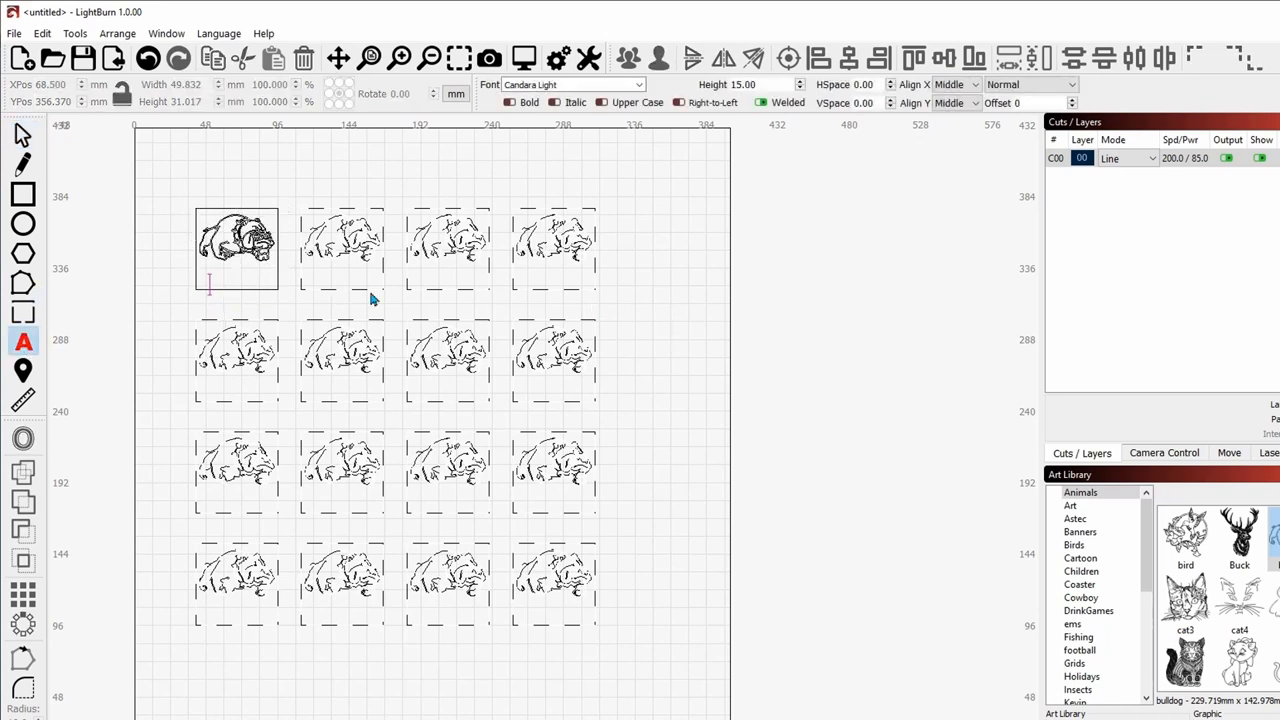
text(CON)
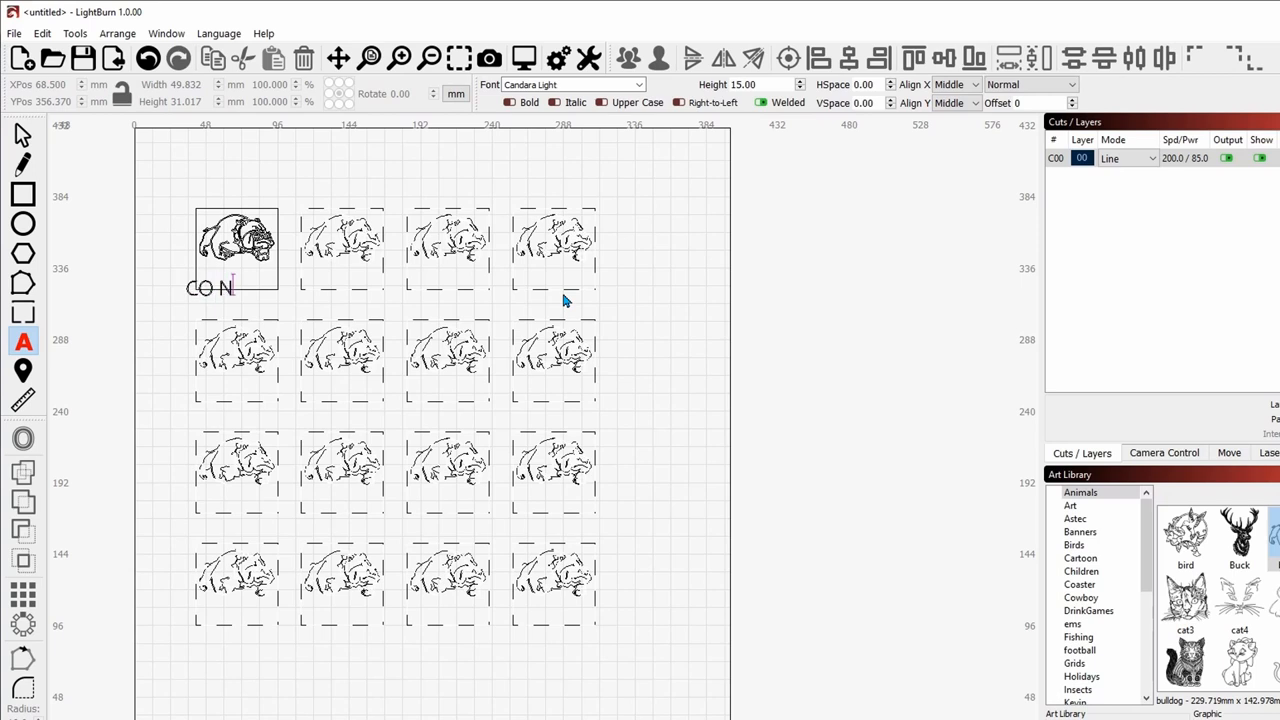
text(AME)
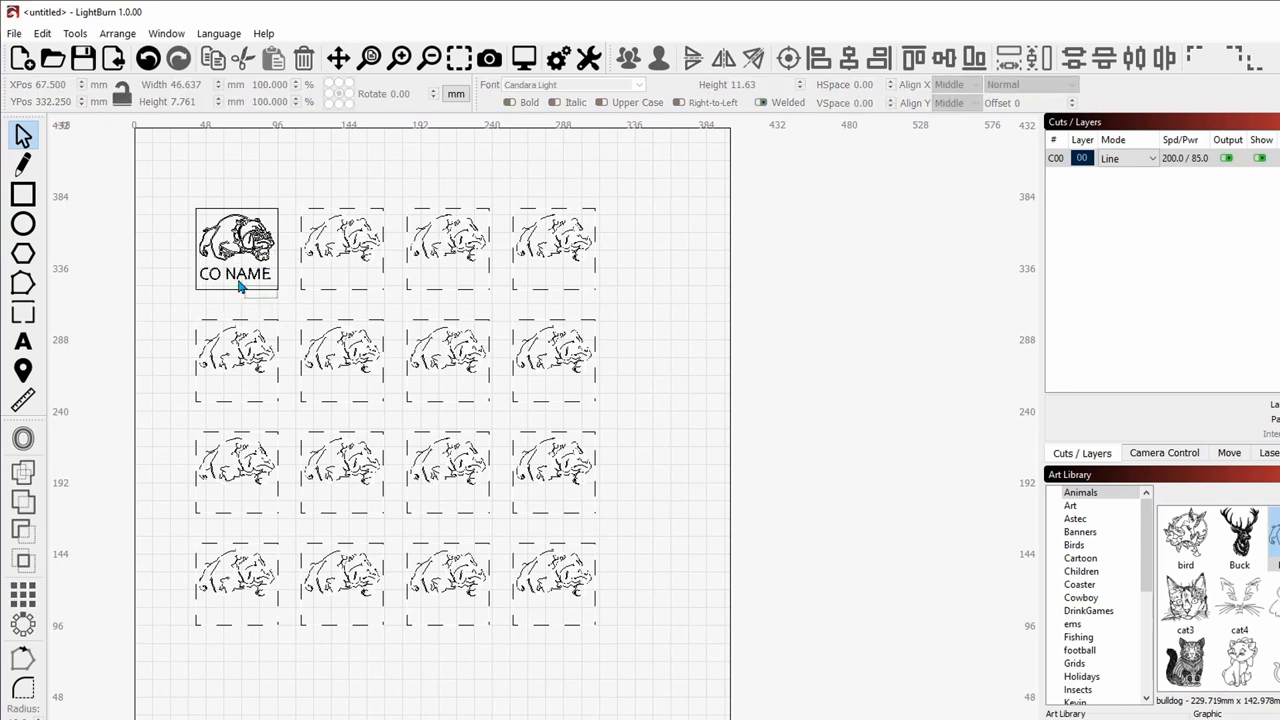
click(236, 248)
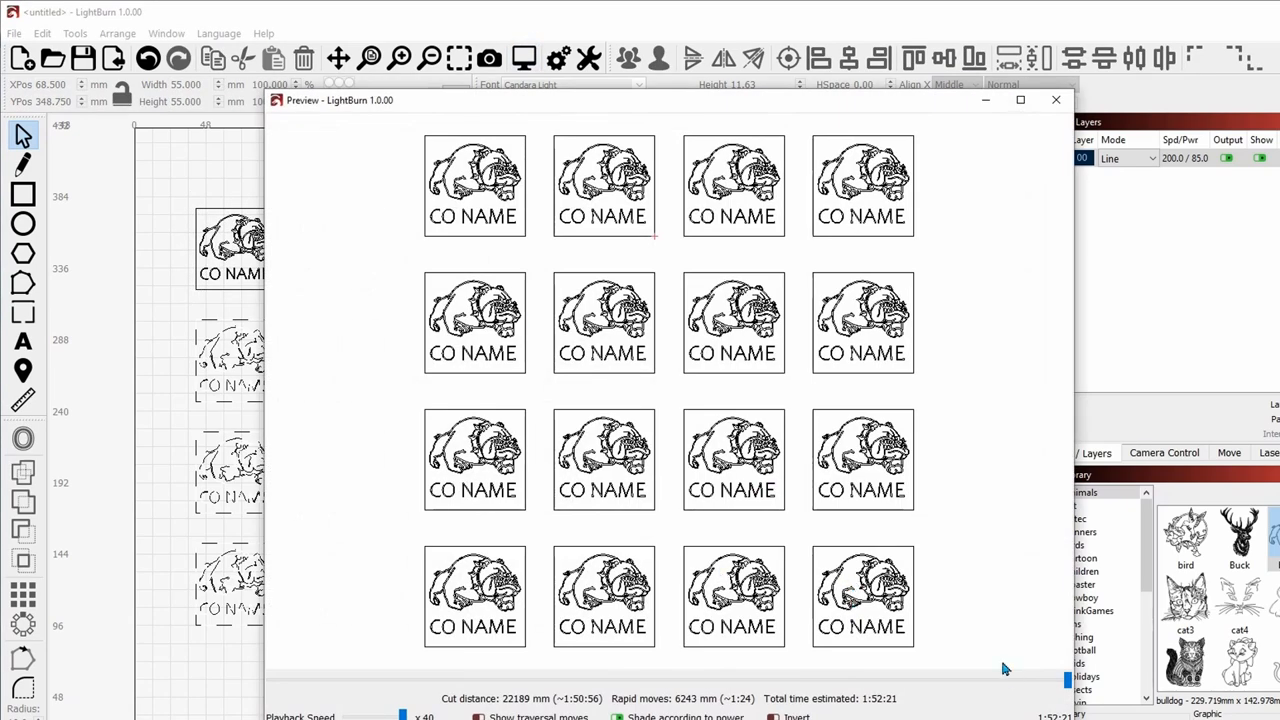
click(1055, 99)
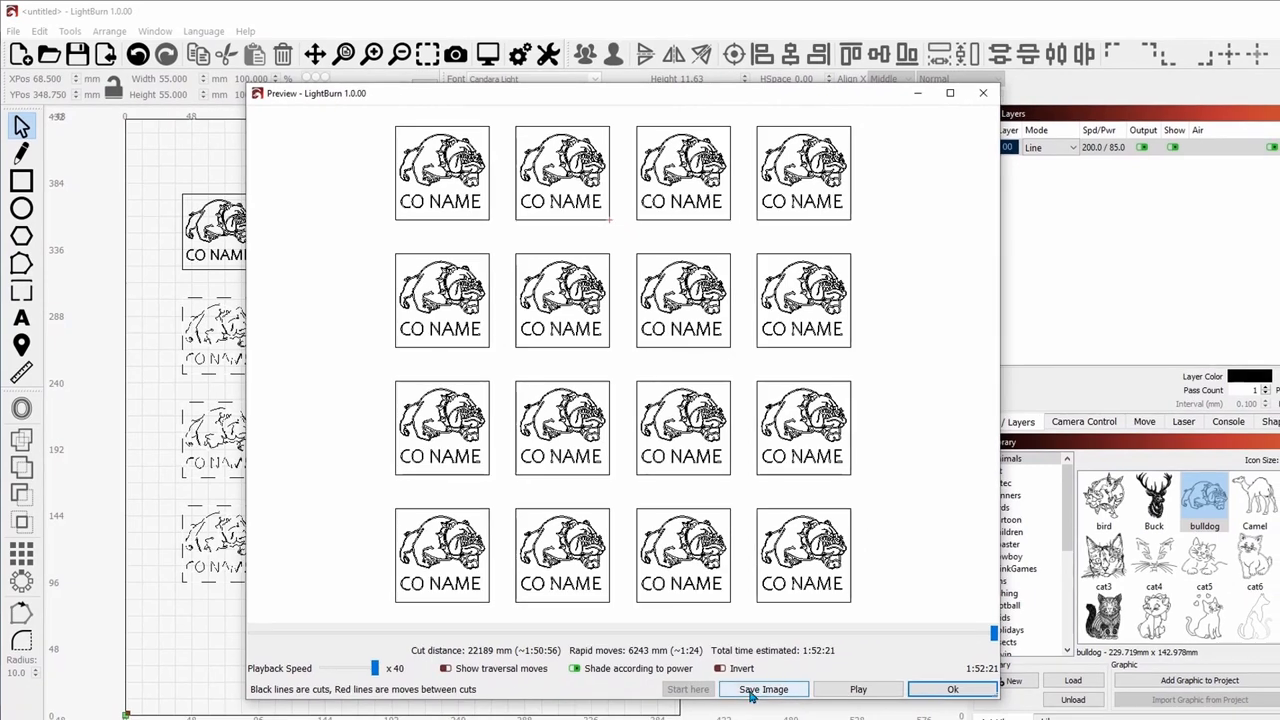
mouse_move(951, 689)
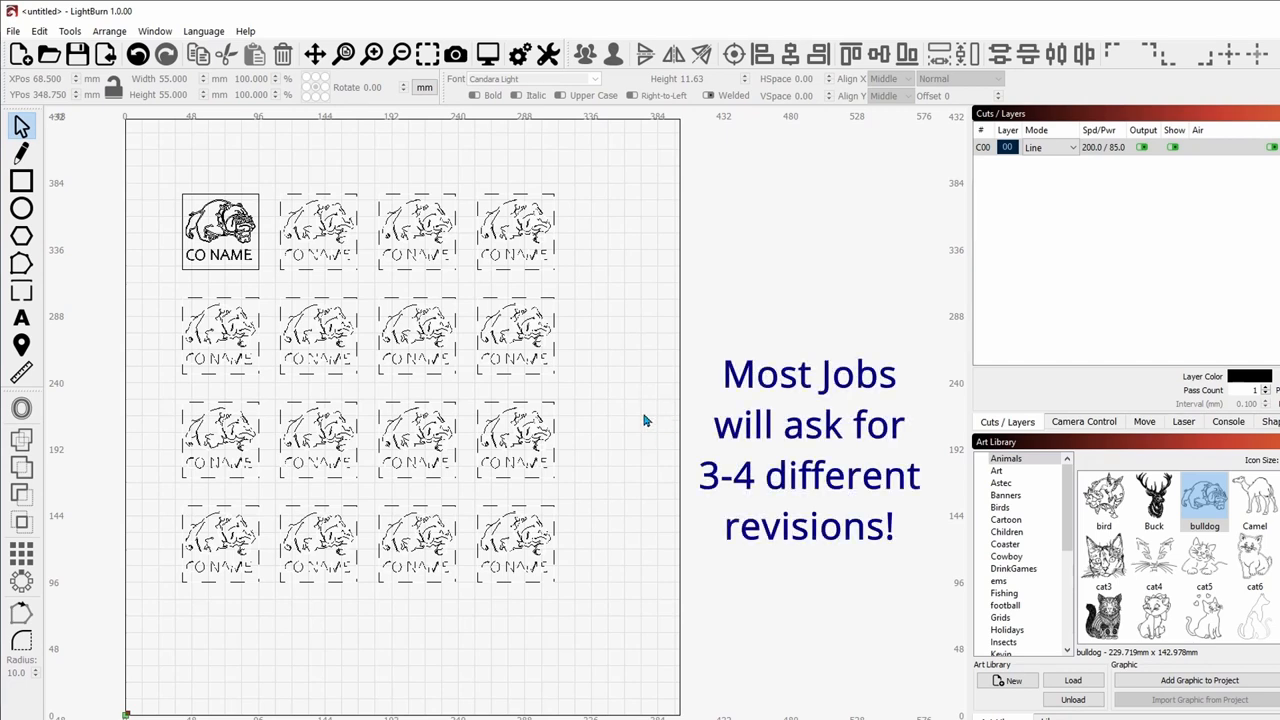
mouse_move(651, 398)
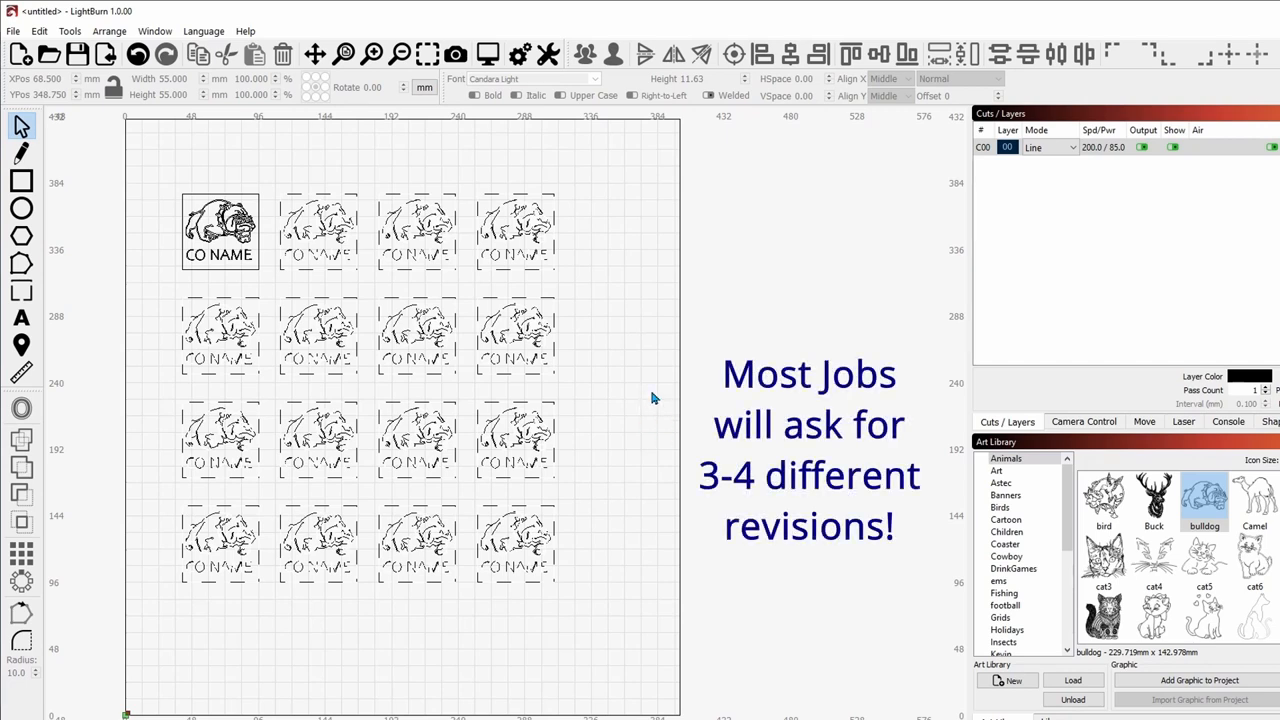
mouse_move(623, 343)
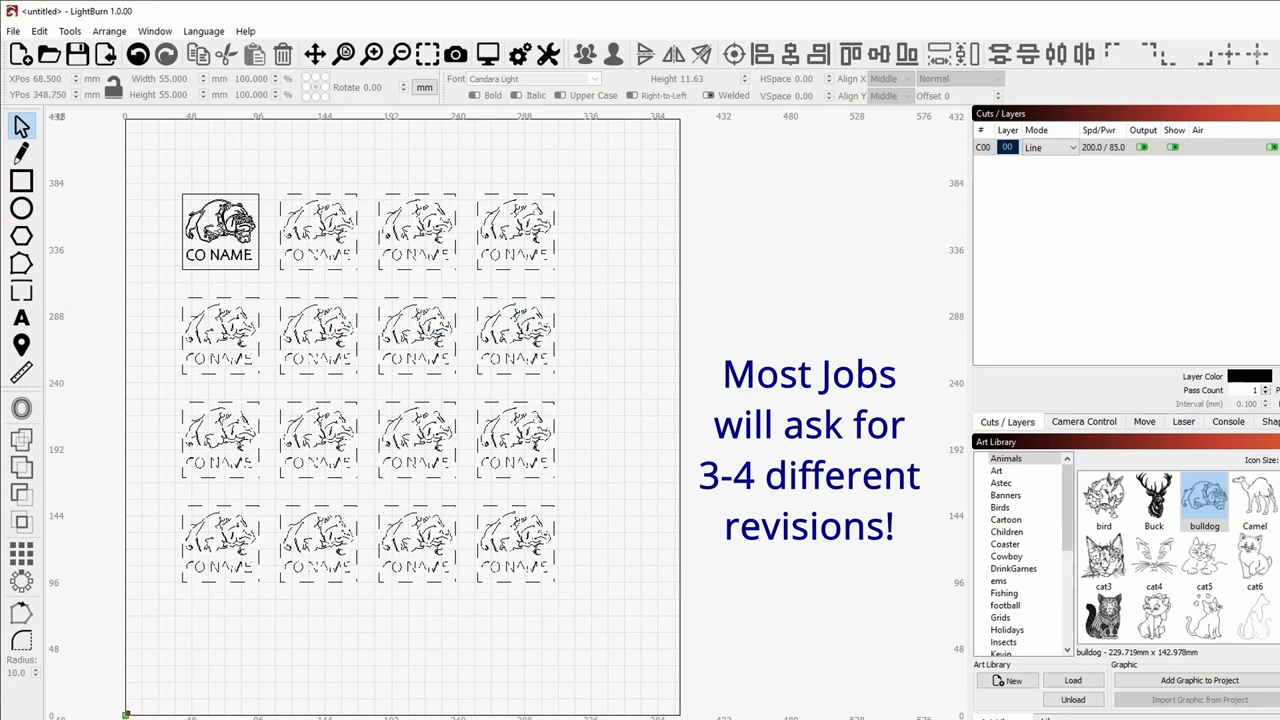
Step: Edit the array with Create Virtual Array off, making sixteen real tile copies
click(219, 230)
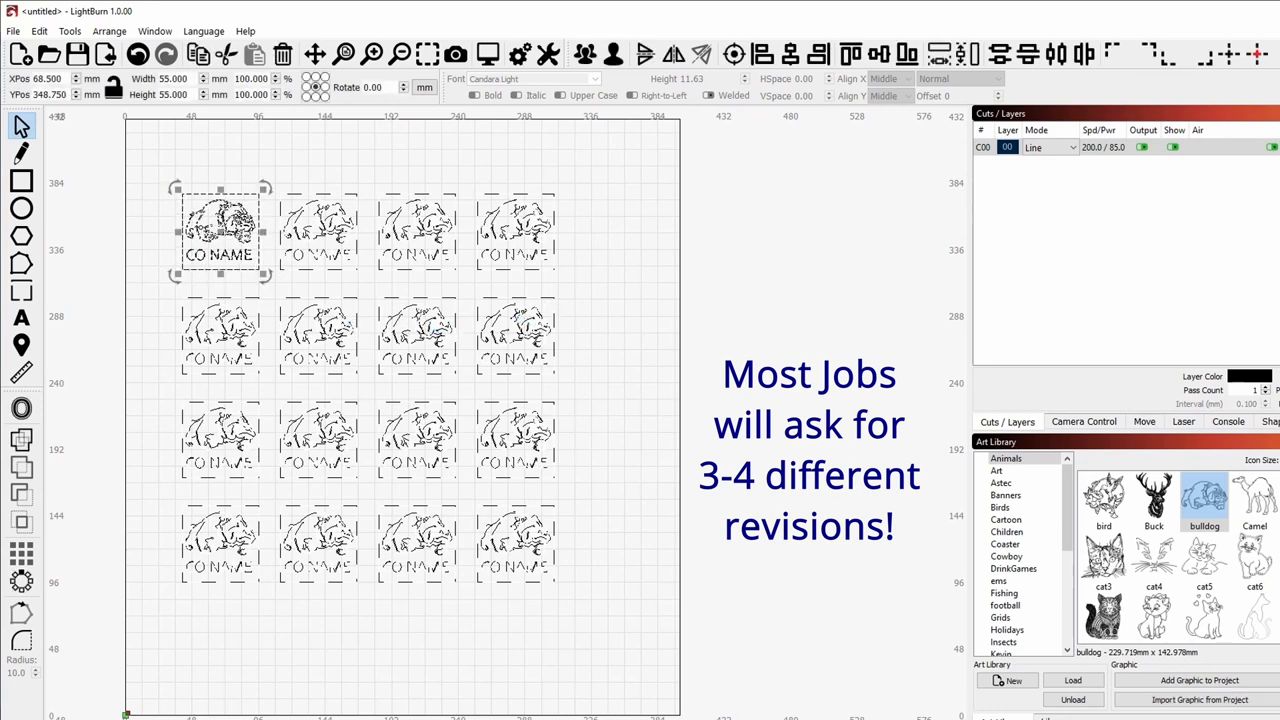
right_click(220, 230)
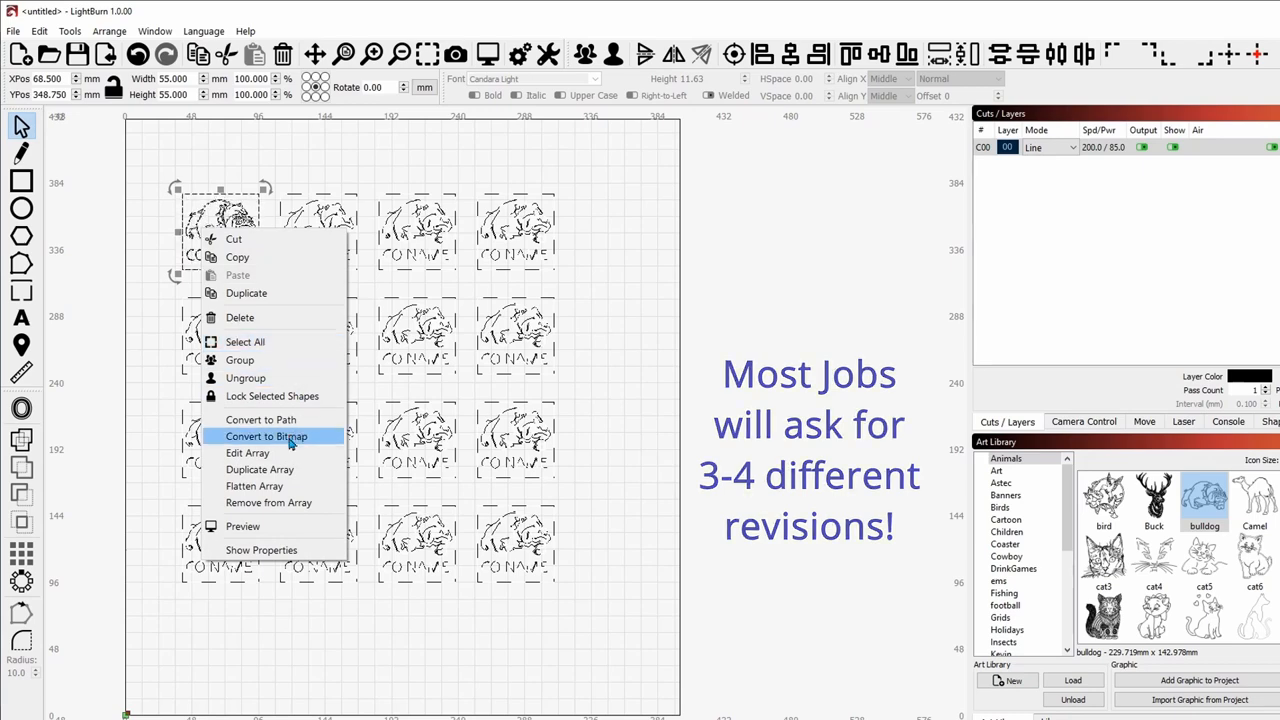
click(259, 469)
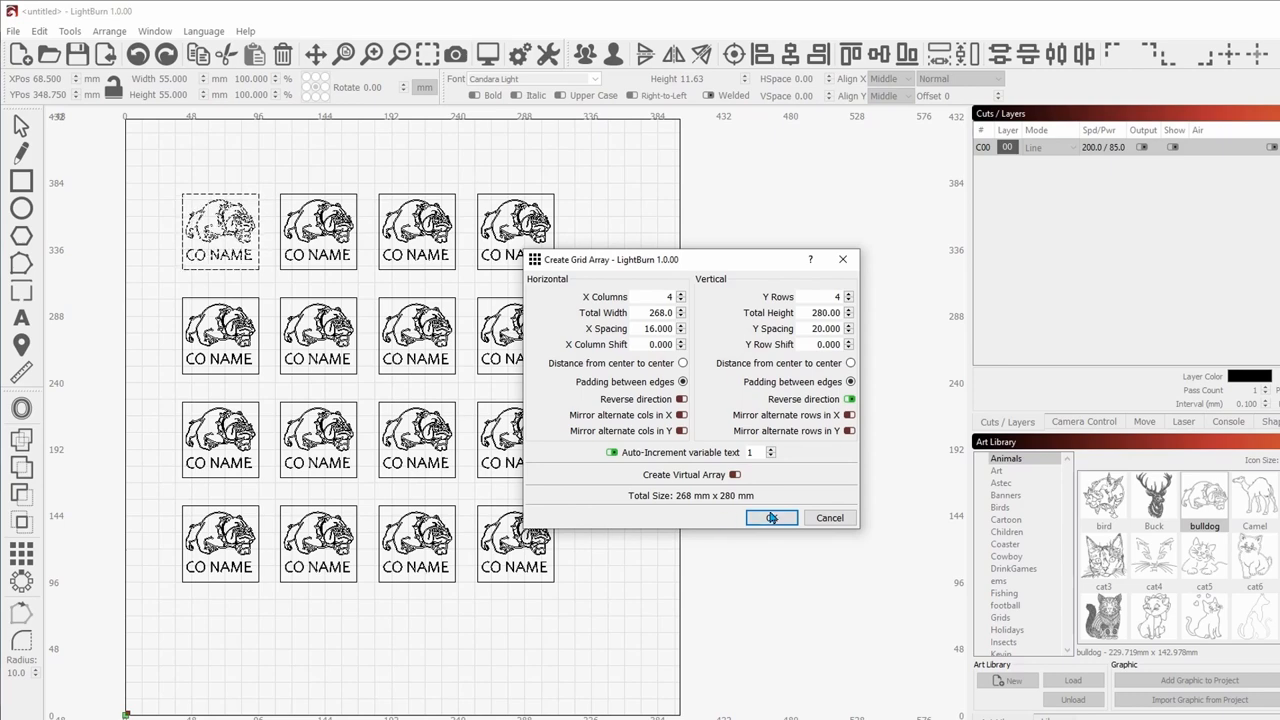
click(771, 517)
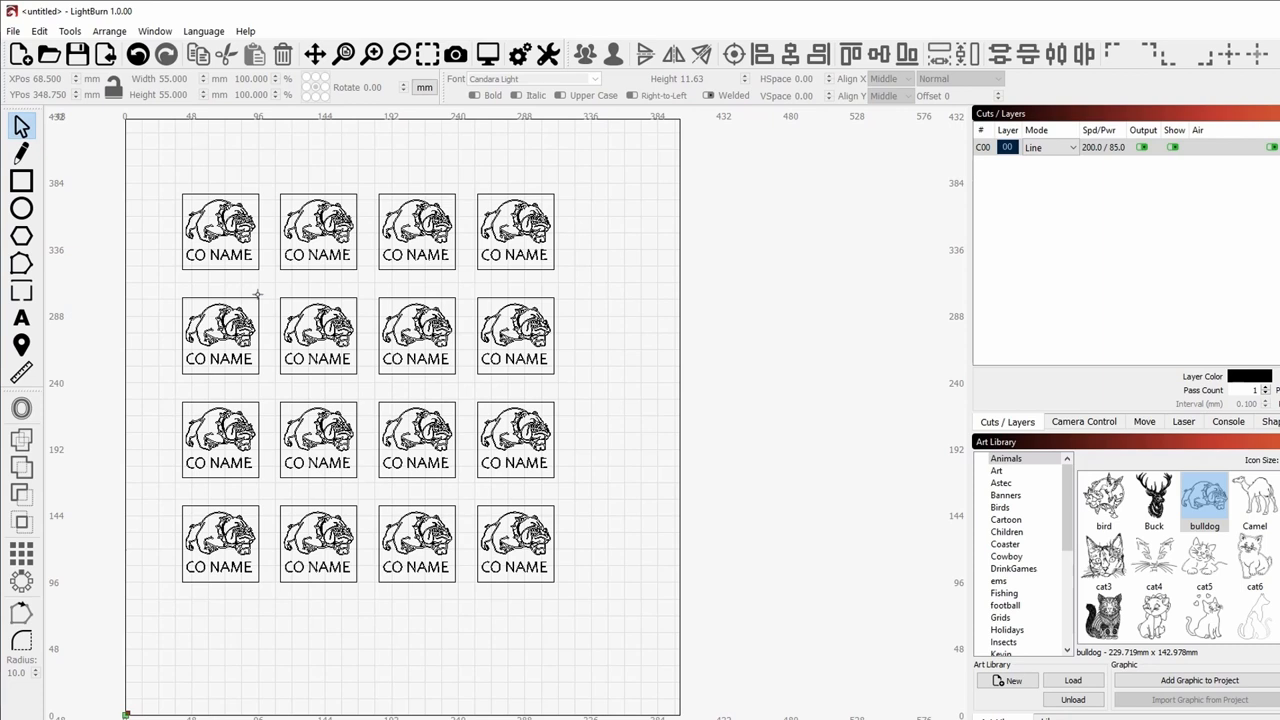
mouse_move(268, 284)
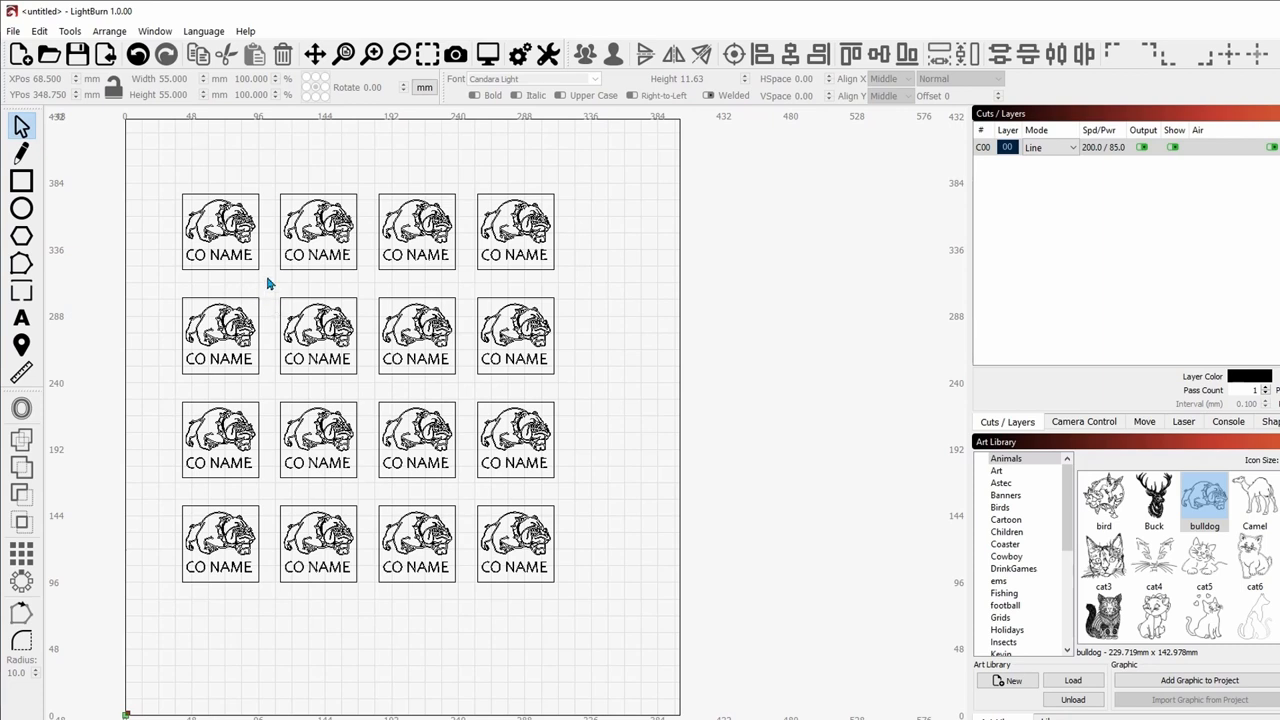
click(219, 230)
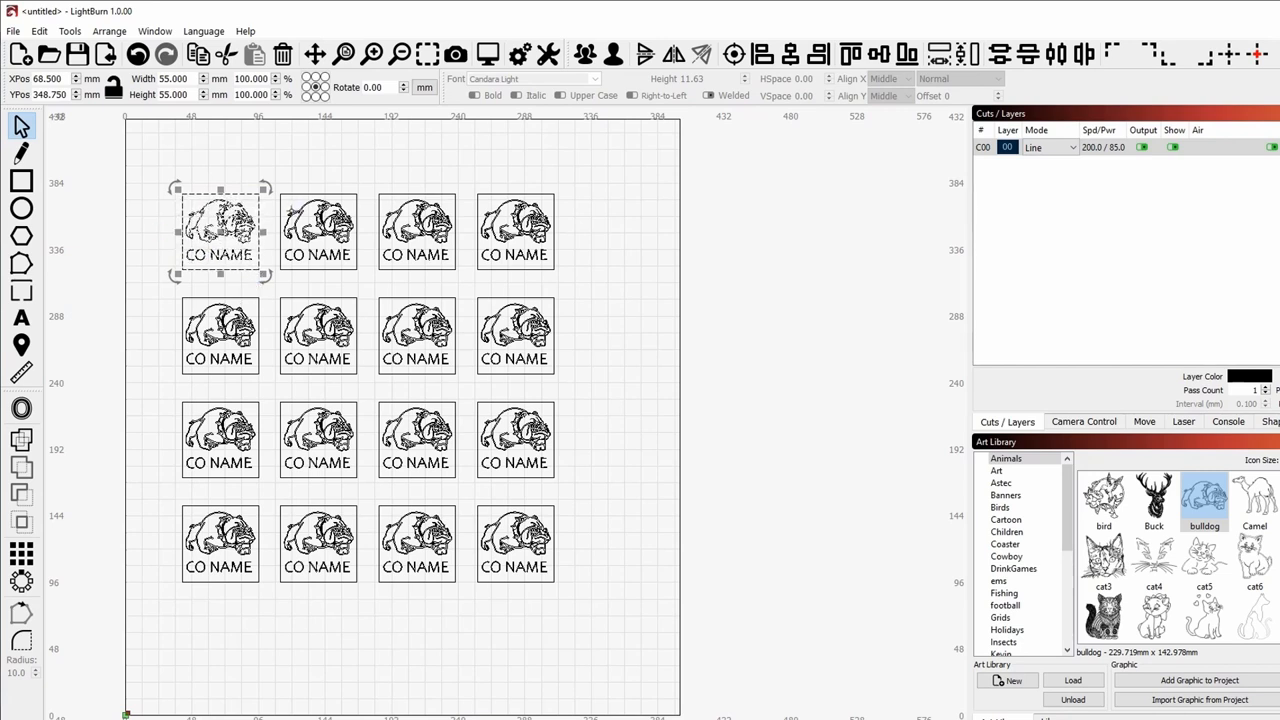
click(424, 87)
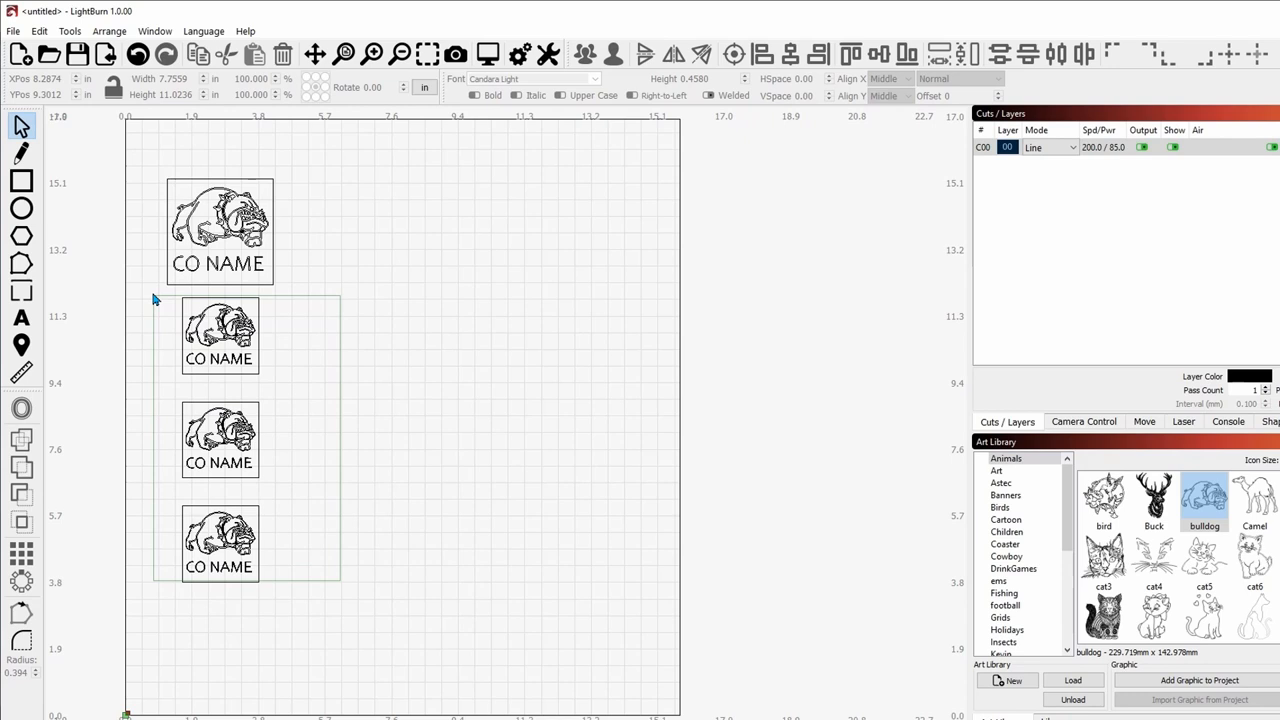
key(Delete)
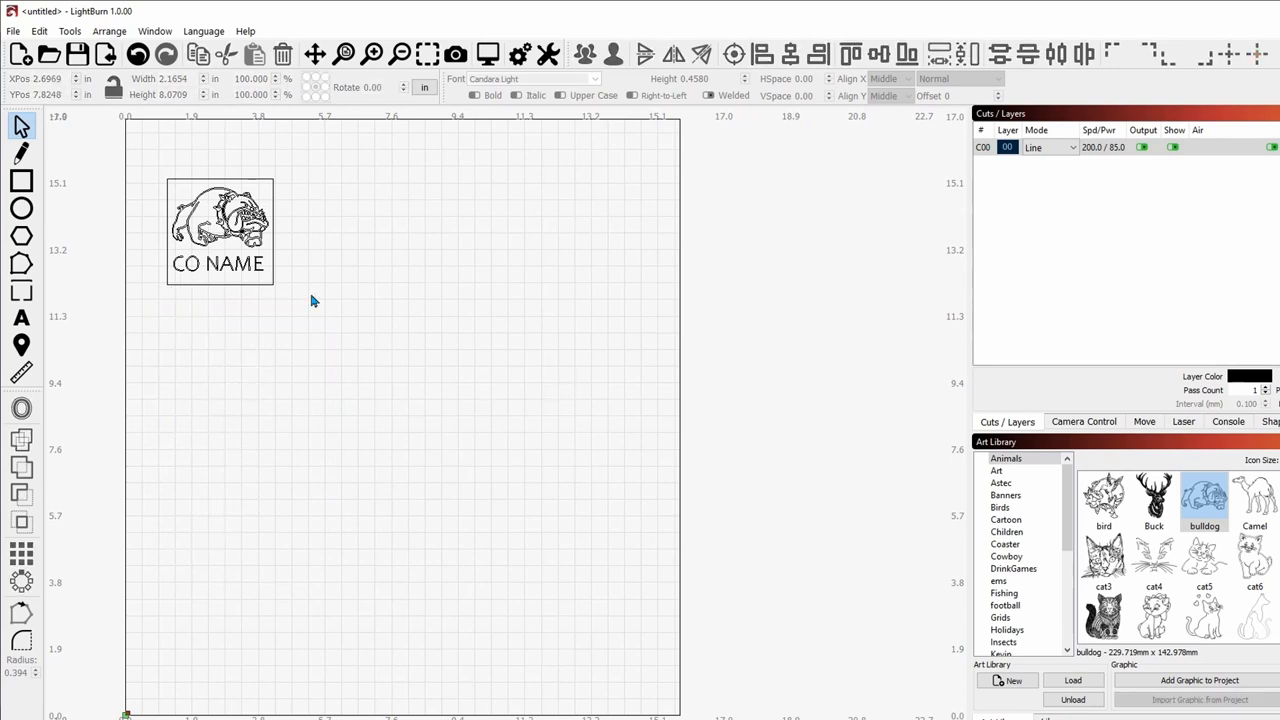
click(219, 230)
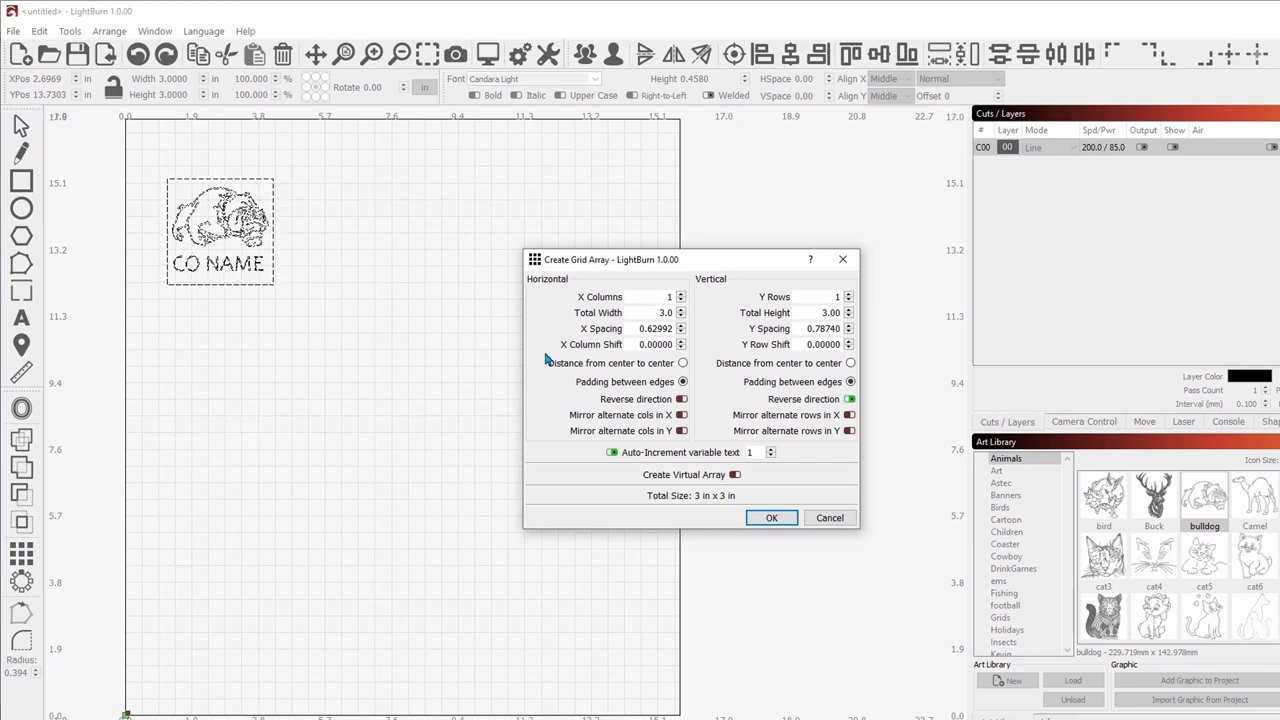
mouse_move(829, 517)
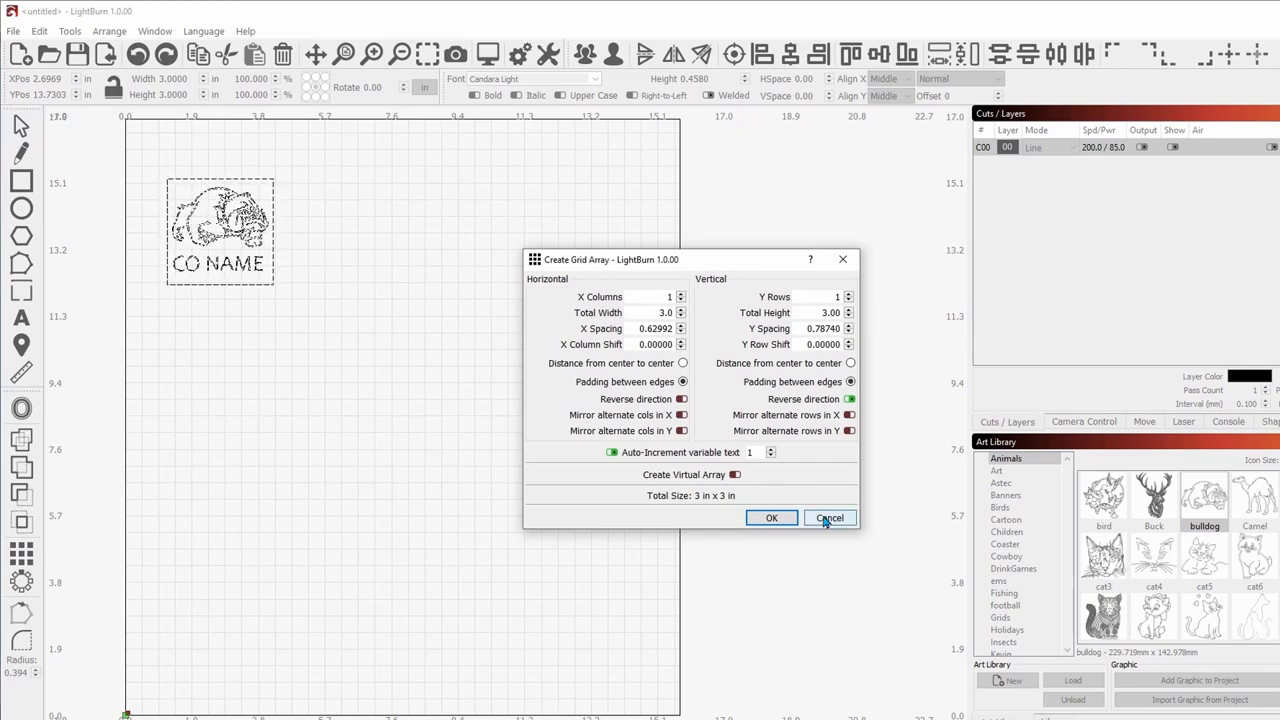
click(771, 517)
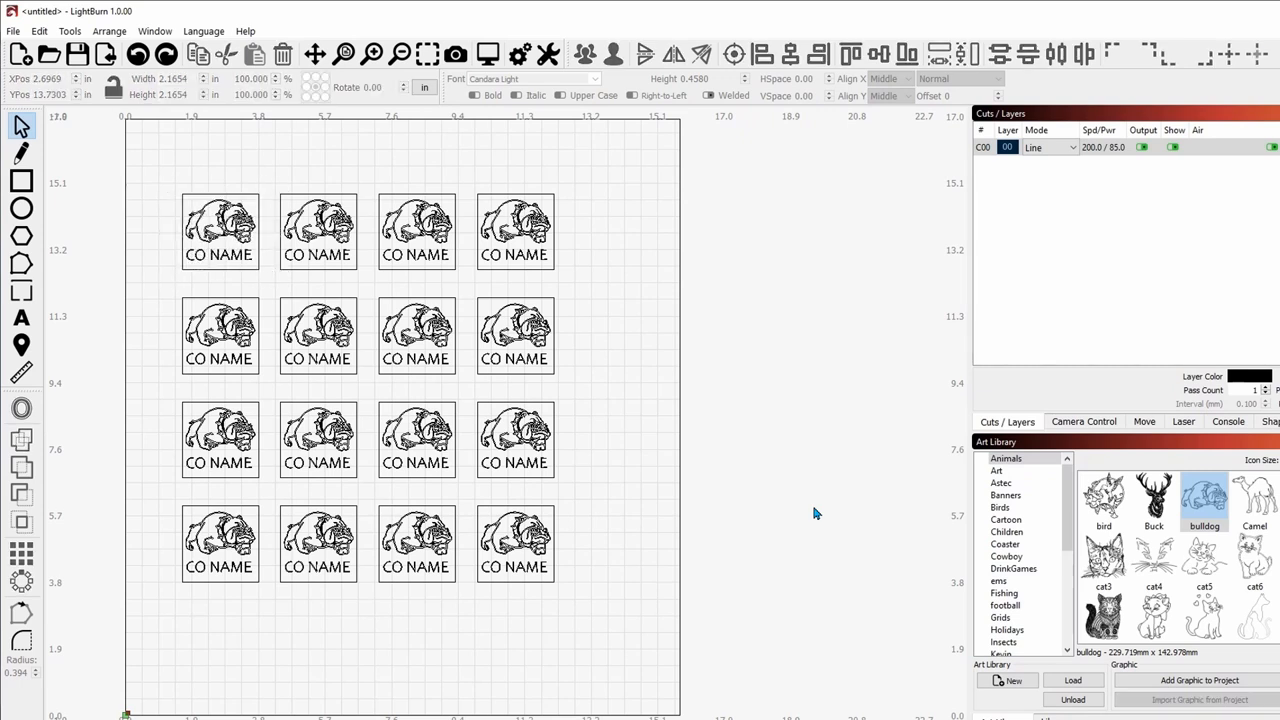
mouse_move(672, 281)
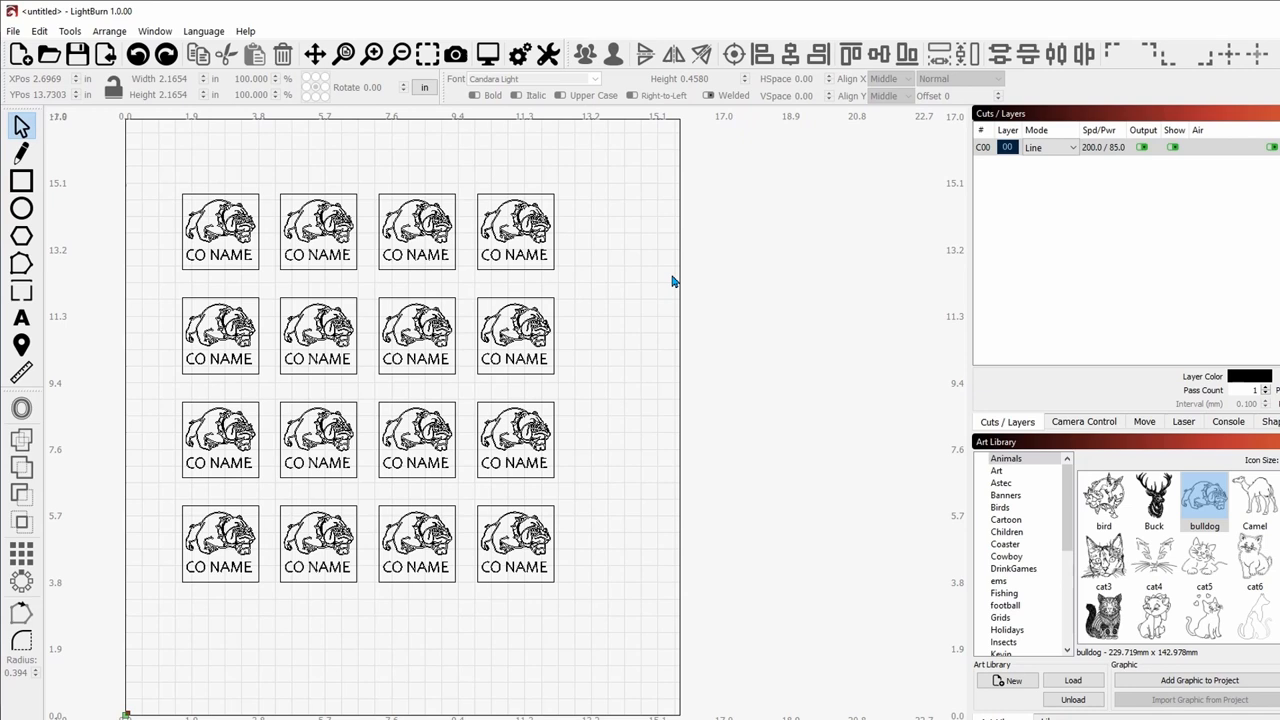
mouse_move(603, 355)
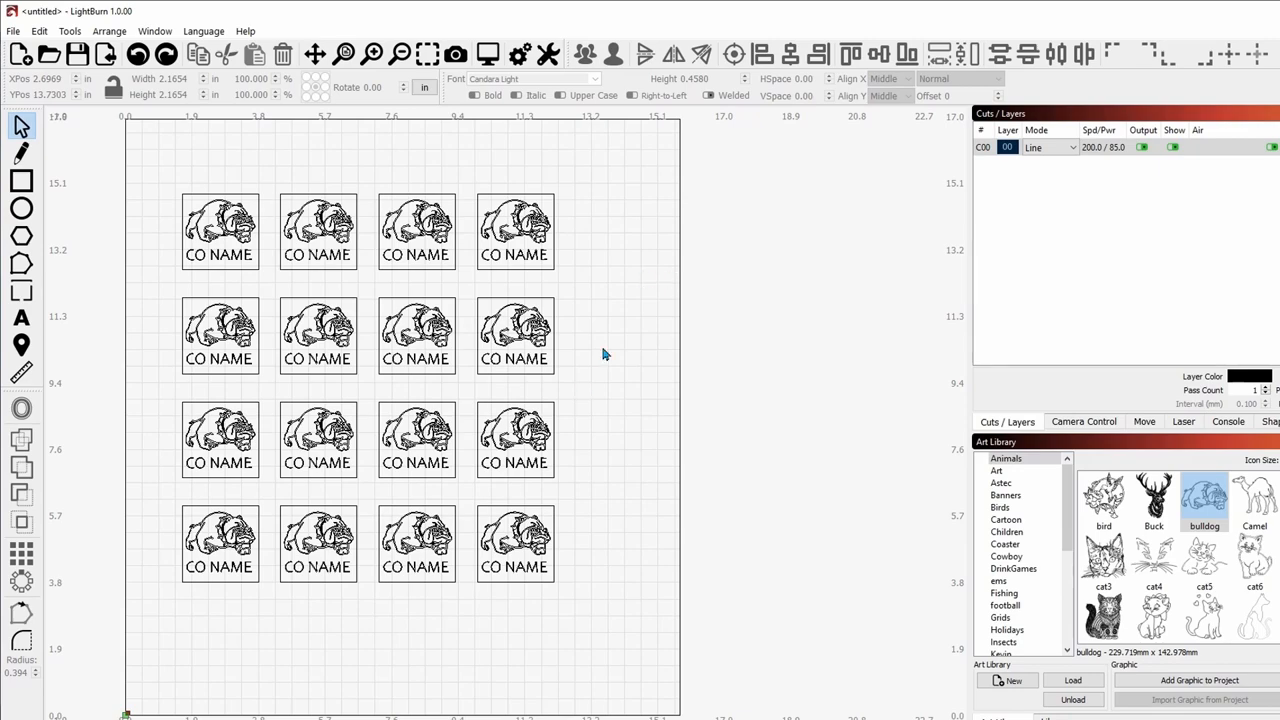
Step: Switch to the LightBurn 1.0 release notes in Chrome and read the new features
click(730, 18)
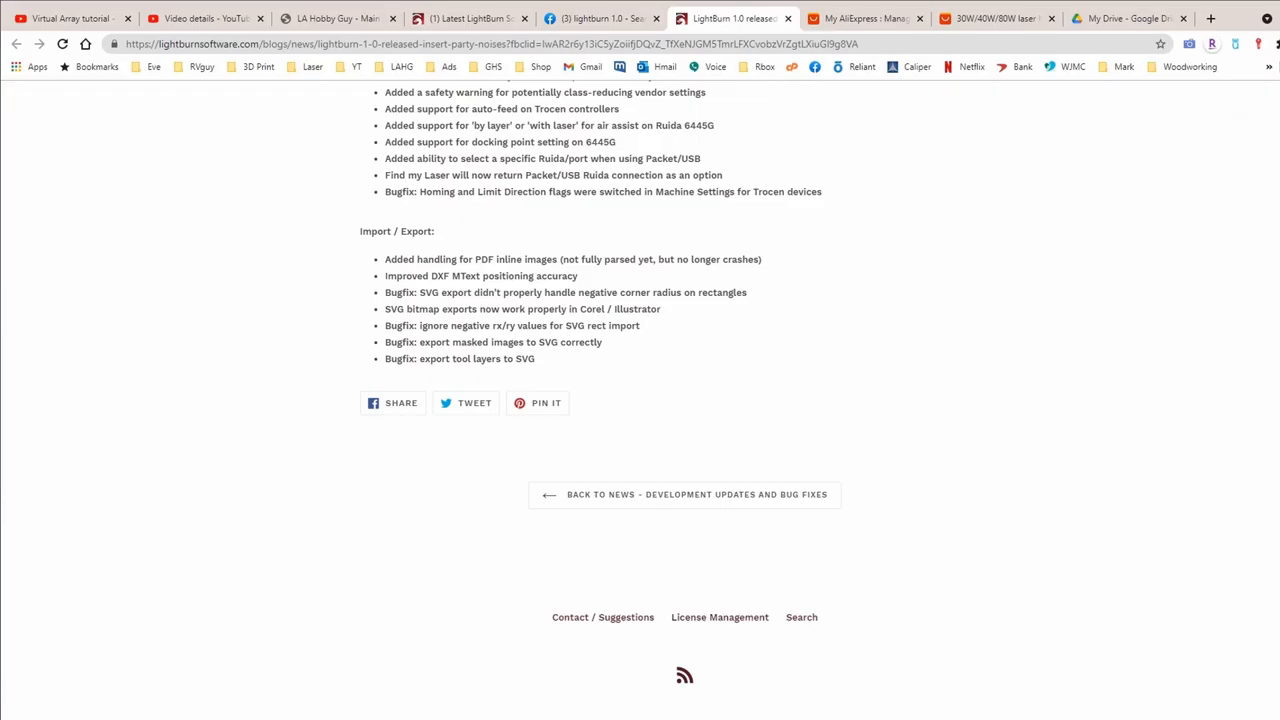
scroll(up, 3)
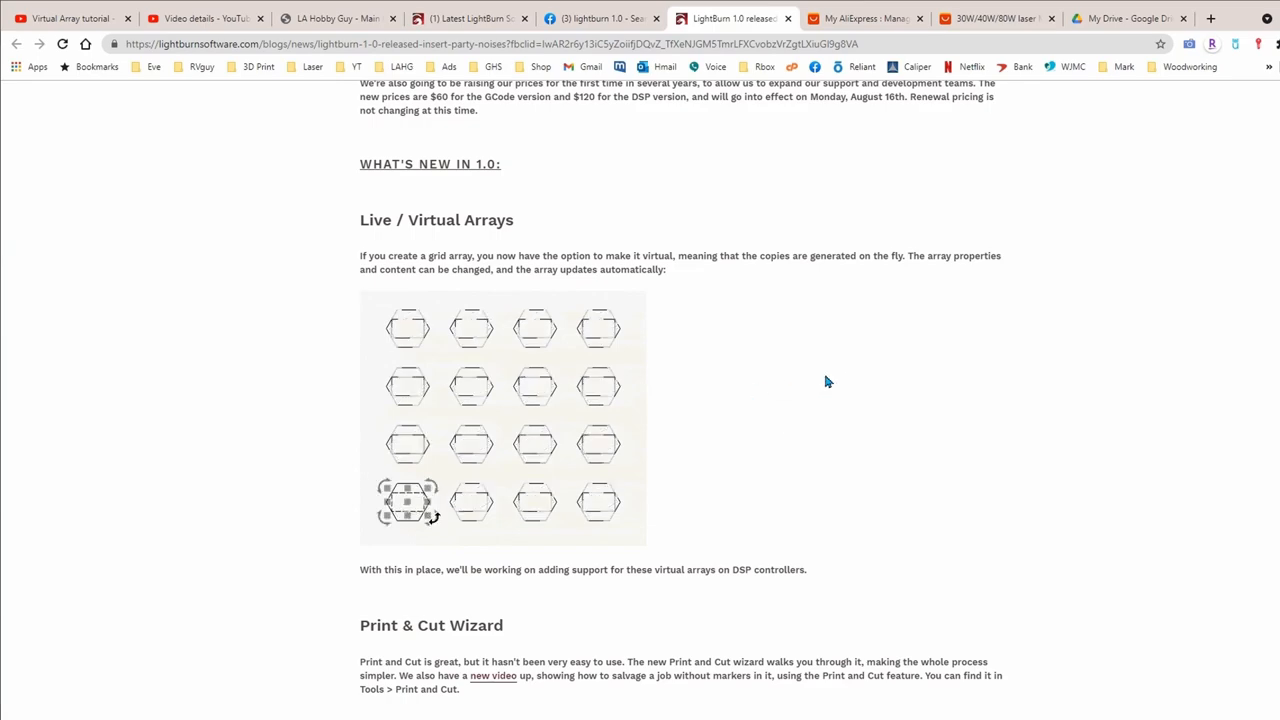
scroll(down, 3)
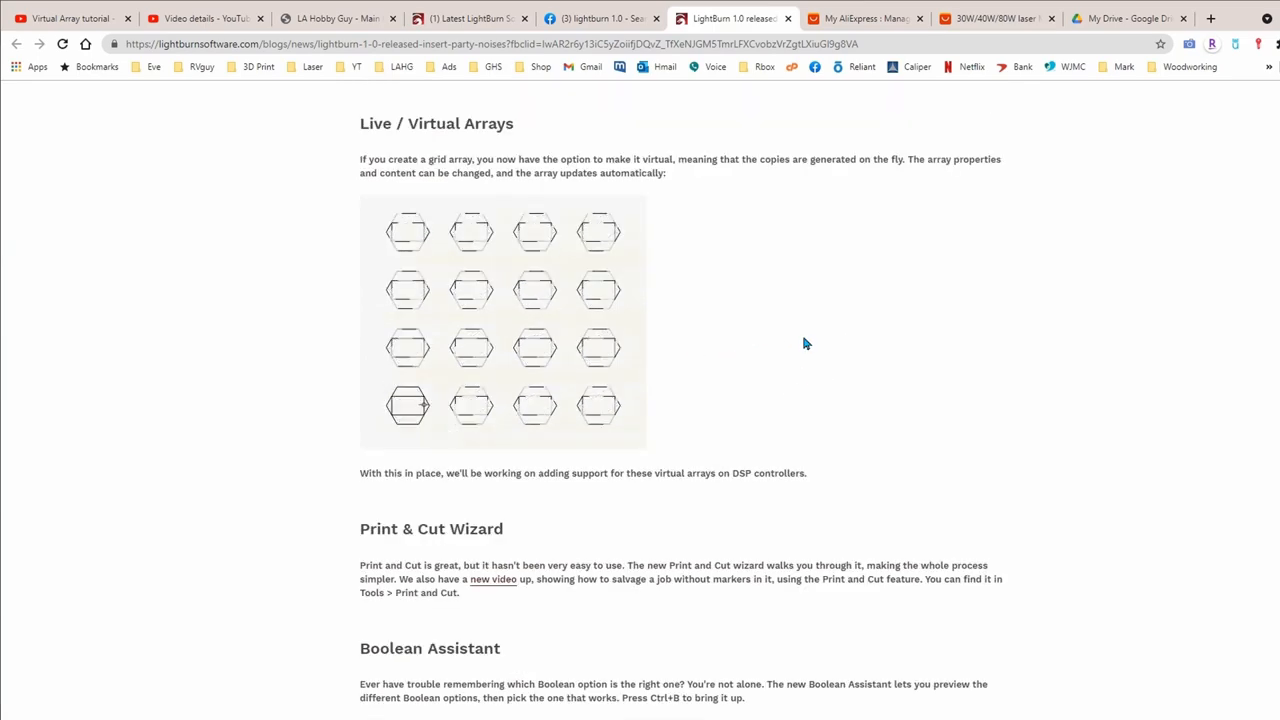
scroll(down, 3)
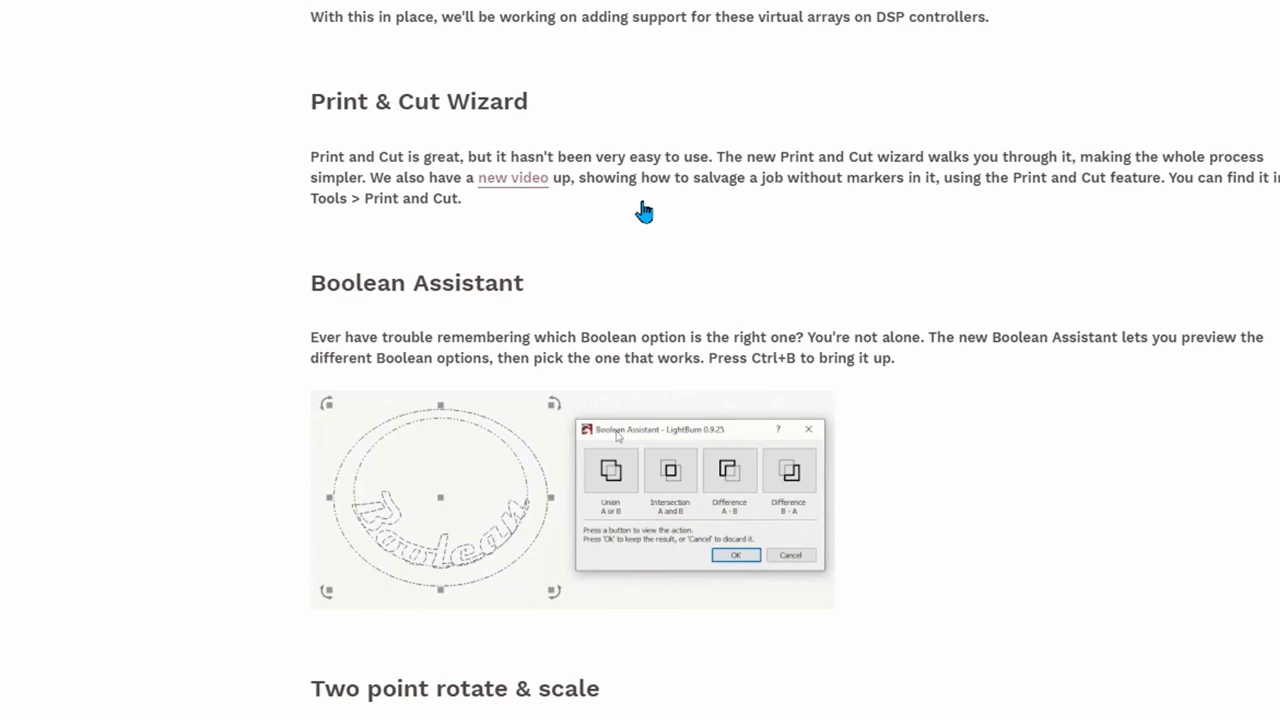
click(670, 470)
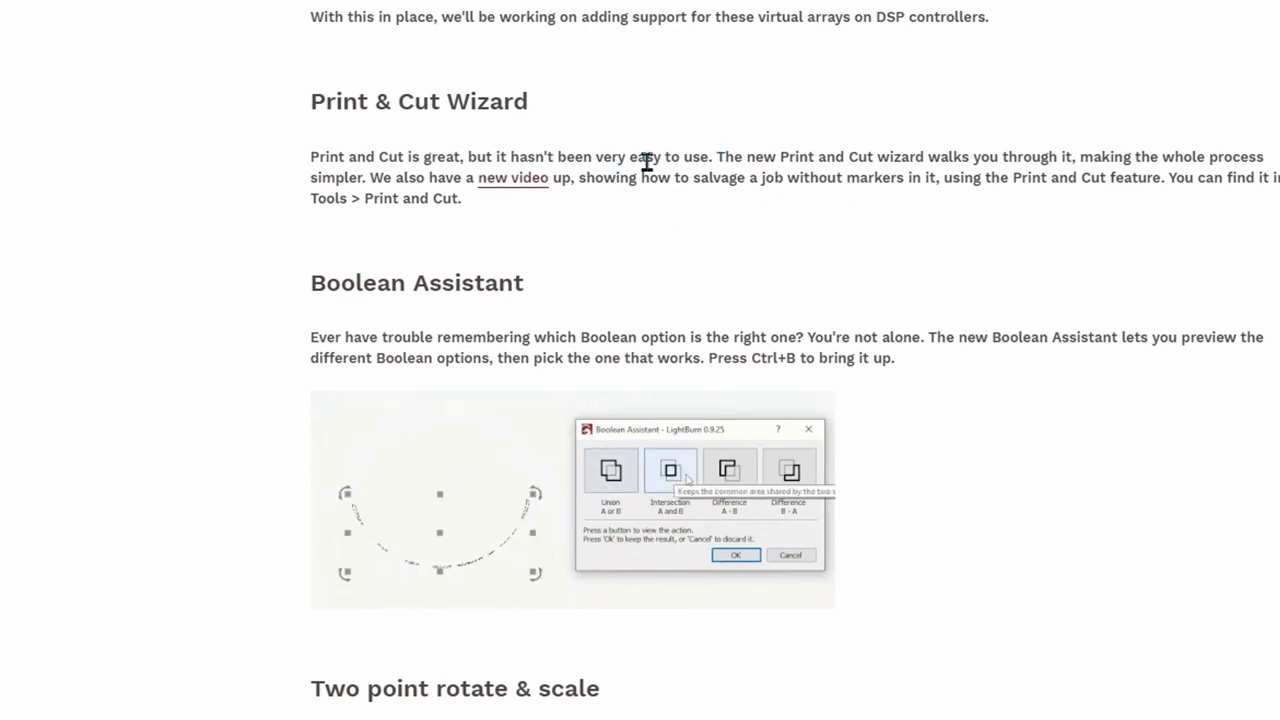
click(789, 470)
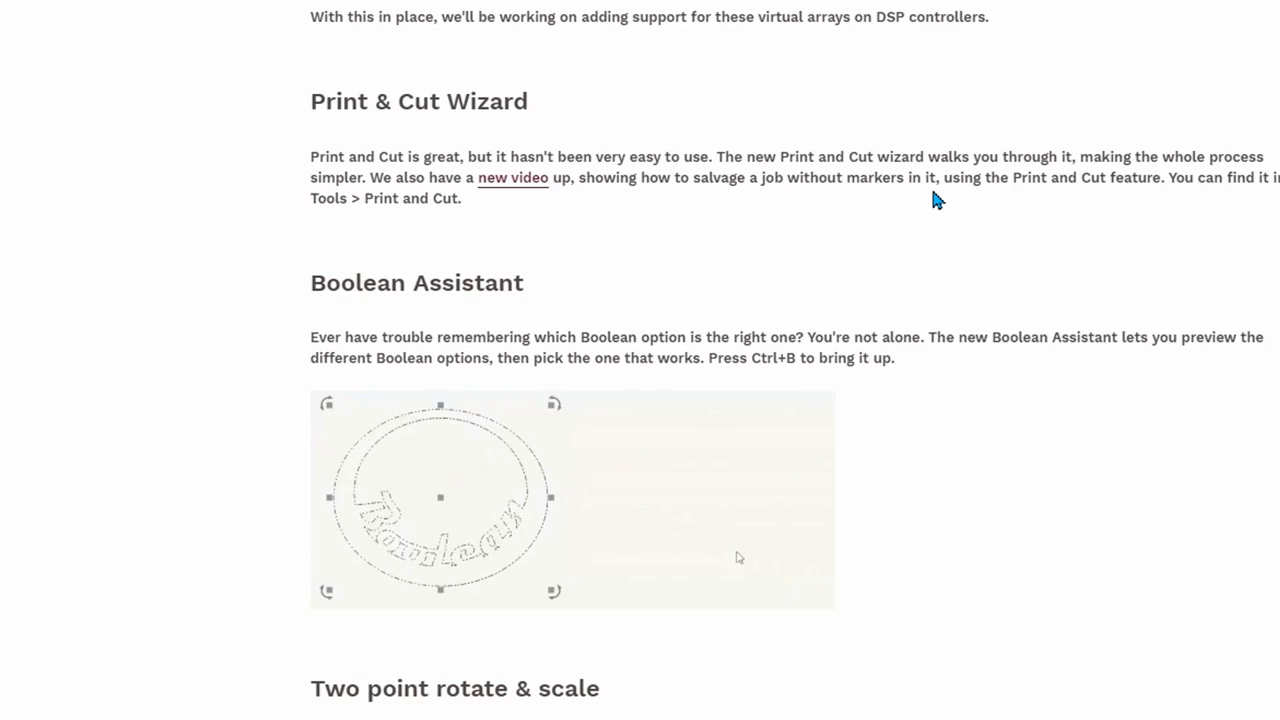
Step: Scroll down through the rest of the LightBurn 1.0 change list
scroll(down, 3)
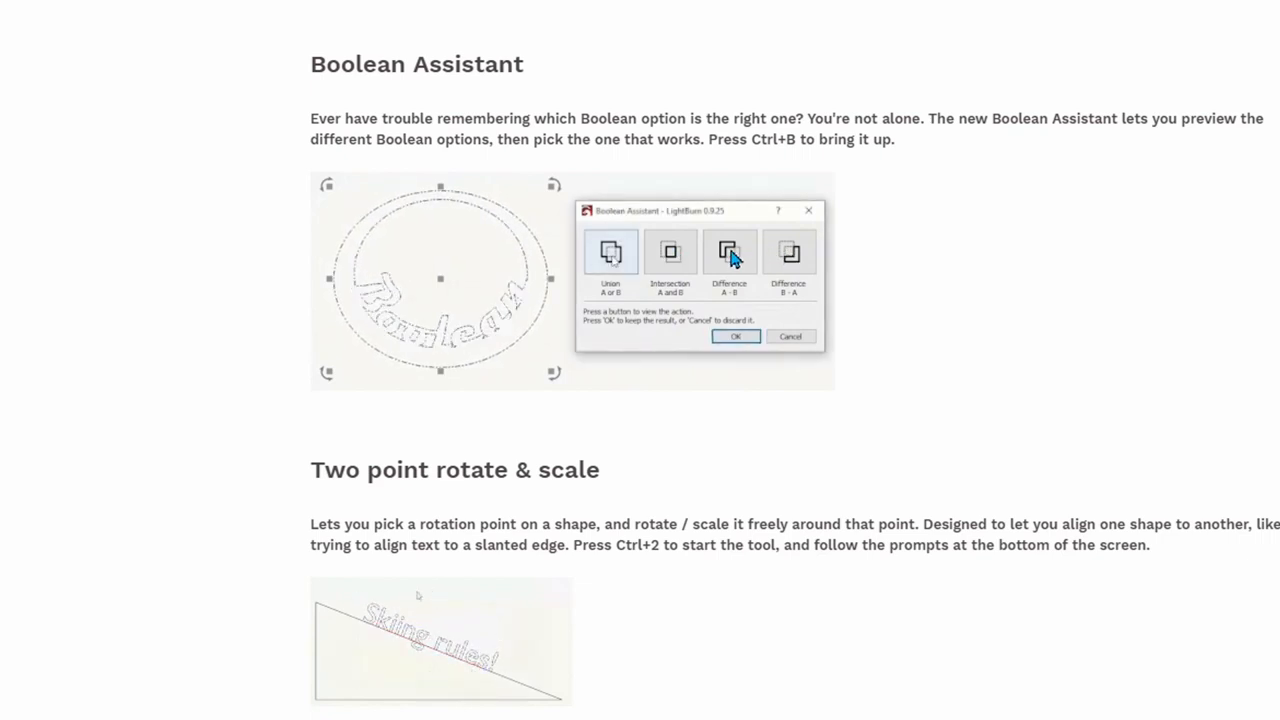
click(729, 251)
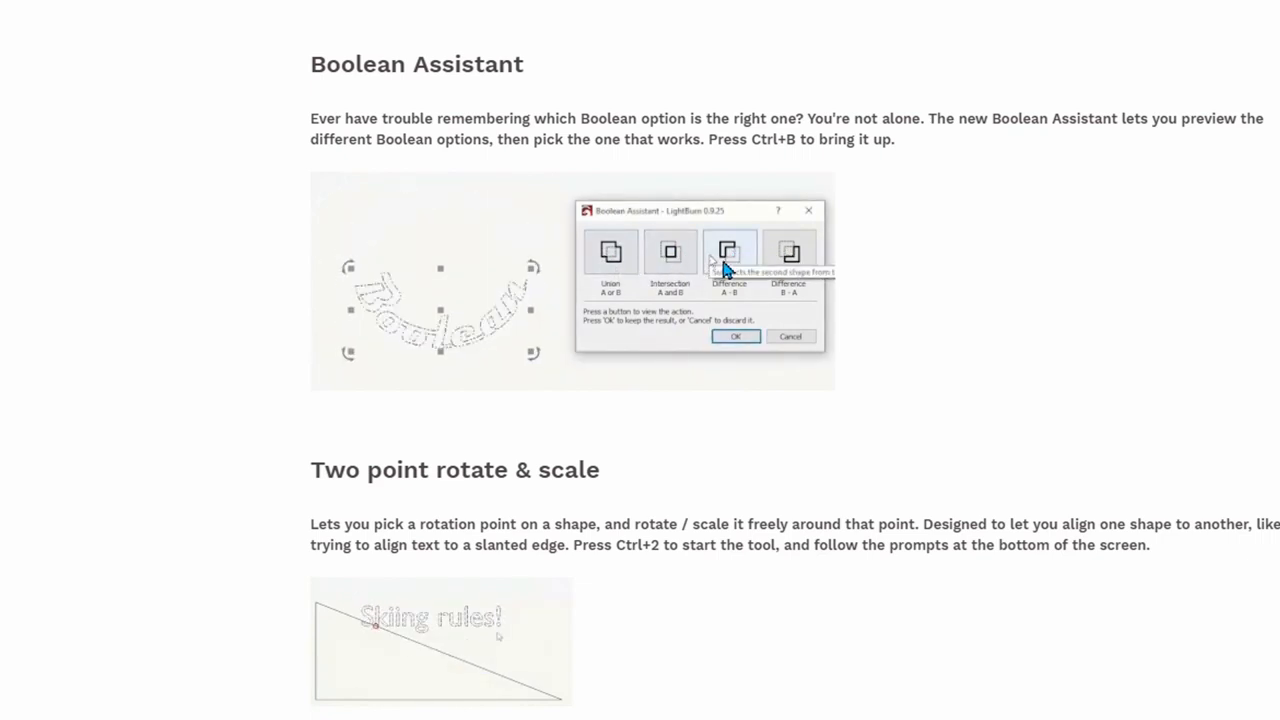
click(789, 251)
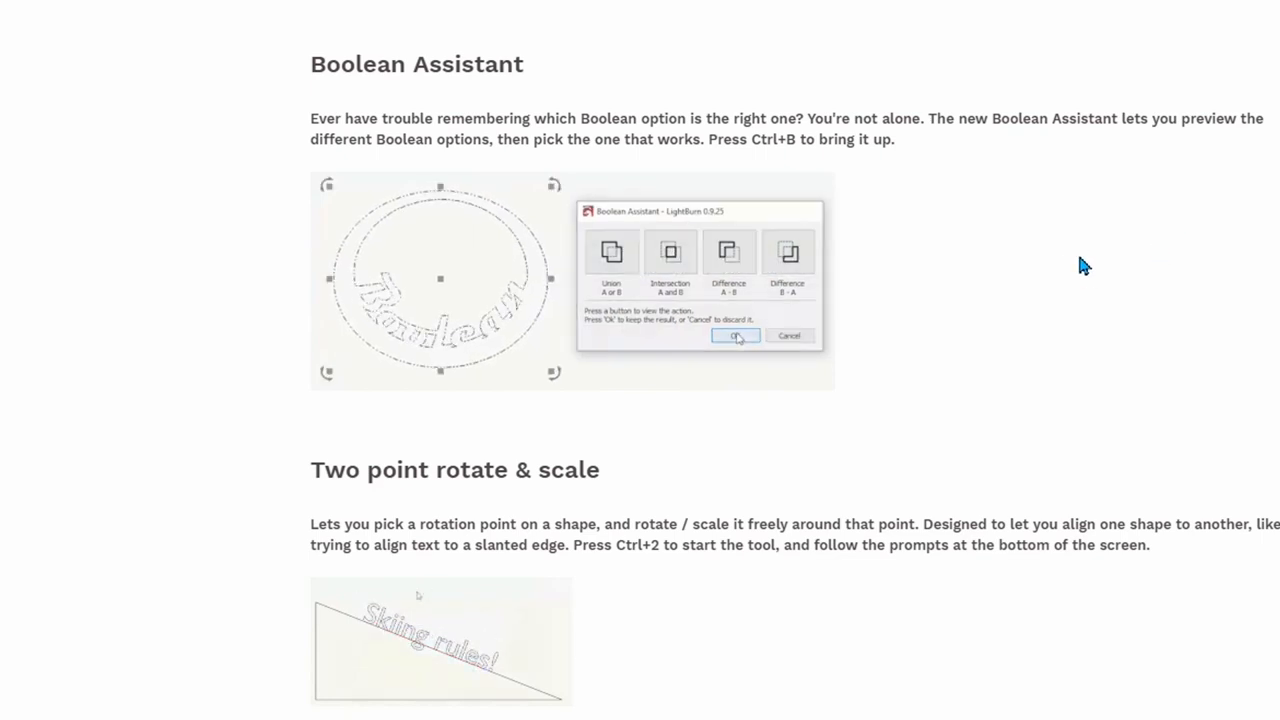
scroll(down, 3)
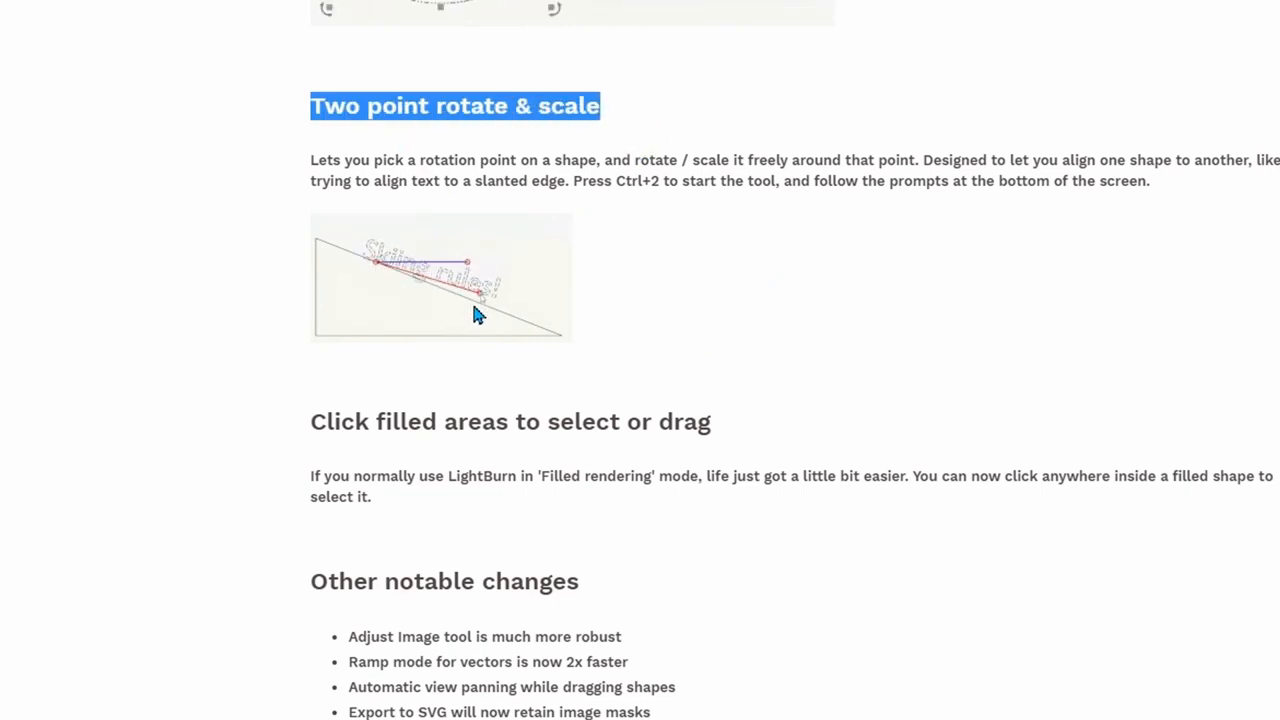
mouse_move(838, 247)
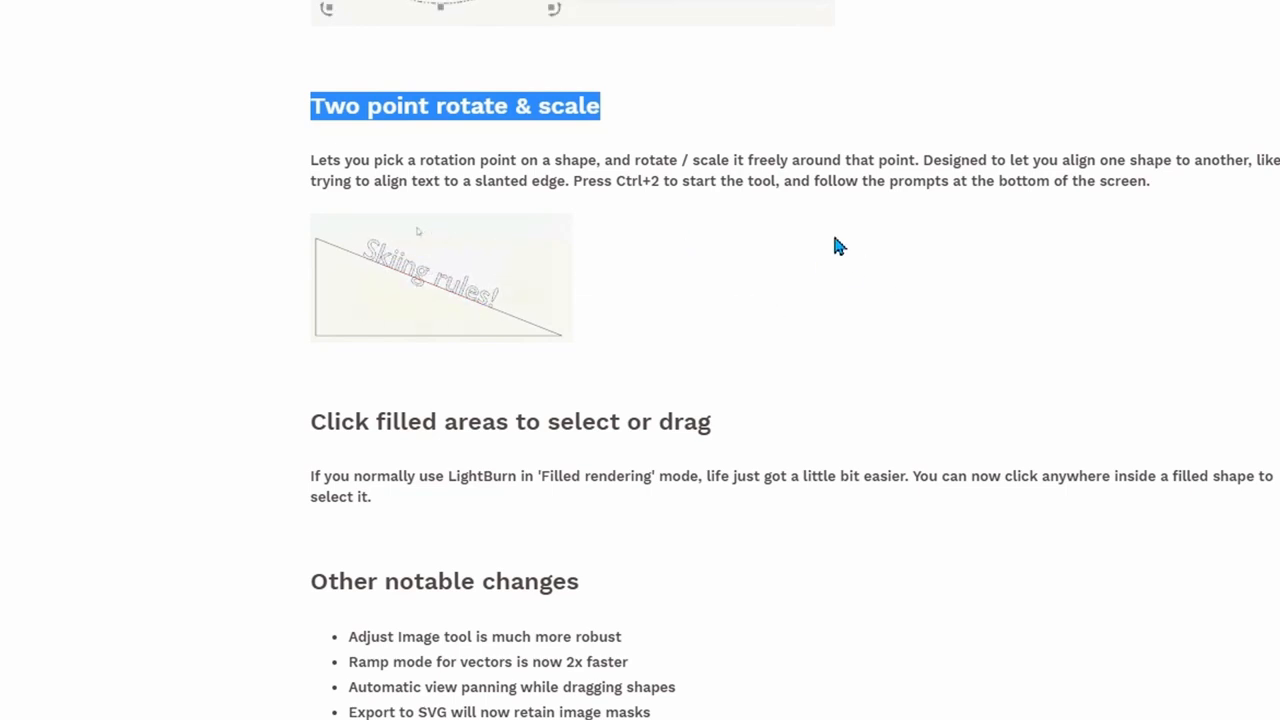
scroll(down, 3)
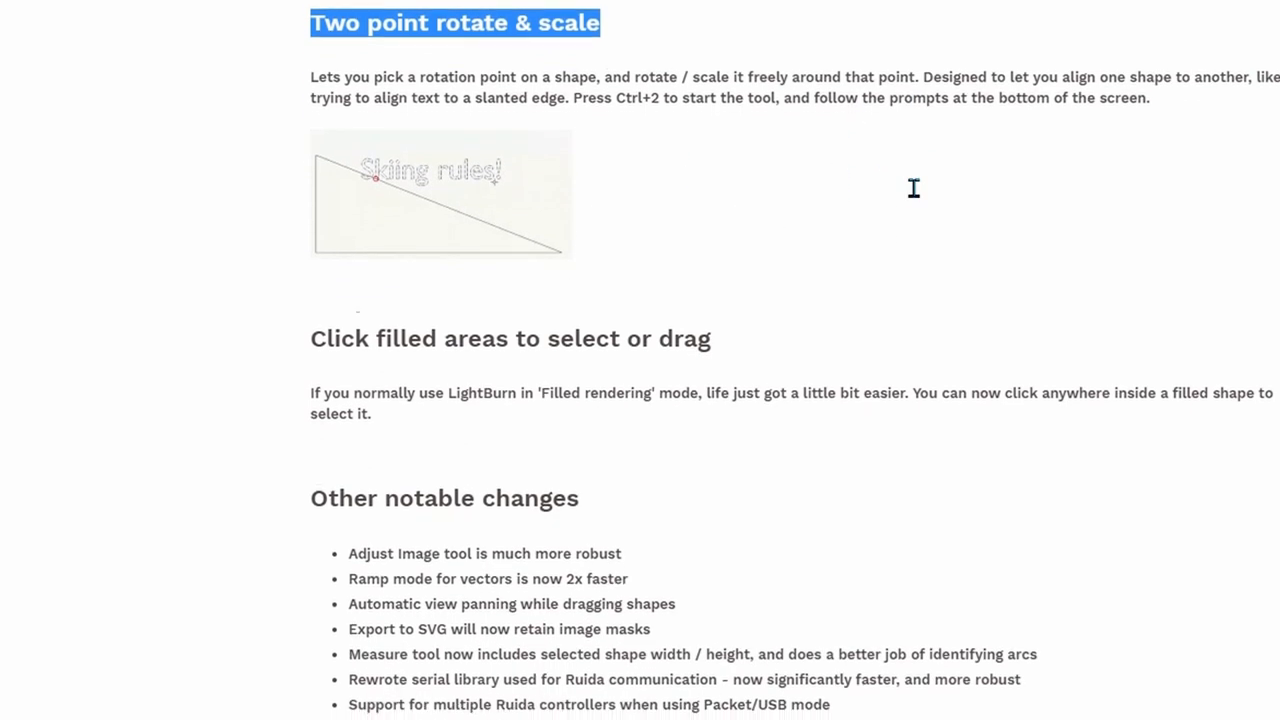
scroll(down, 3)
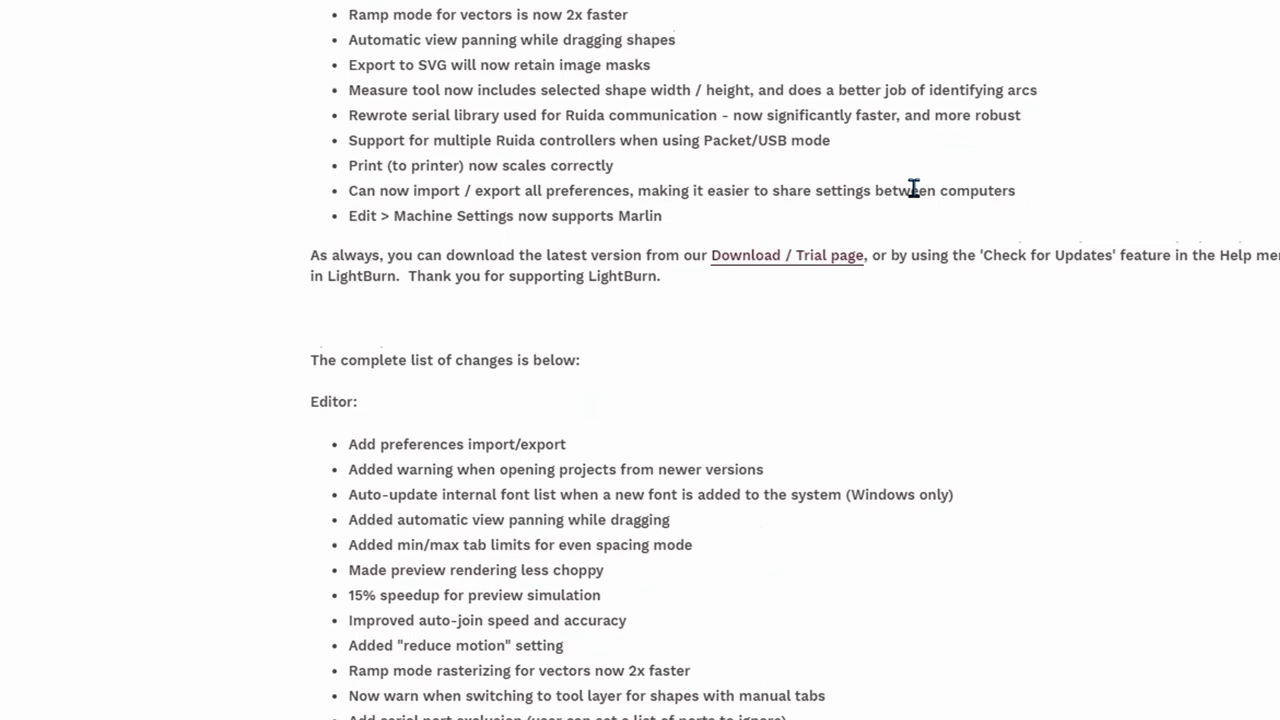
scroll(down, 3)
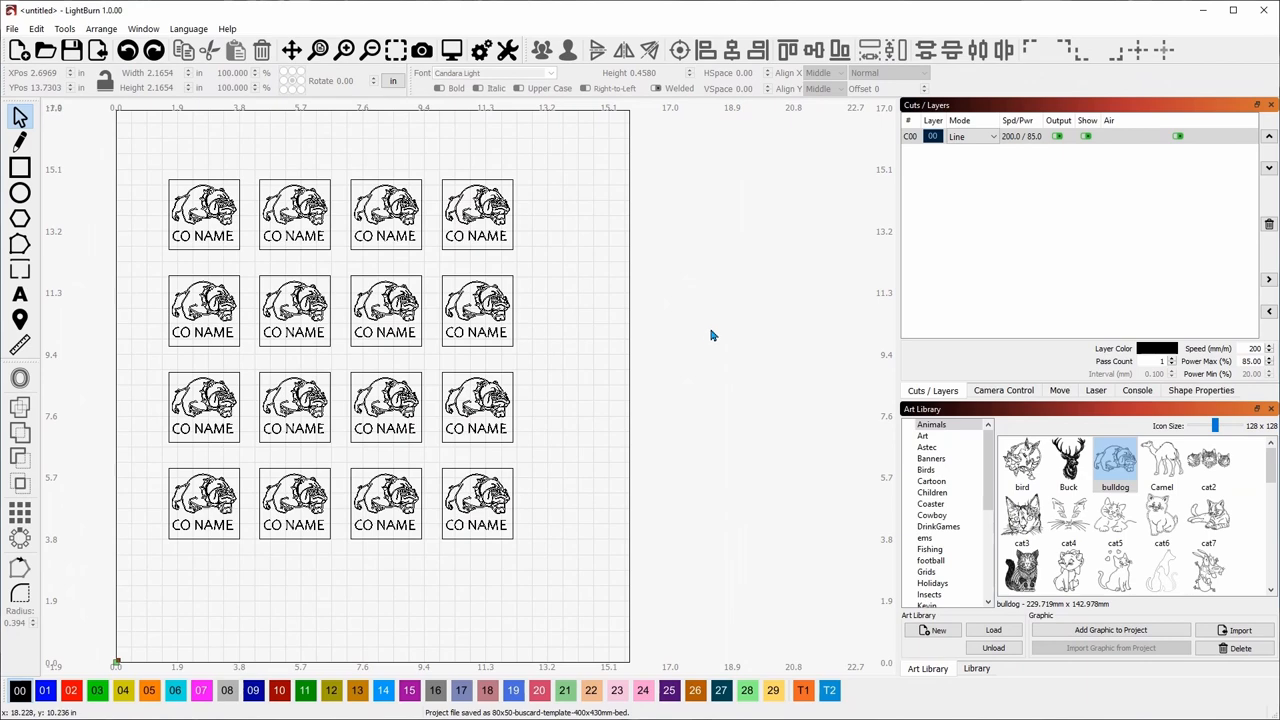
mouse_move(713, 335)
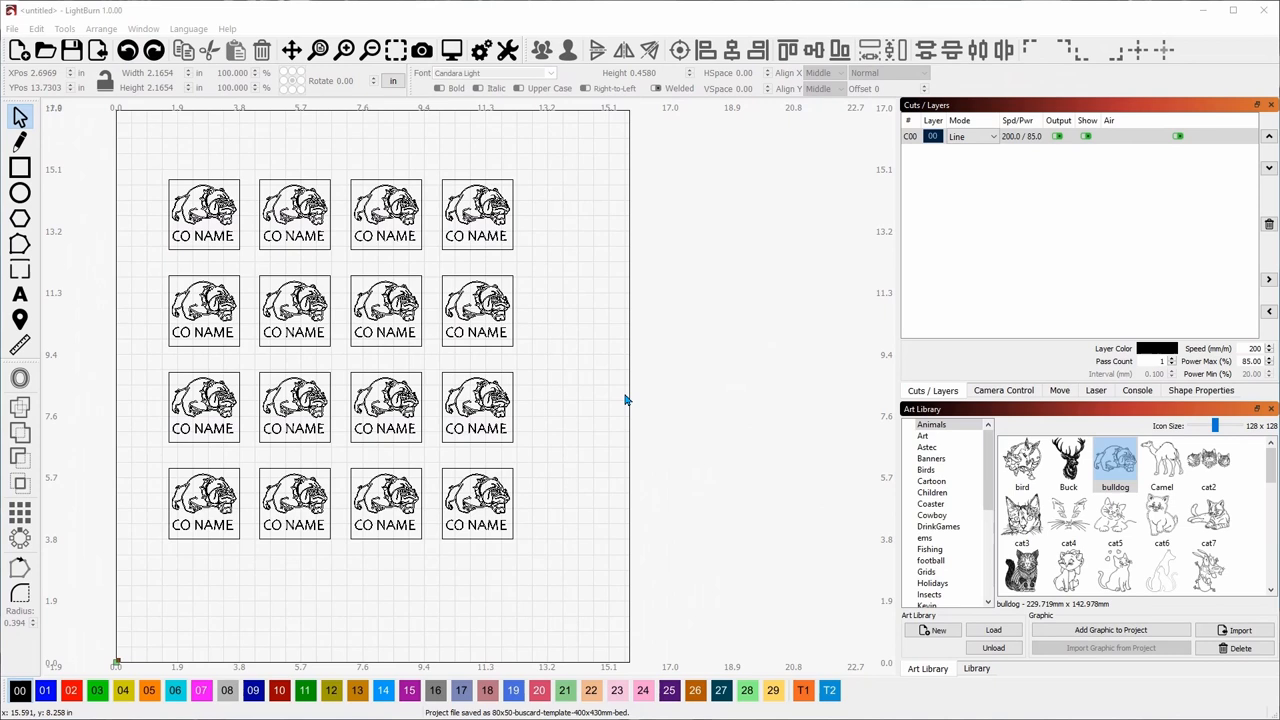
mouse_move(600, 378)
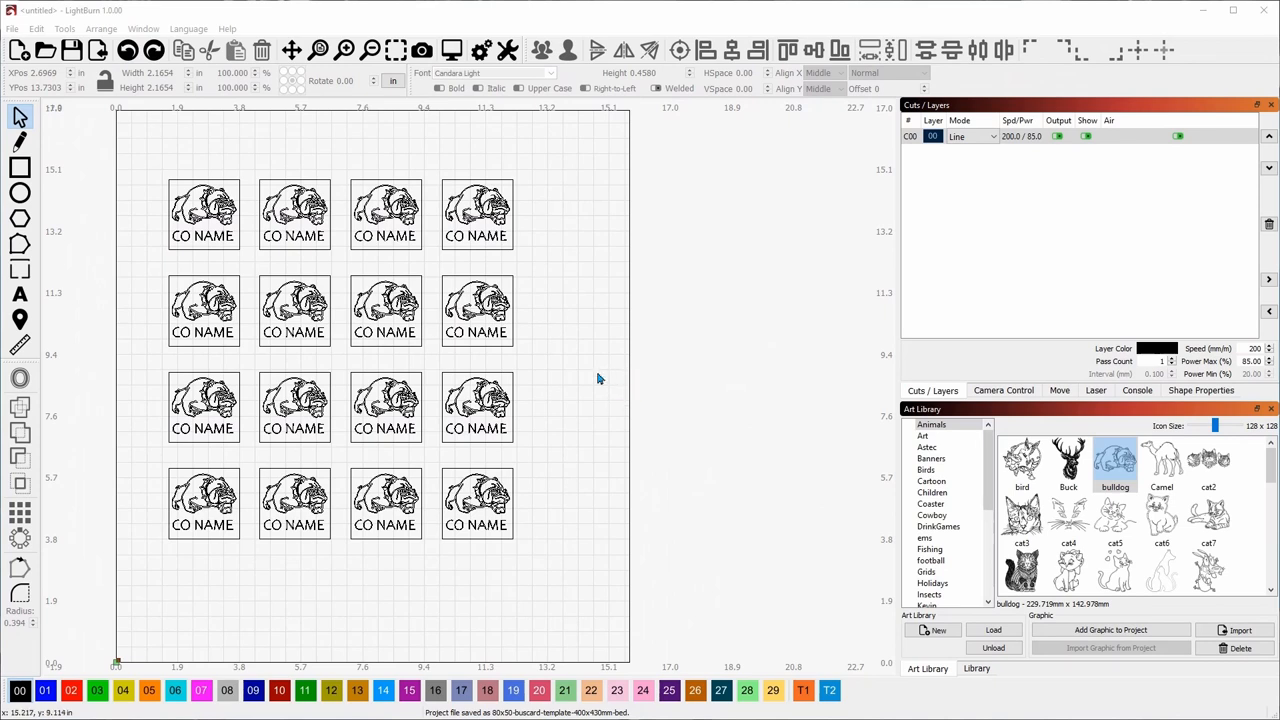
mouse_move(599, 378)
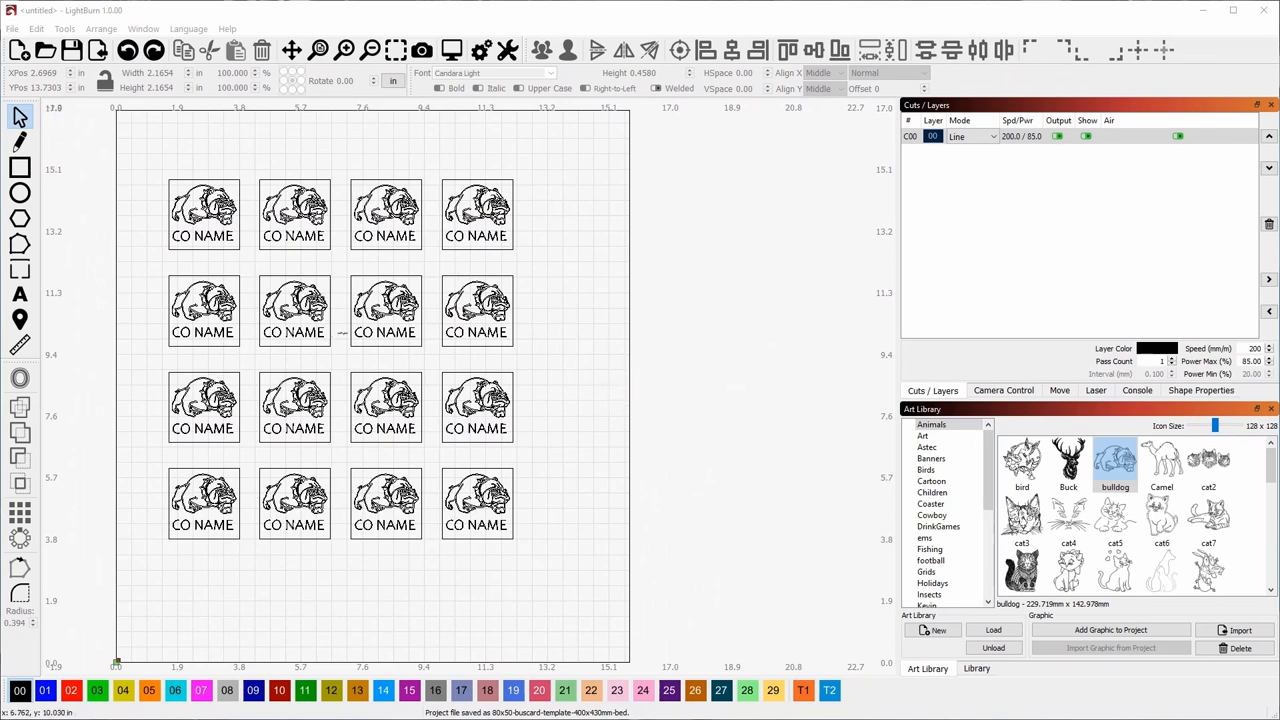
mouse_move(589, 277)
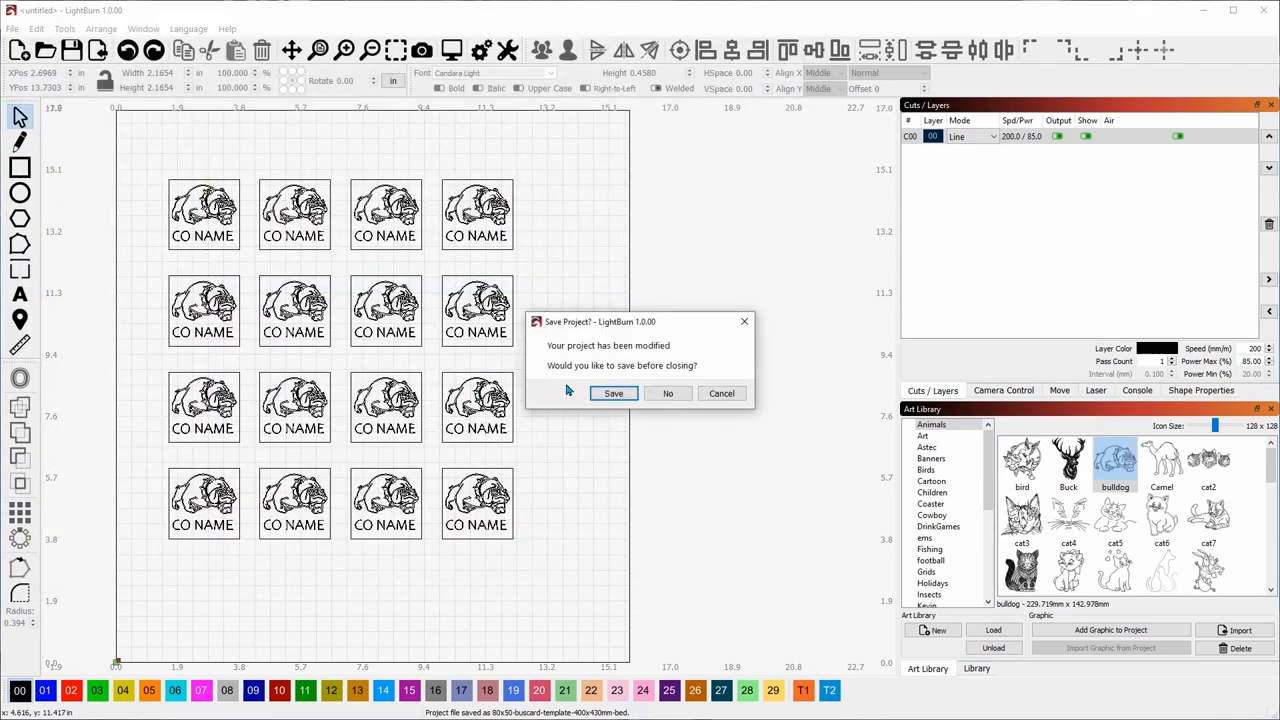
Step: Discard the unsaved bulldog array and dismiss the business-card template's project notes
click(667, 393)
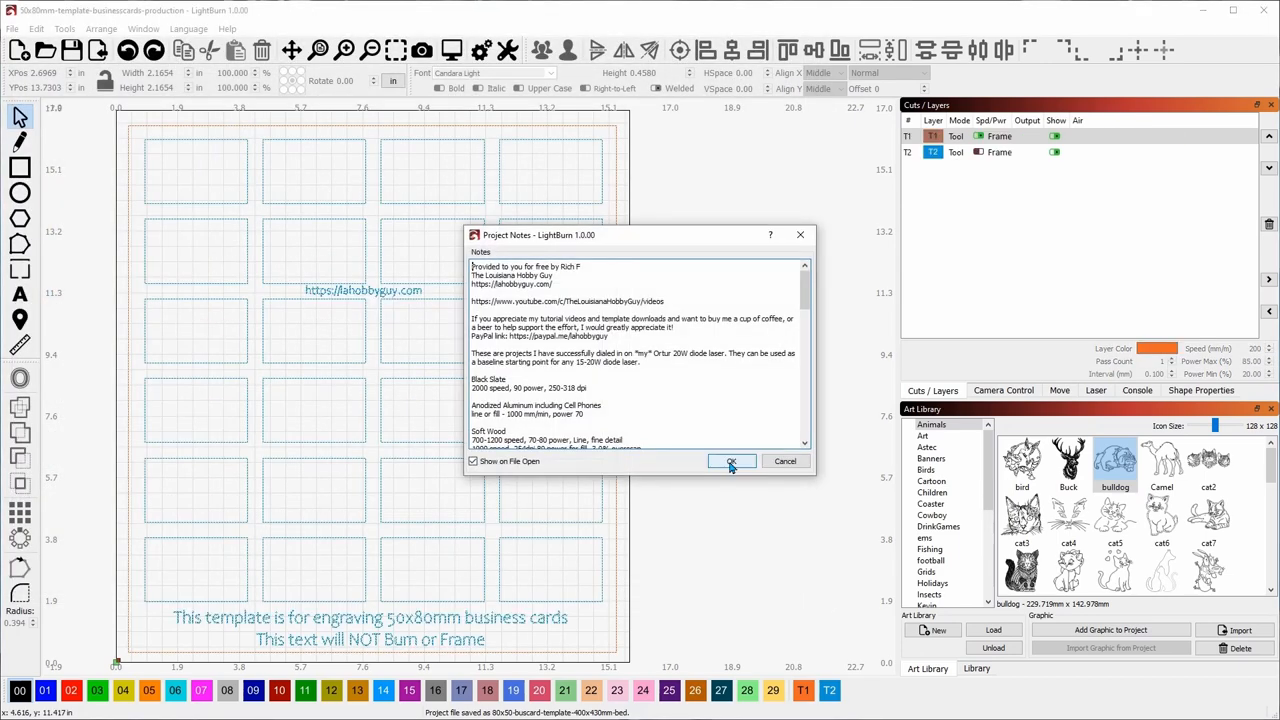
click(731, 461)
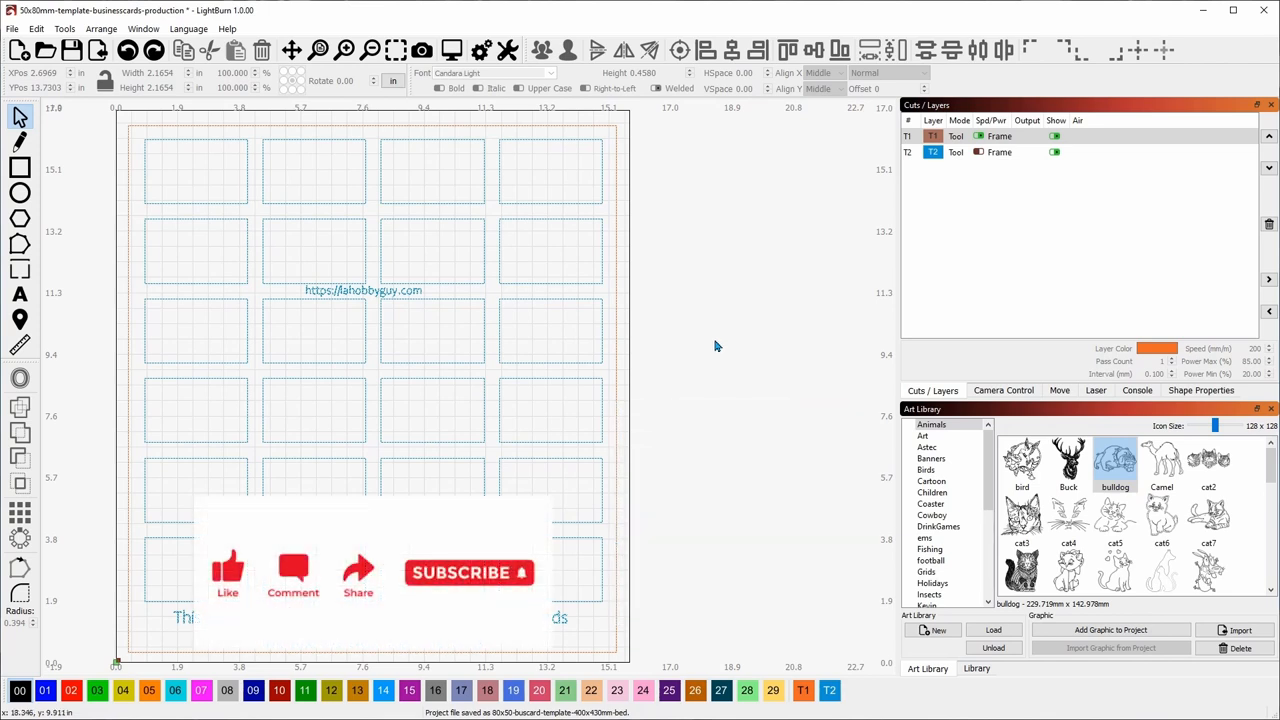
mouse_move(735, 317)
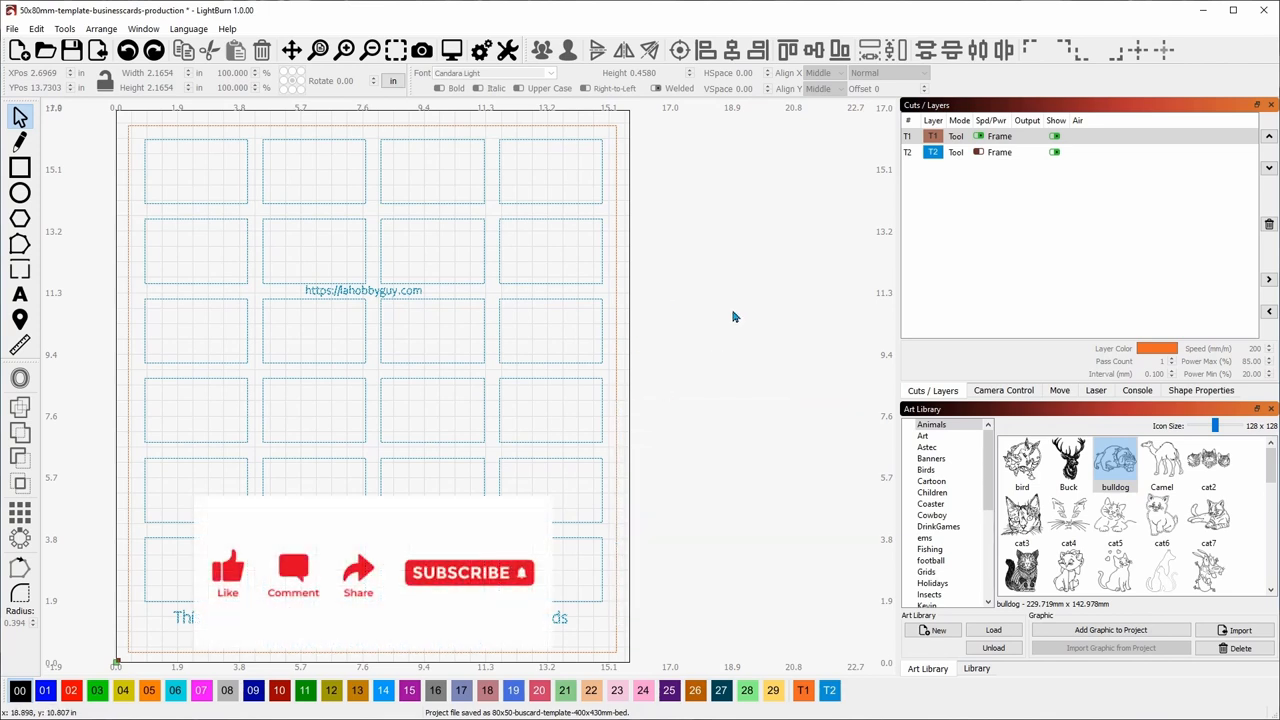
mouse_move(713, 347)
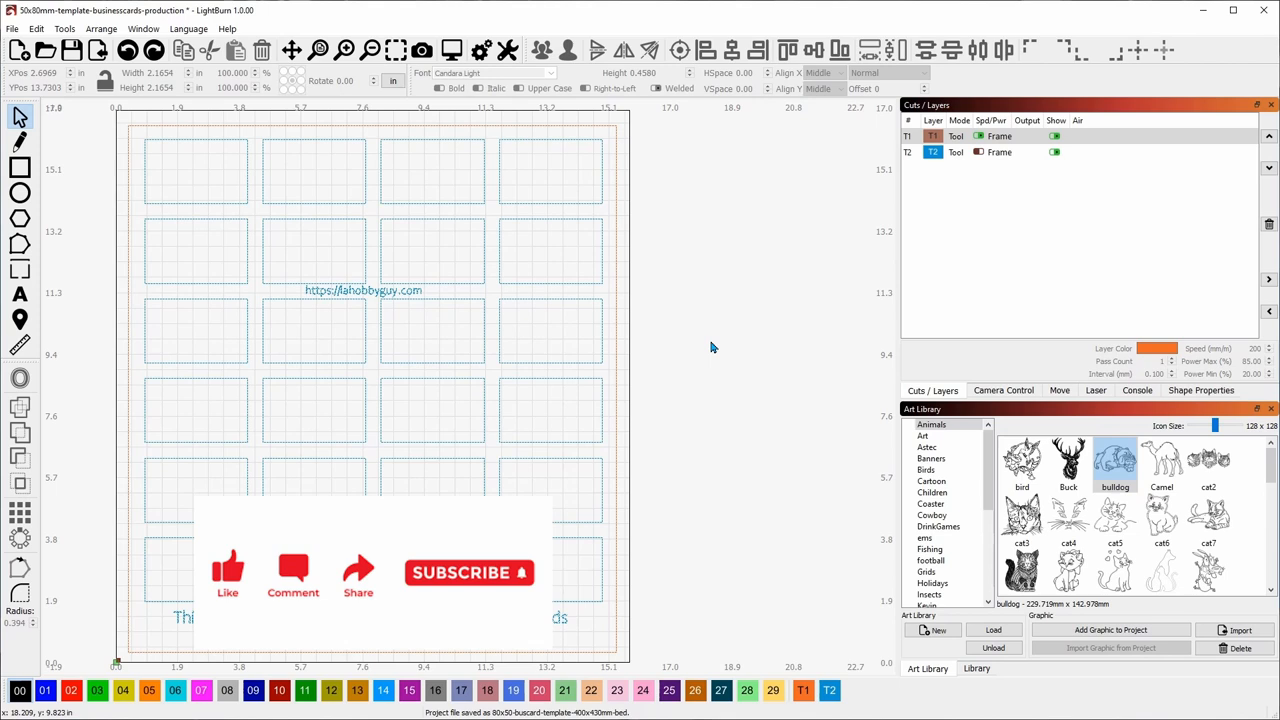
mouse_move(709, 367)
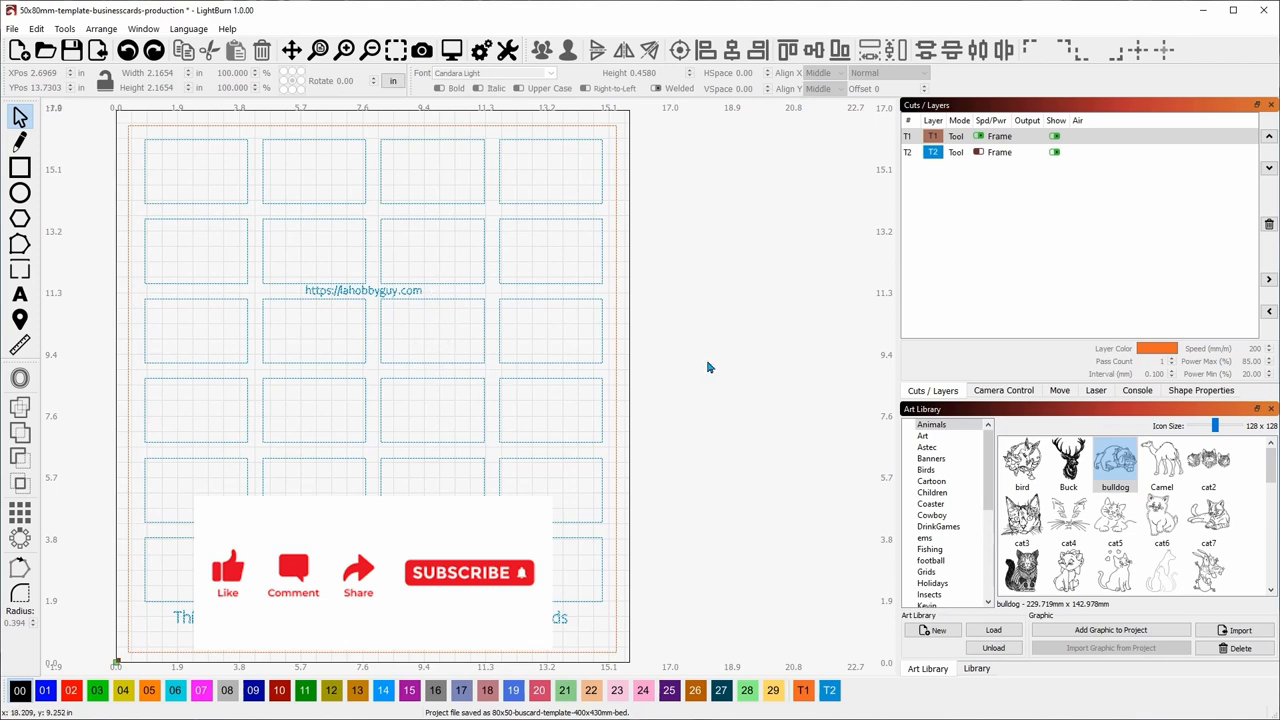
mouse_move(196, 186)
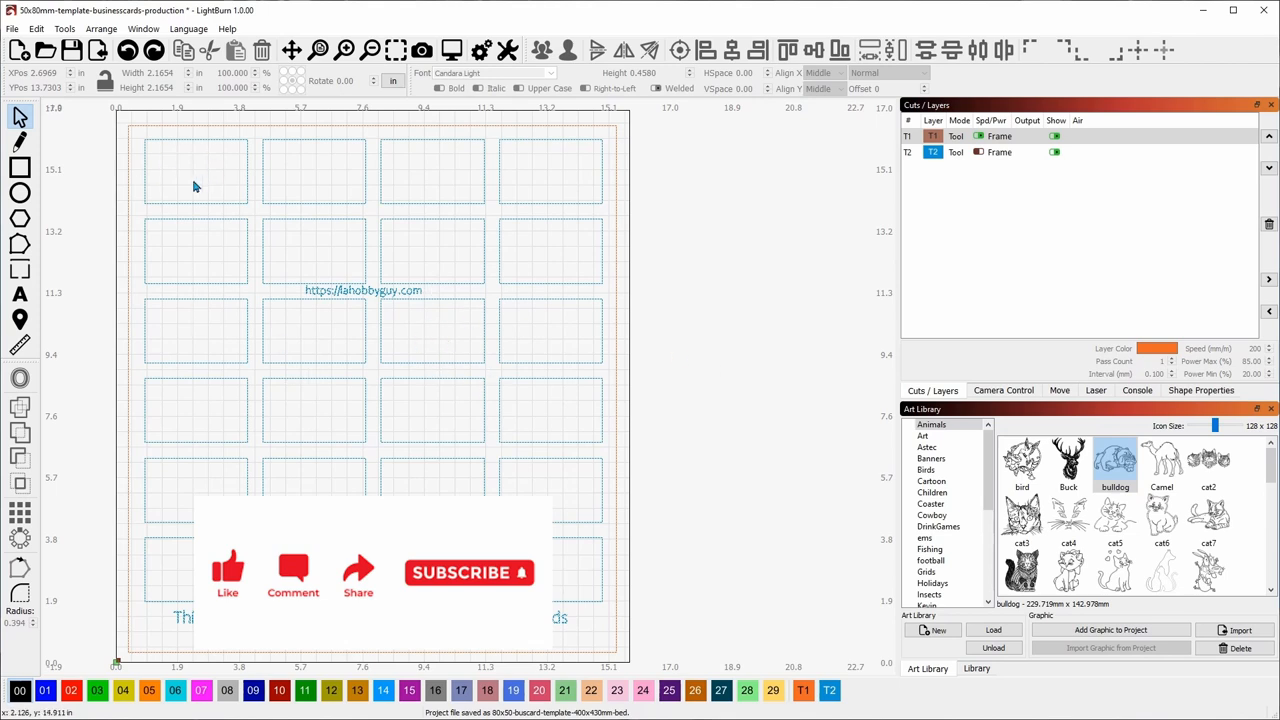